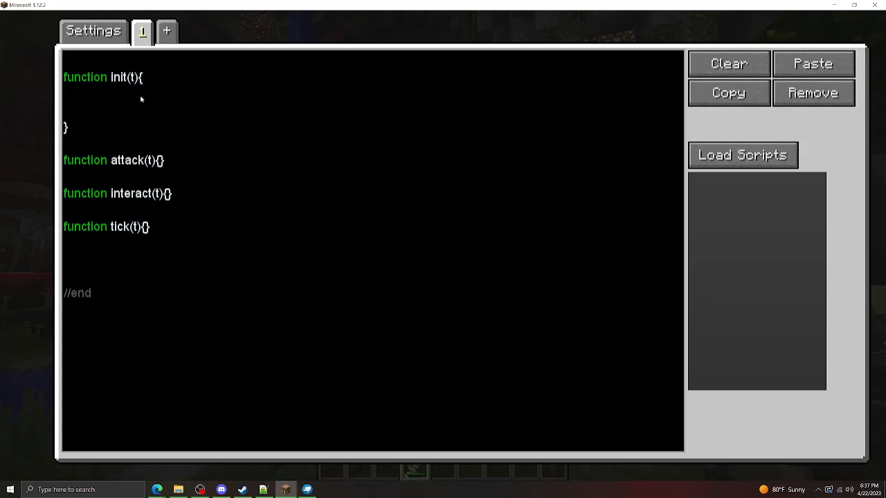
# Step: In init, give the item the custom name "§1Cool Item" (blue)
pyautogui.click(67, 108)
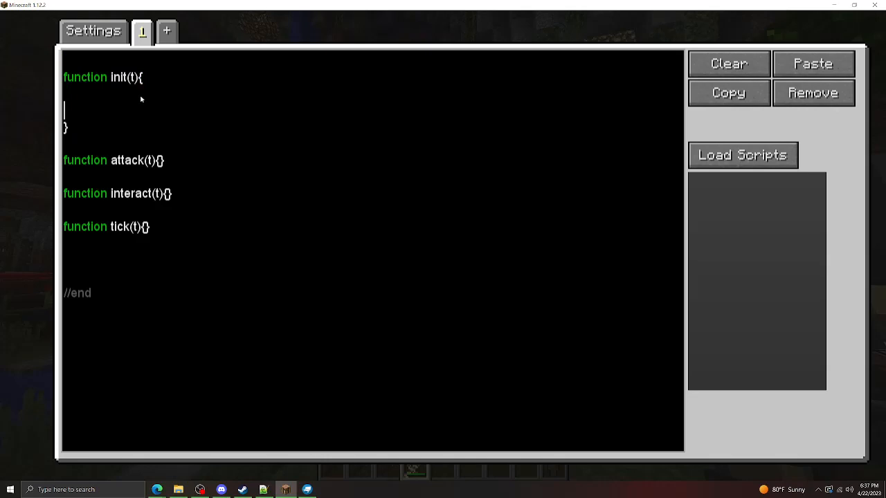
pyautogui.press('Up')
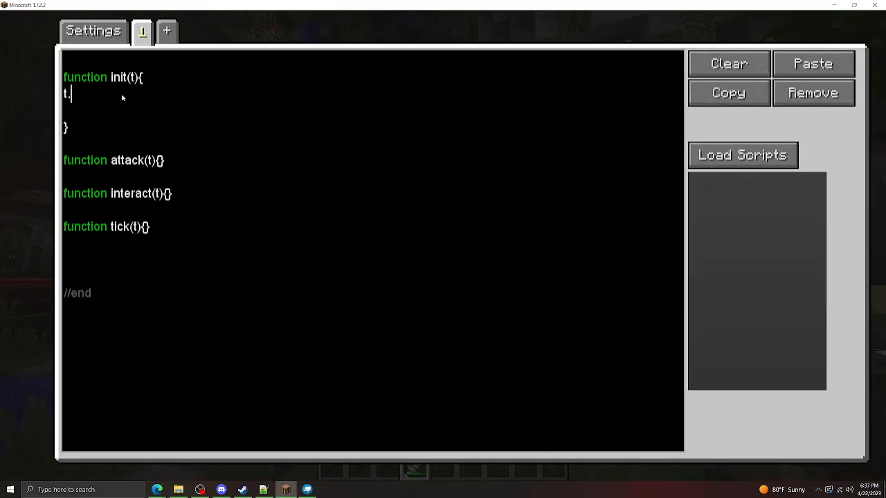
pyautogui.write('item')
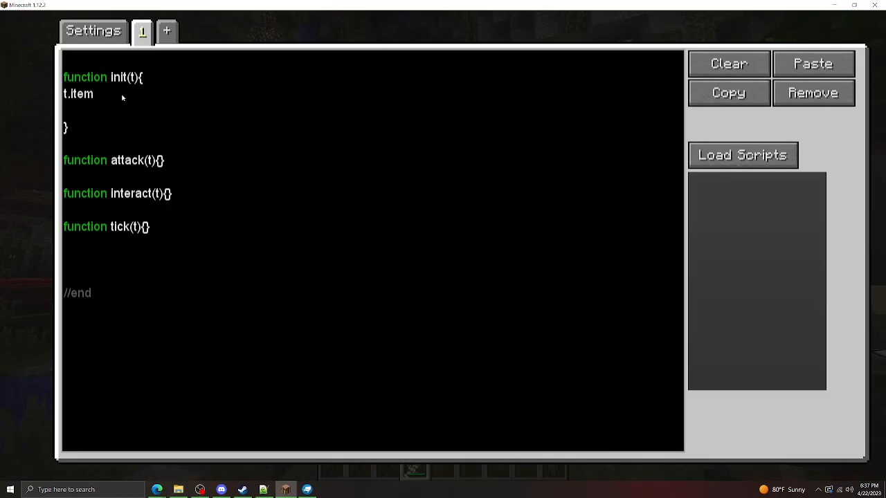
pyautogui.write('.setCustomN')
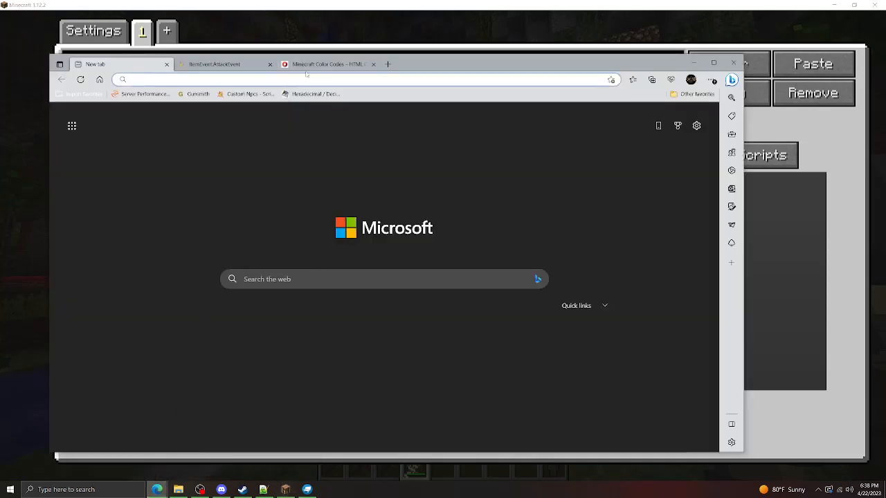
# Step: Set the item's texture to minecraft:iron_ingot via t.item.setTexture(10, ...)
pyautogui.click(326, 64)
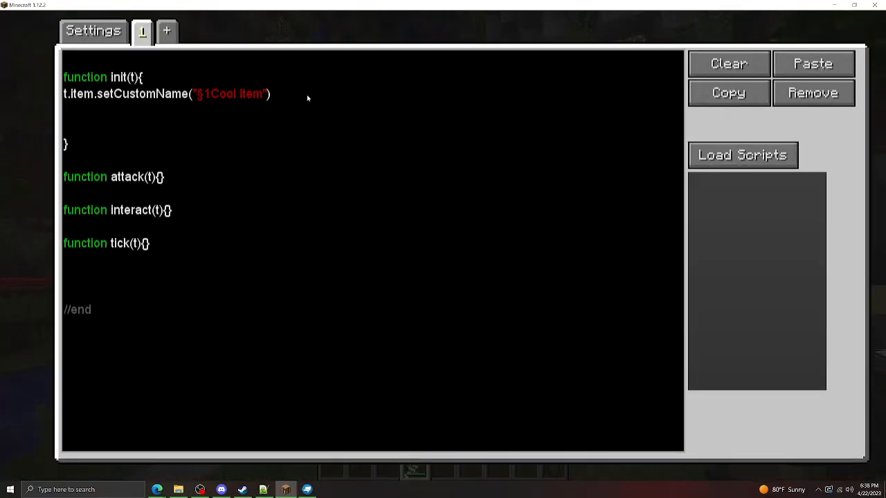
pyautogui.write('t.')
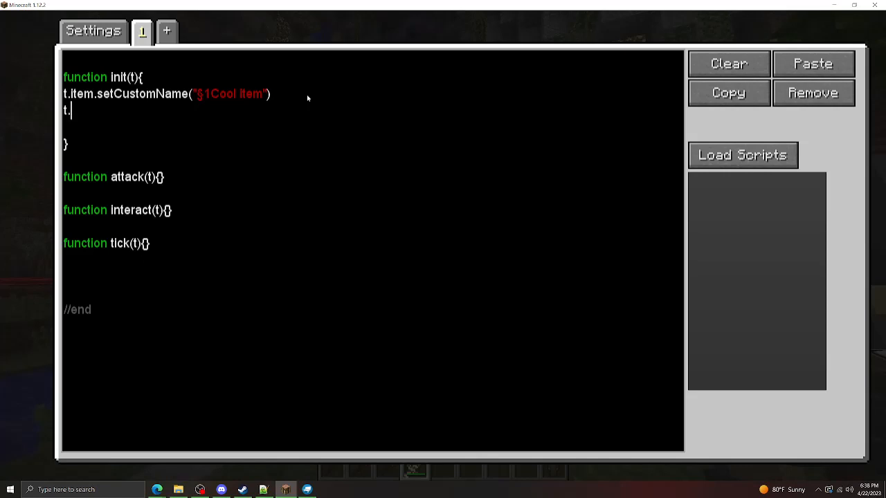
pyautogui.write('item.setTexture(10,"')
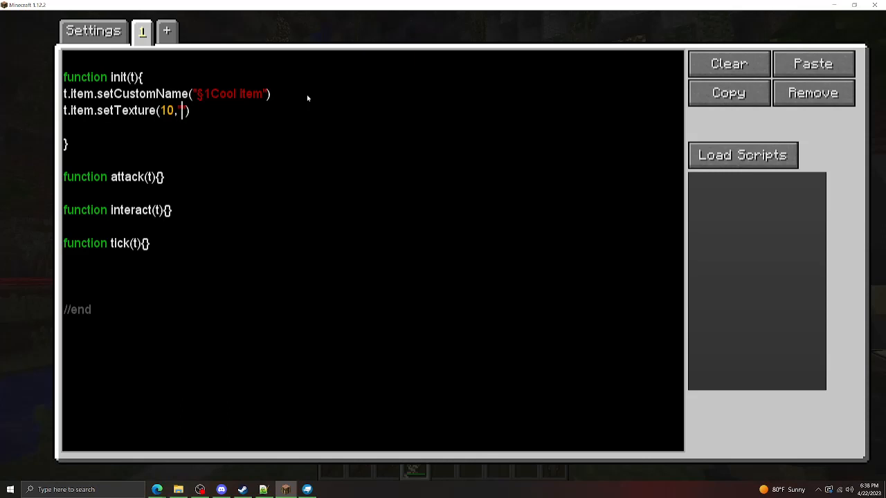
pyautogui.write('"minecraft"')
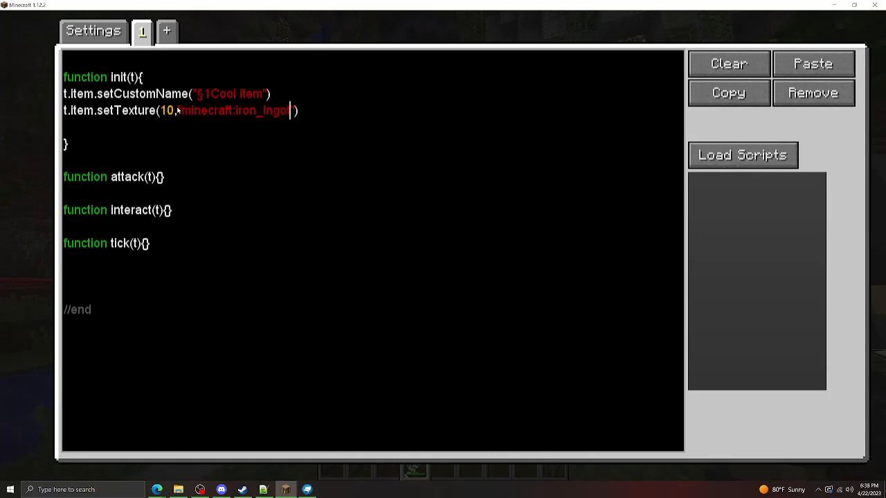
pyautogui.doubleClick(167, 111)
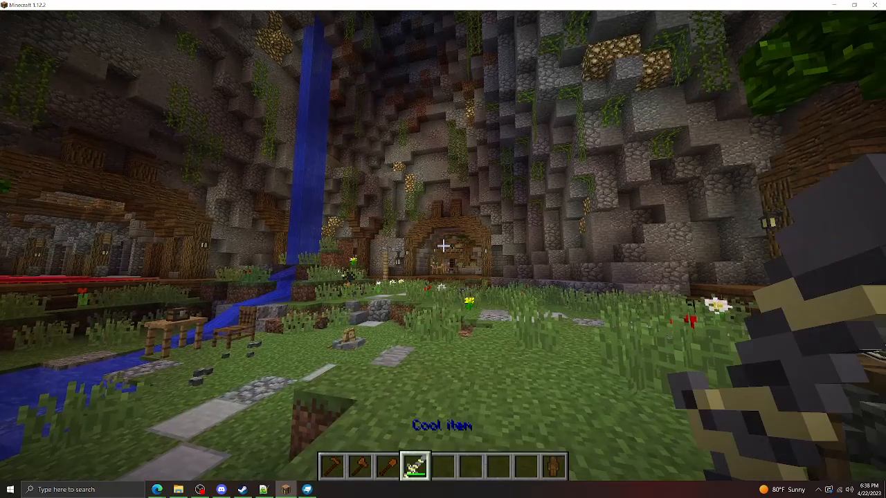
# Step: Add t.item.setItemDamage(10) below the texture line in init
pyautogui.press('e')
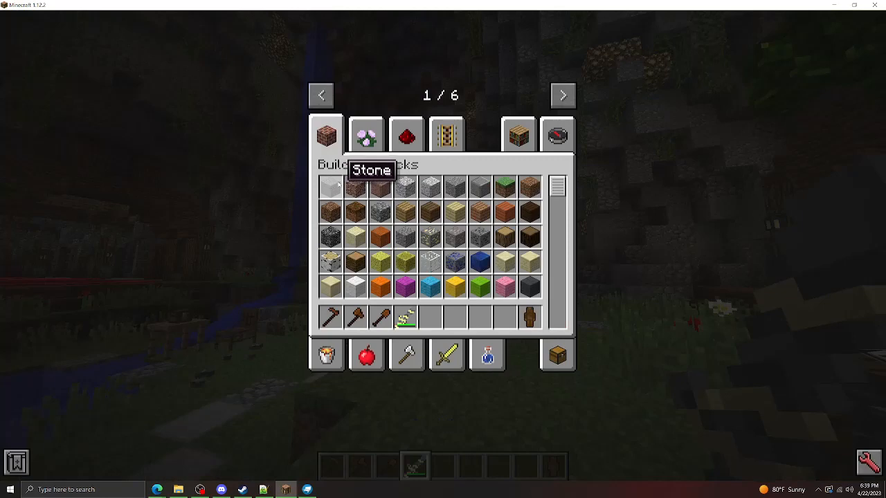
pyautogui.moveTo(354, 188)
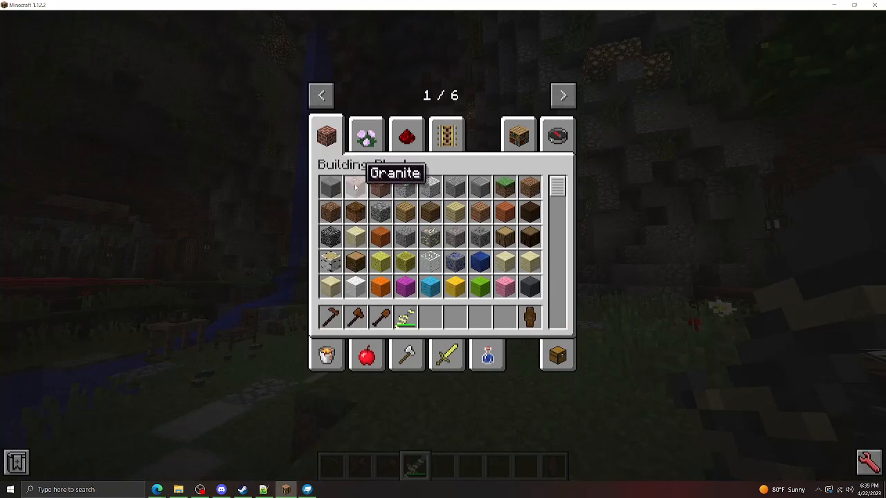
pyautogui.moveTo(381, 186)
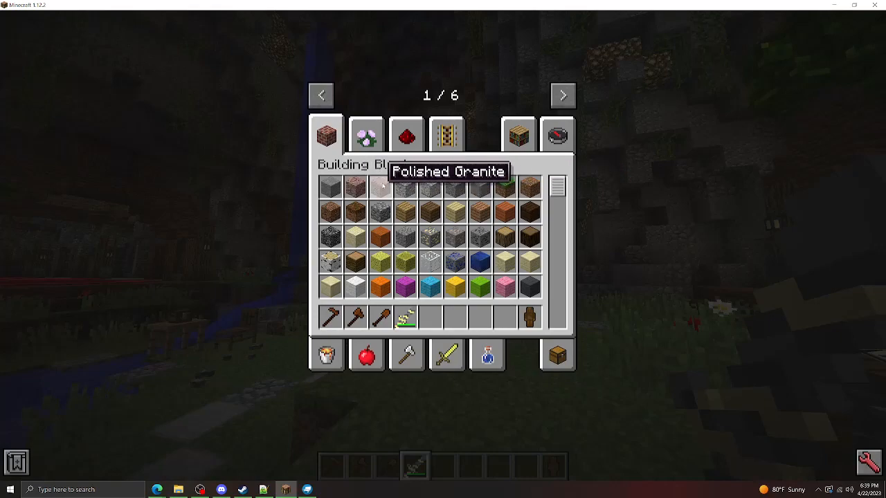
pyautogui.moveTo(477, 186)
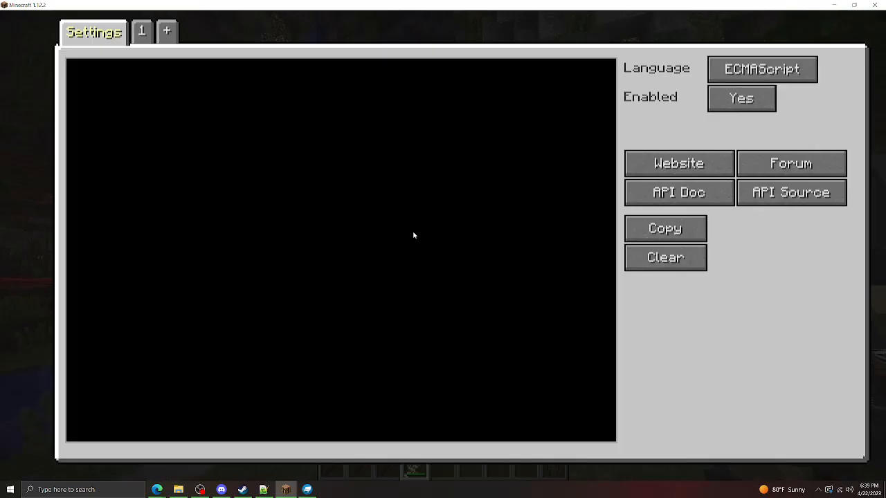
pyautogui.click(142, 31)
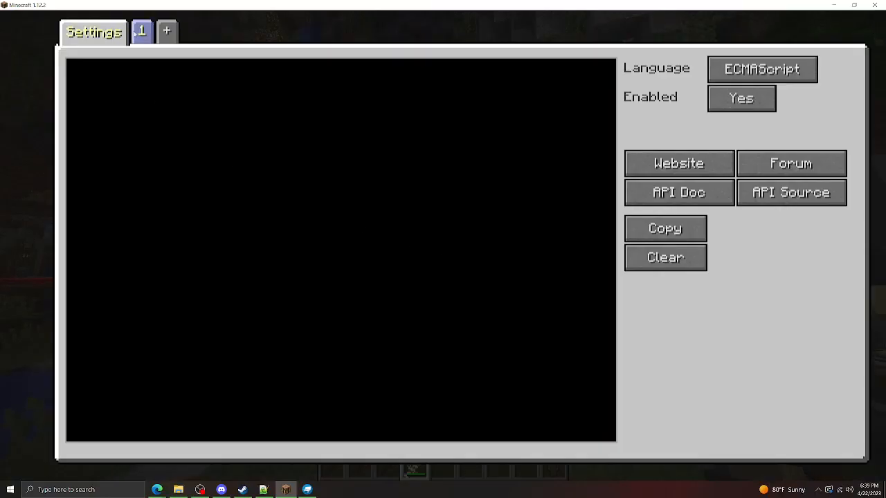
pyautogui.click(141, 30)
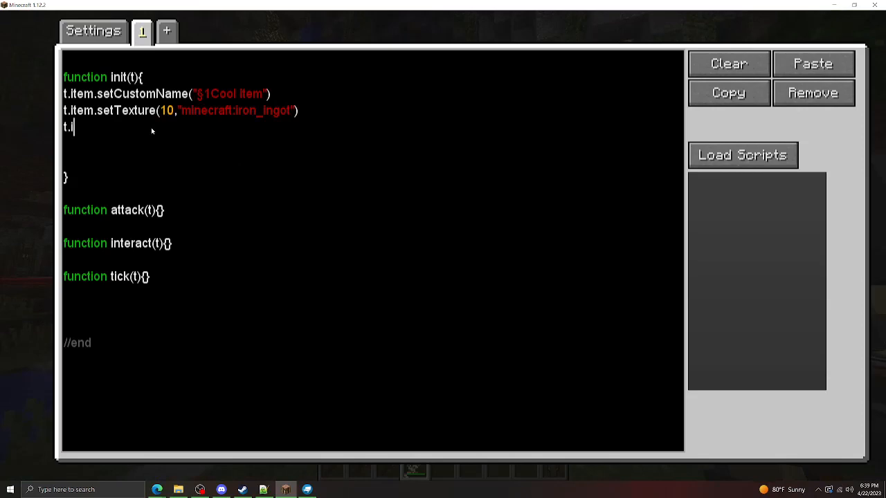
pyautogui.write('tem.setItemDamage(10')
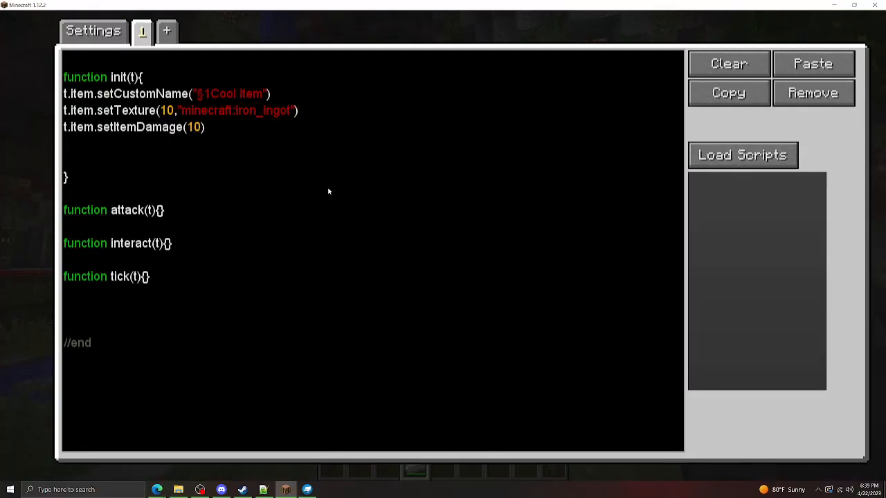
pyautogui.write('t.item.set')
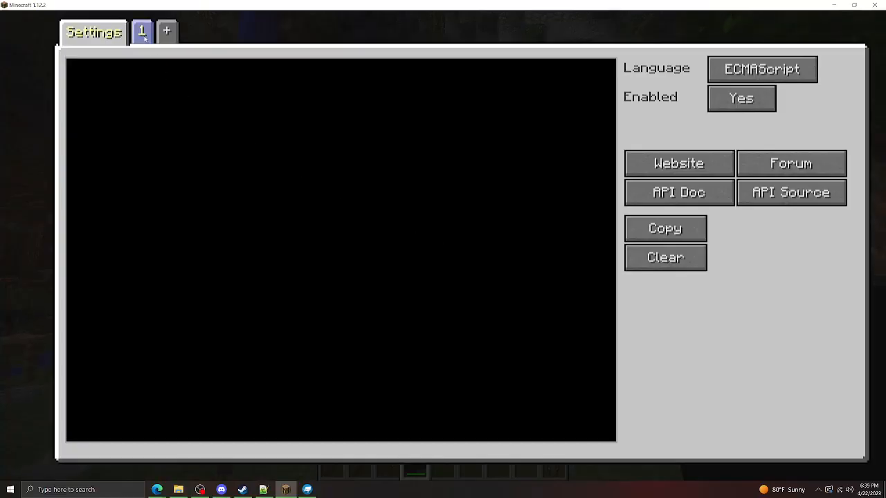
# Step: Mix a purple in the colour mixer and set t.item.setColor(7224991)
pyautogui.click(141, 31)
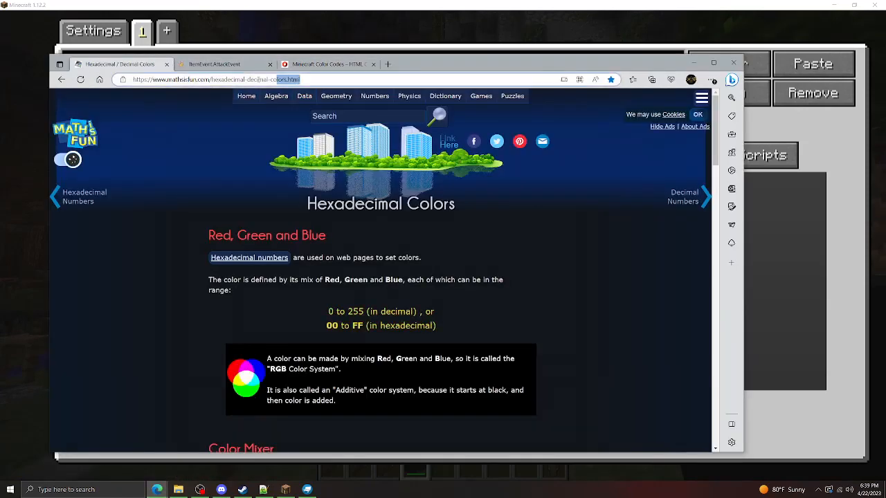
pyautogui.scroll(-3)
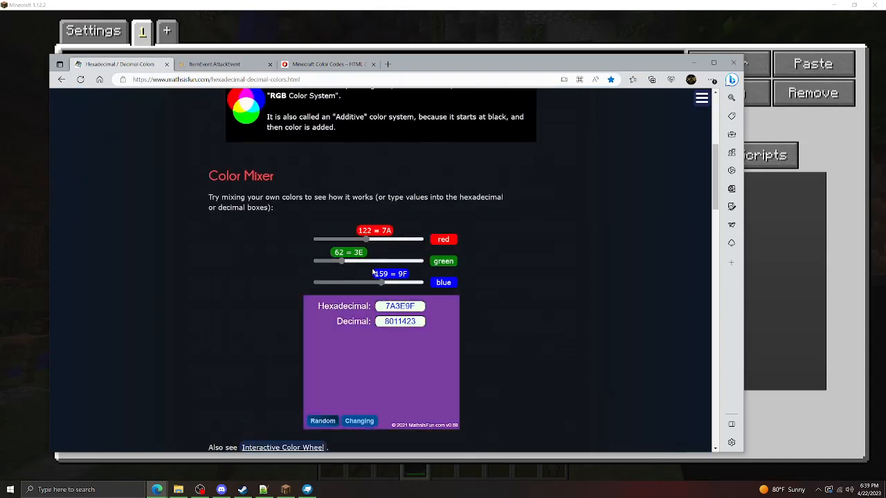
pyautogui.moveTo(366, 238); pyautogui.dragTo(360, 238)
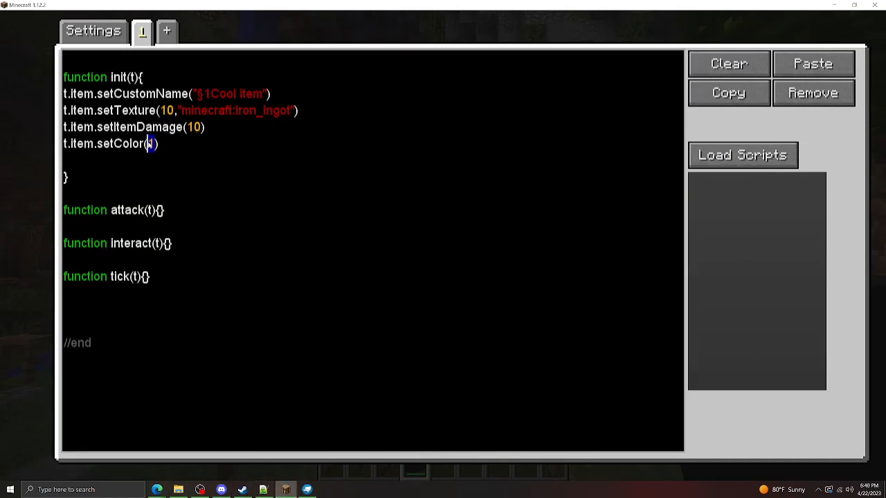
pyautogui.press('Escape')
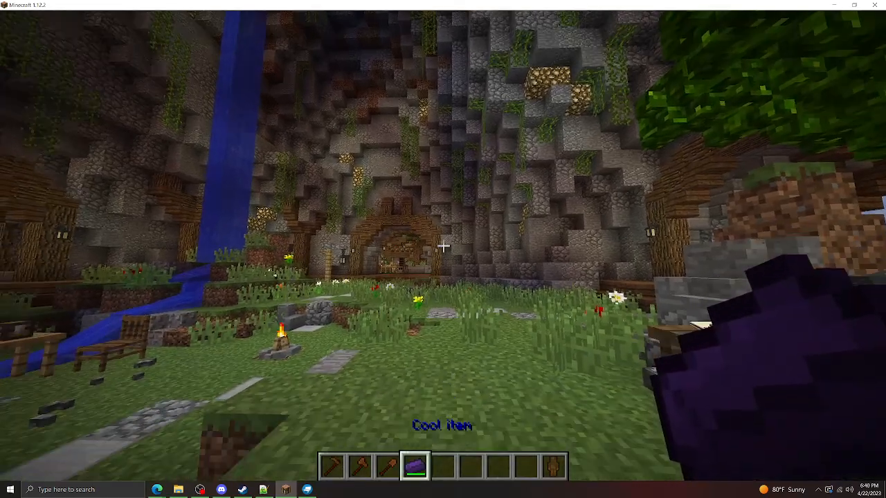
# Step: Add t.item.setDurabilityColor(13944627) using a tan colour from the mixer
pyautogui.press('e')
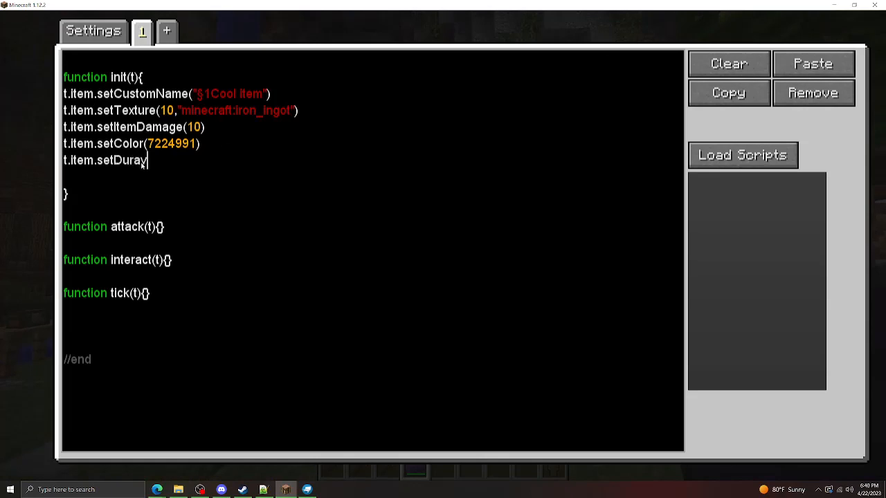
pyautogui.write('bilityColor(')
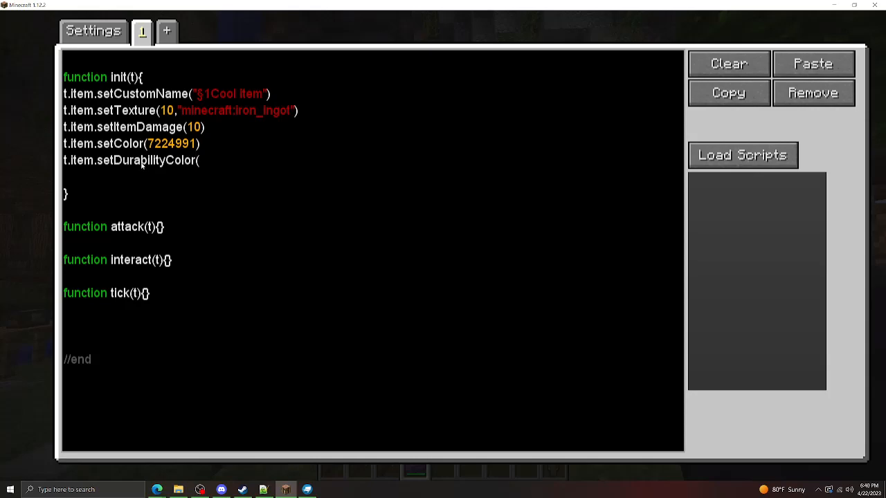
pyautogui.write(')')
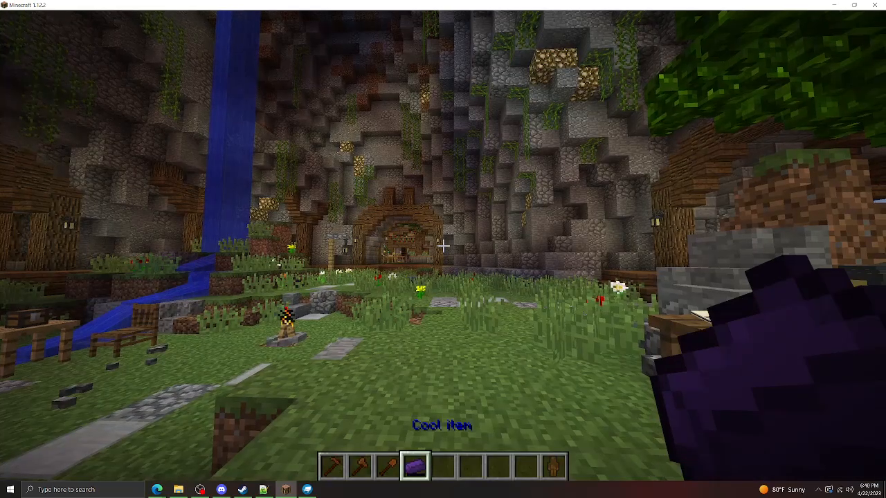
pyautogui.press('e')
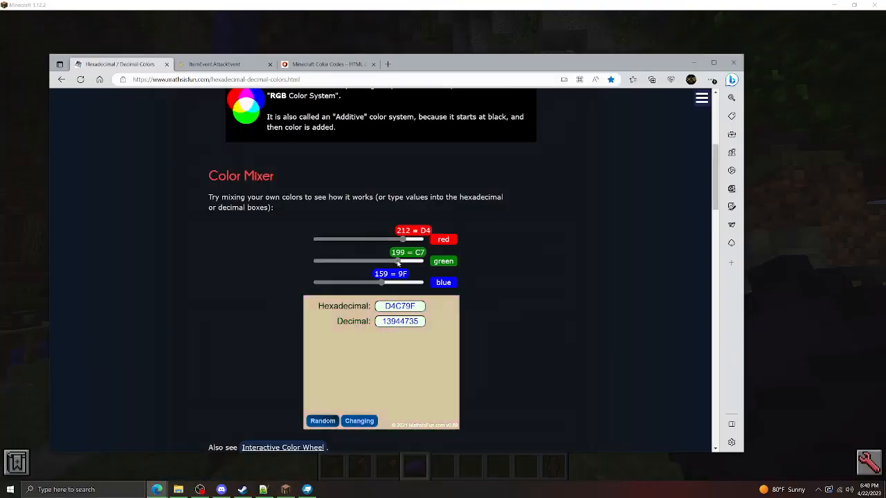
pyautogui.moveTo(380, 282); pyautogui.dragTo(337, 282)
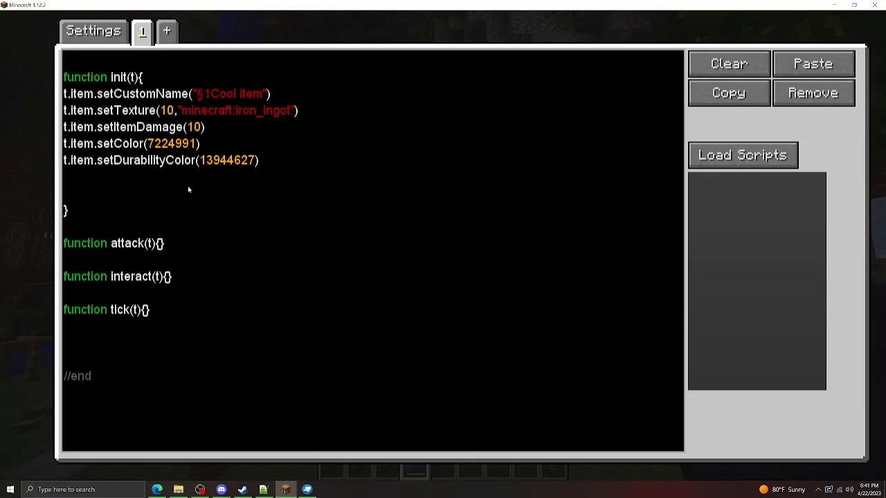
# Step: Add t.item.setMaxStackSize(8) and t.item.setDurabilityValue(1) lines in init
pyautogui.write('t.item.setMaxS')
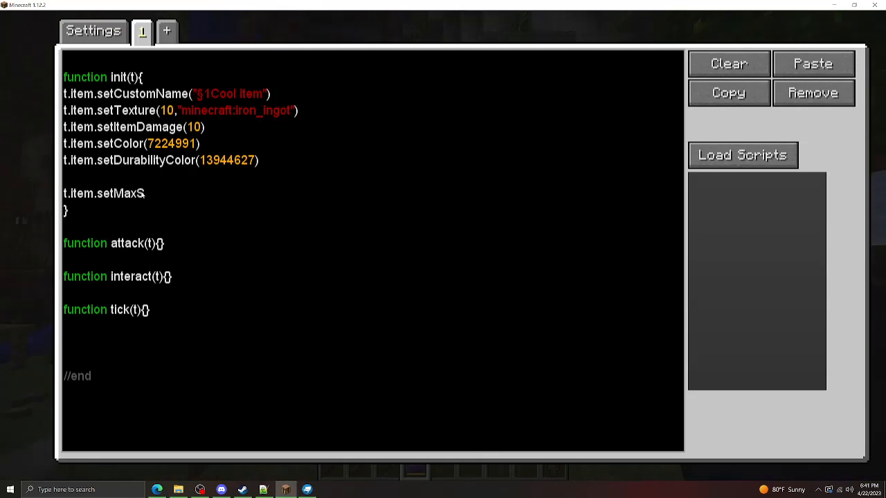
pyautogui.write('tackSize(')
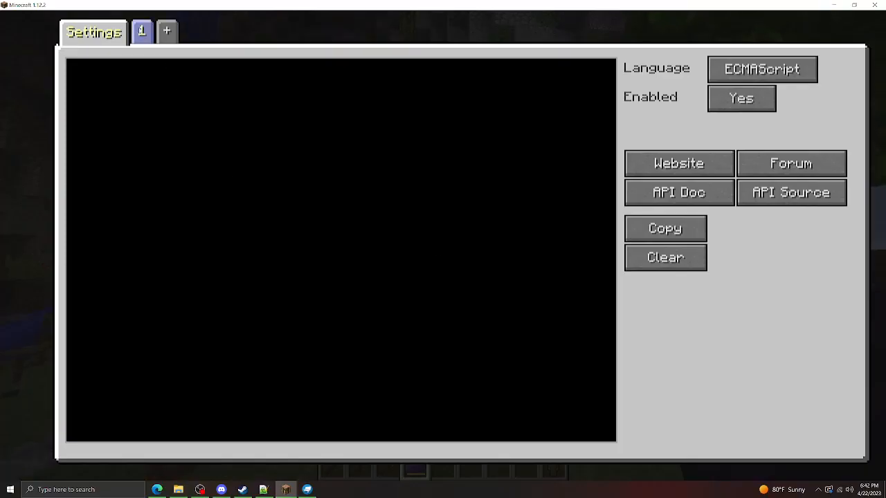
pyautogui.click(141, 31)
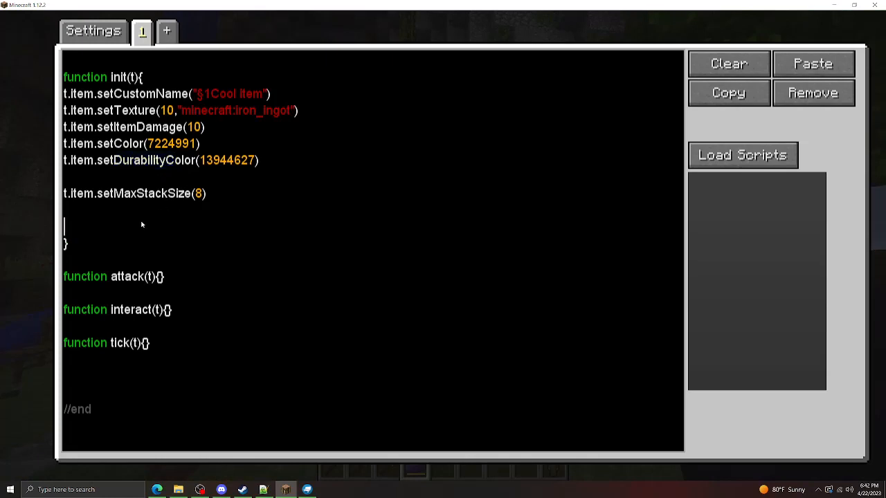
pyautogui.write('t.item.setD')
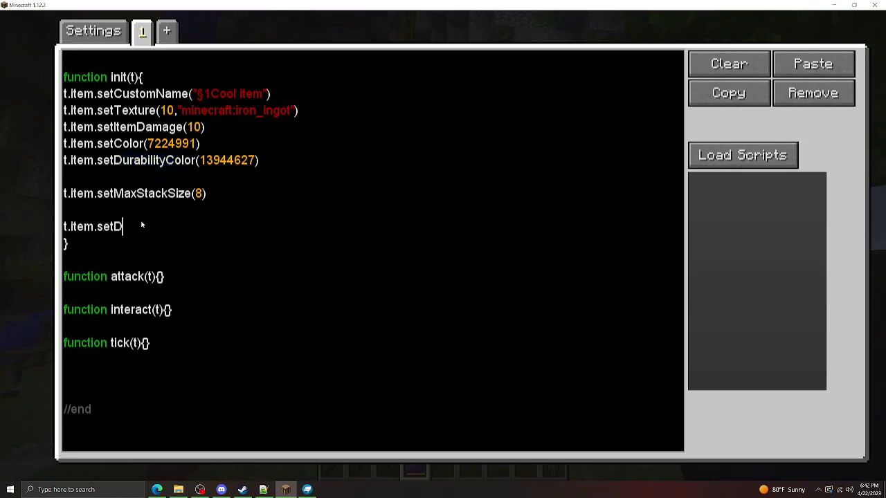
pyautogui.write('urabilityValu')
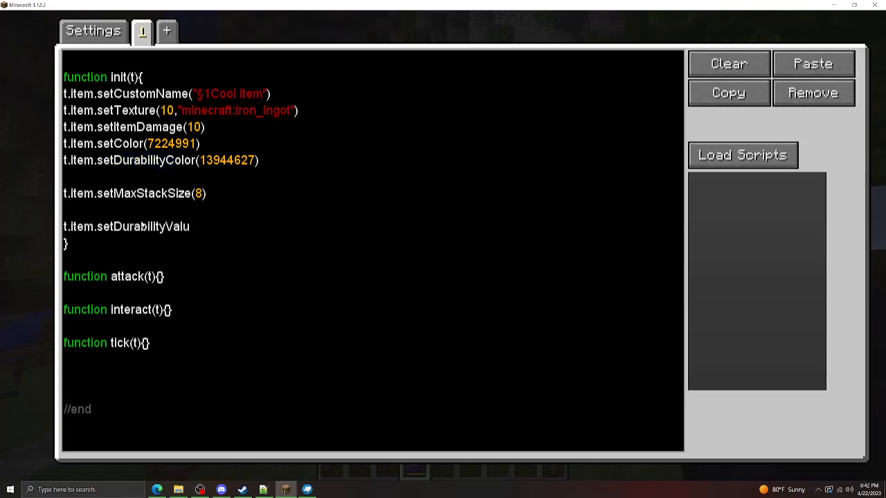
pyautogui.write('e(1)')
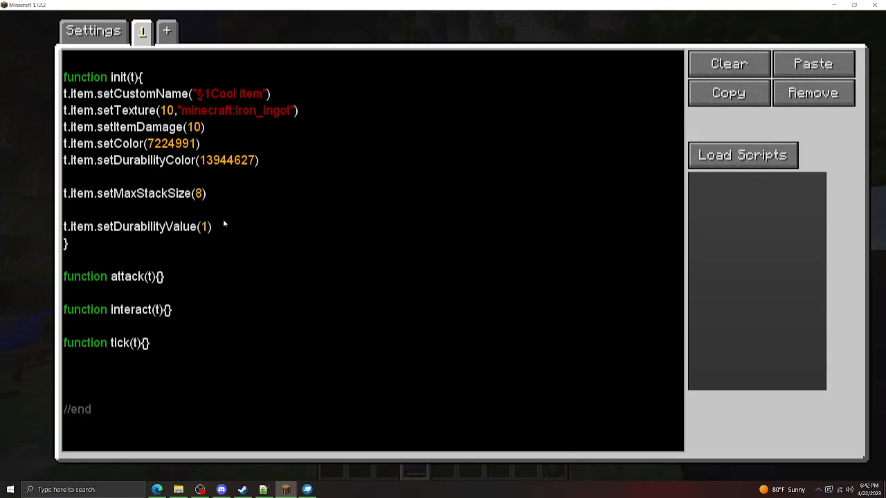
# Step: In script Settings, set Language to ECMAScript and Enabled to Yes
pyautogui.click(216, 227)
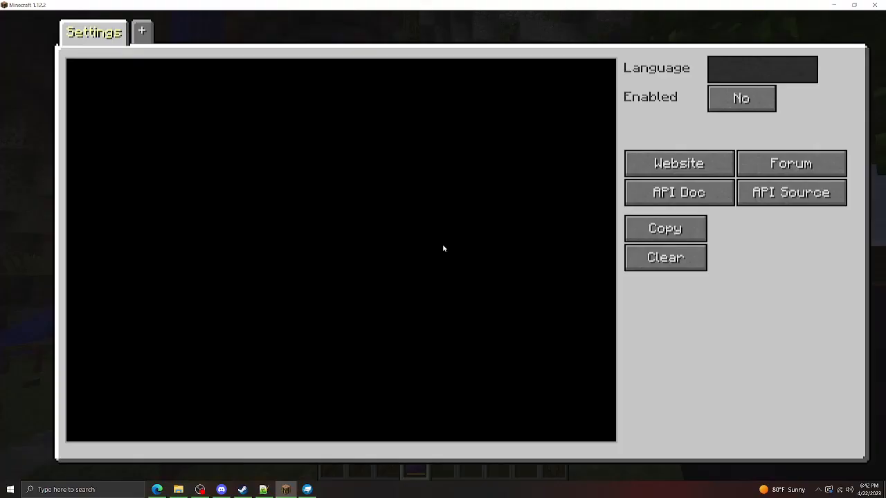
pyautogui.click(141, 31)
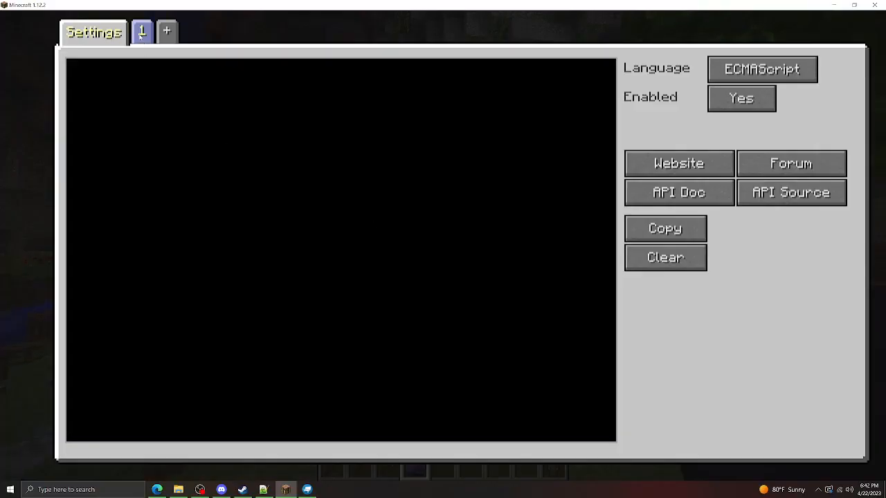
pyautogui.click(141, 30)
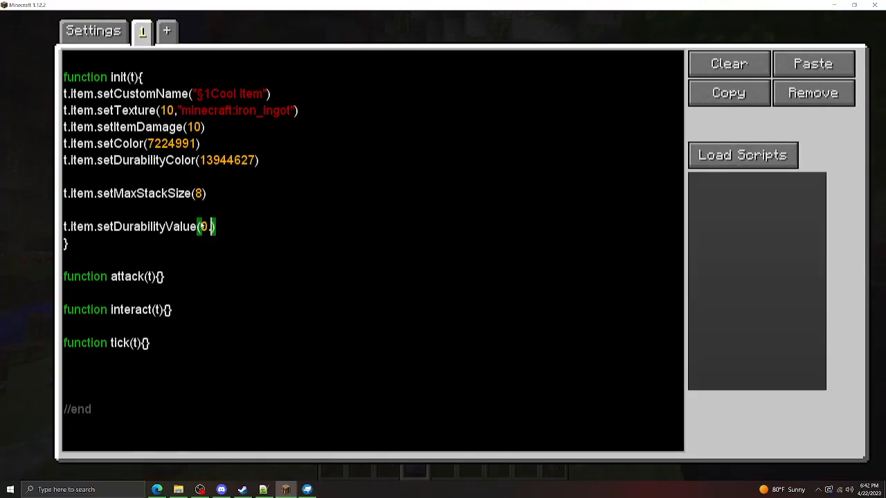
pyautogui.press('Escape')
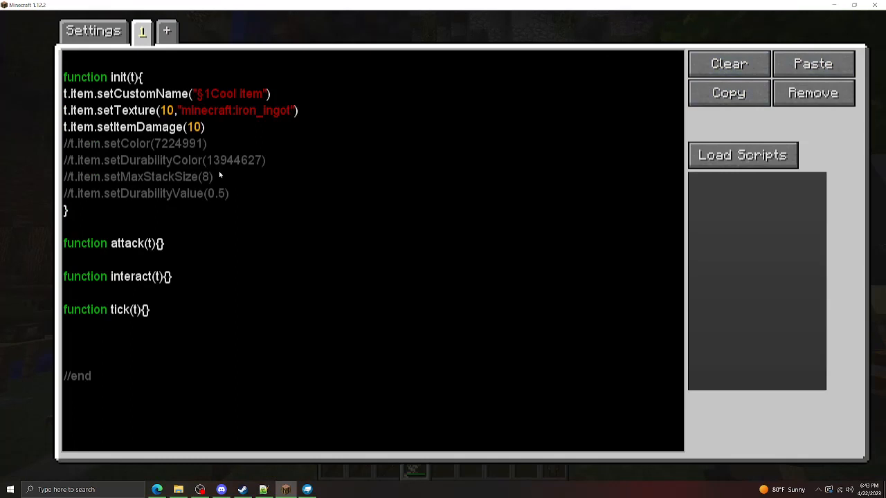
pyautogui.moveTo(265, 95)
pyautogui.write('3')
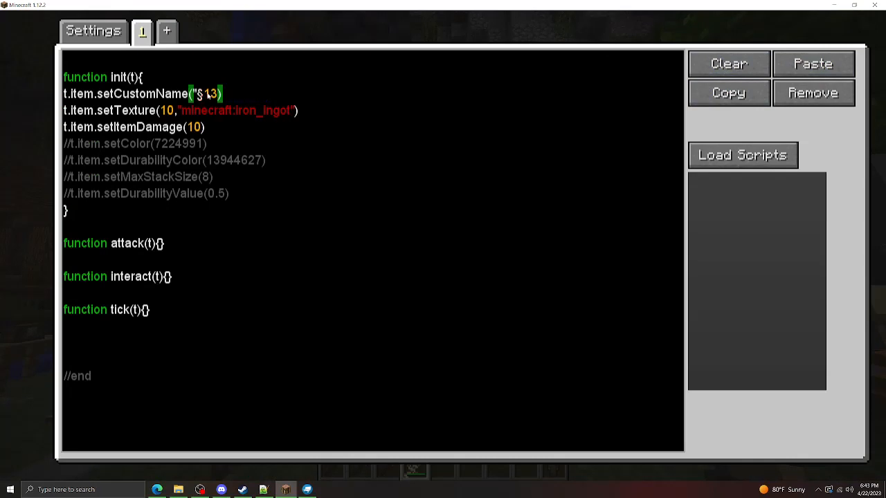
# Step: Rename the item §3Jump Feather with feather texture and damage 11, then return to the world
pyautogui.write('Jump Feather')
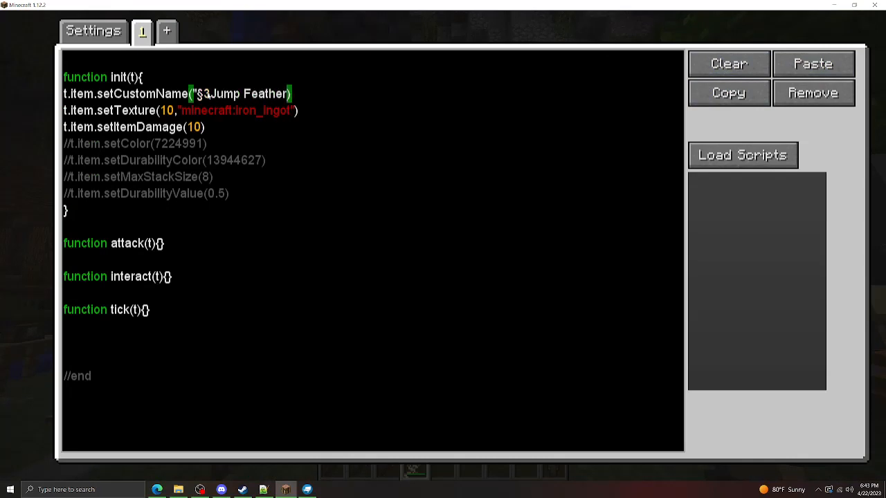
pyautogui.write('1')
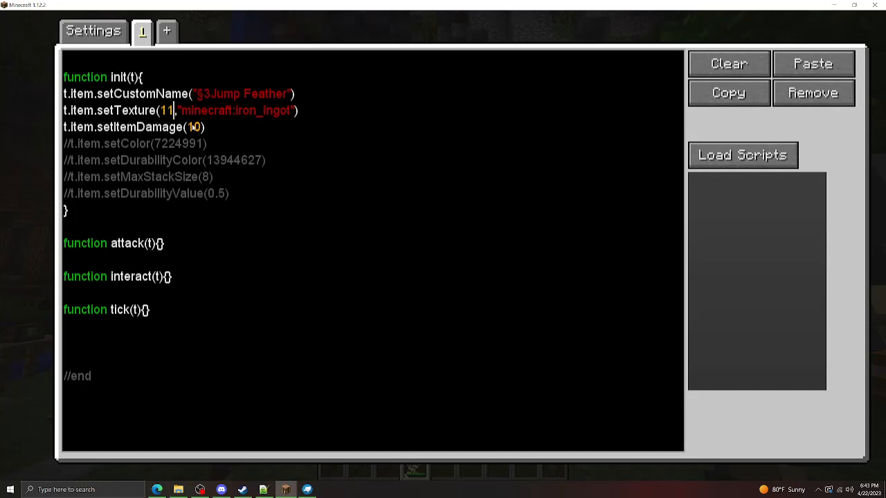
pyautogui.write('11')
pyautogui.write('feathe')
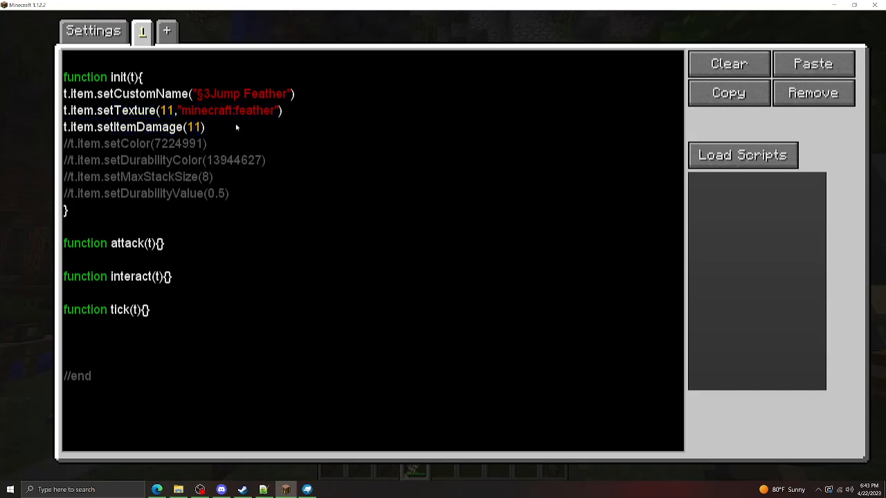
pyautogui.doubleClick(166, 111)
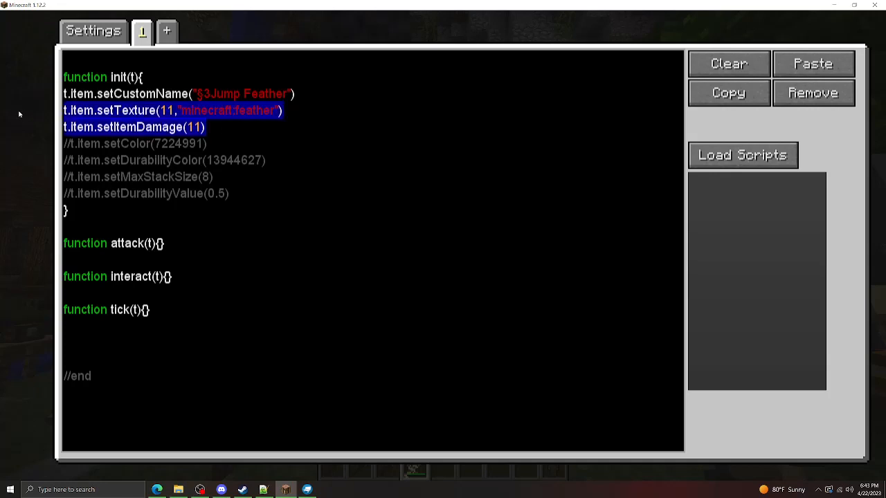
pyautogui.moveTo(166, 116)
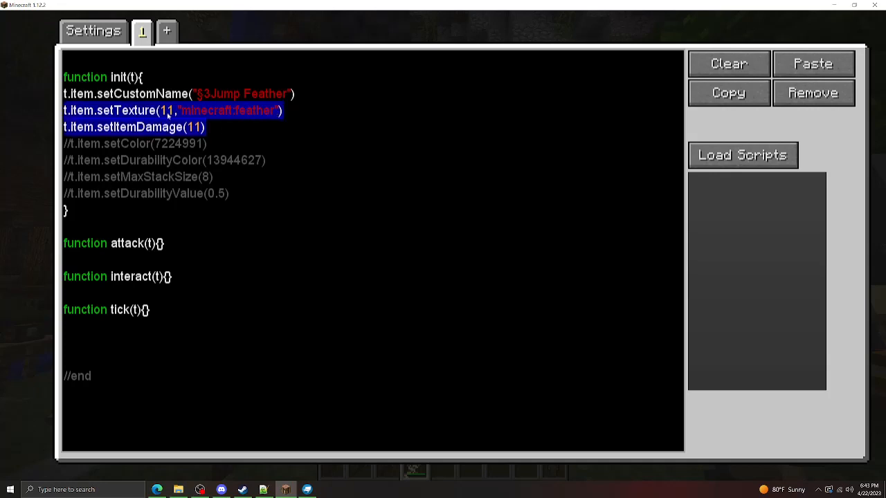
pyautogui.click(205, 127)
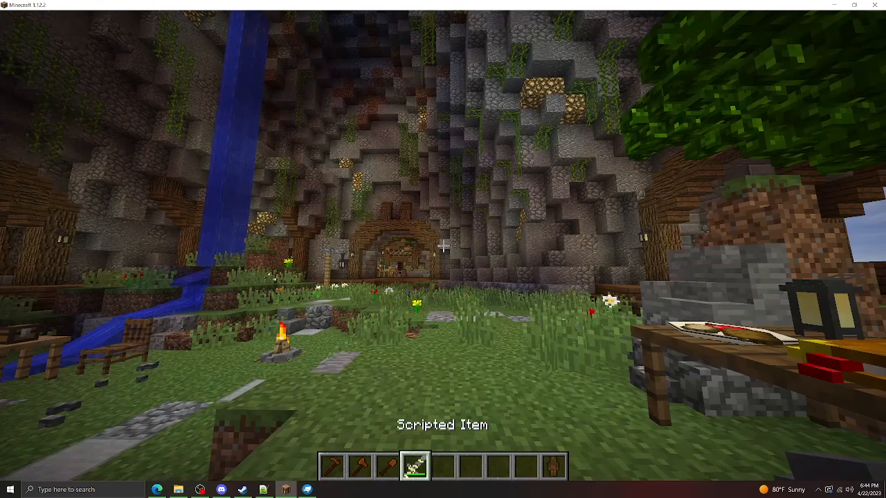
# Step: Change setDurabilityColor to setDurabilityShow(false) and uncomment setMaxStackSize(1)
pyautogui.press('e')
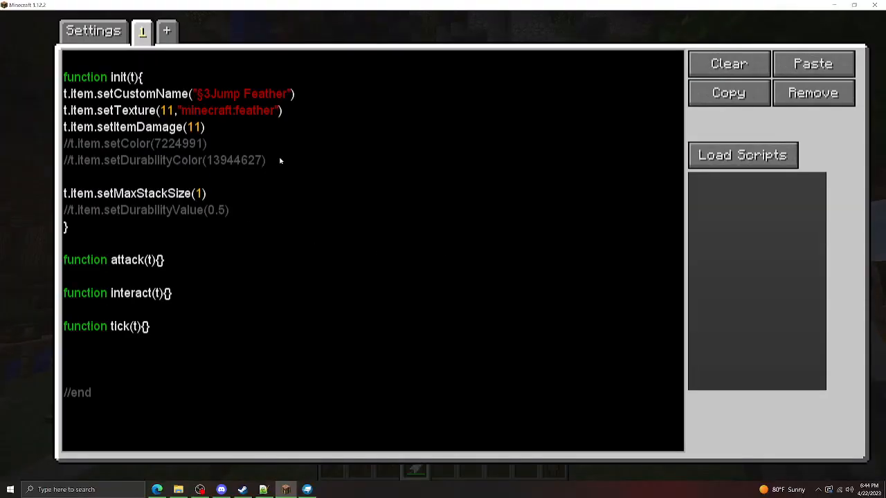
pyautogui.doubleClick(185, 161)
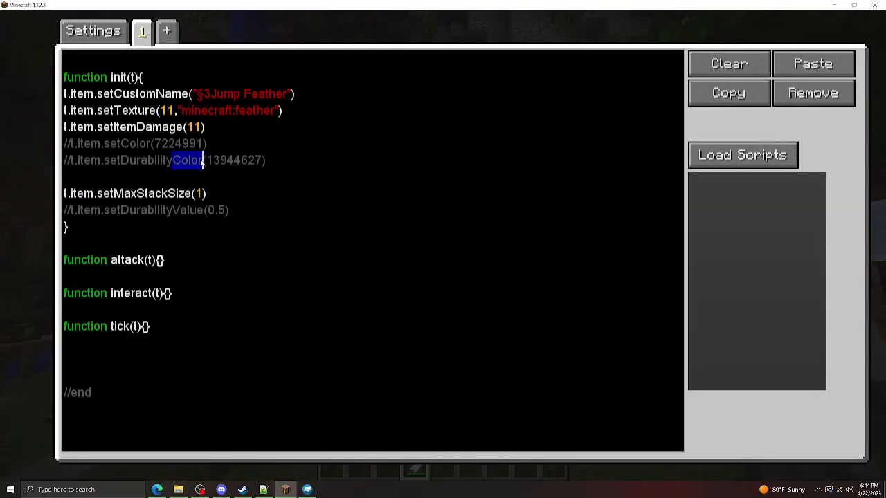
pyautogui.write('show')
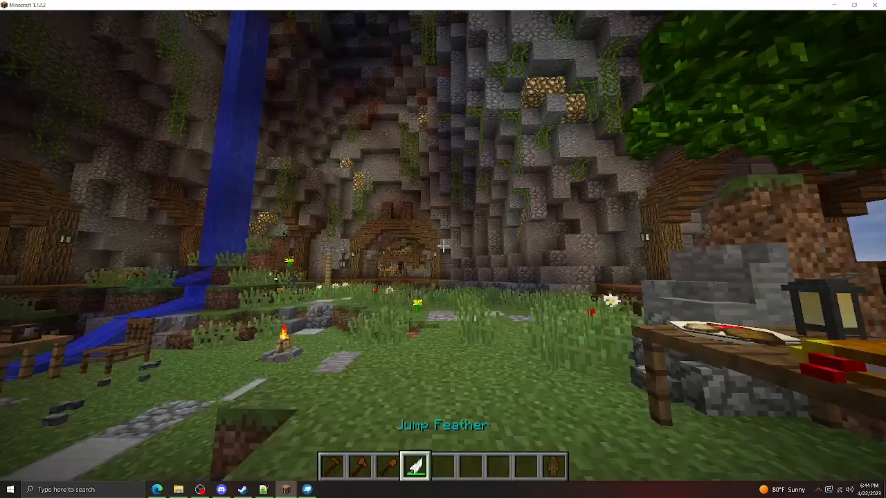
pyautogui.press('e')
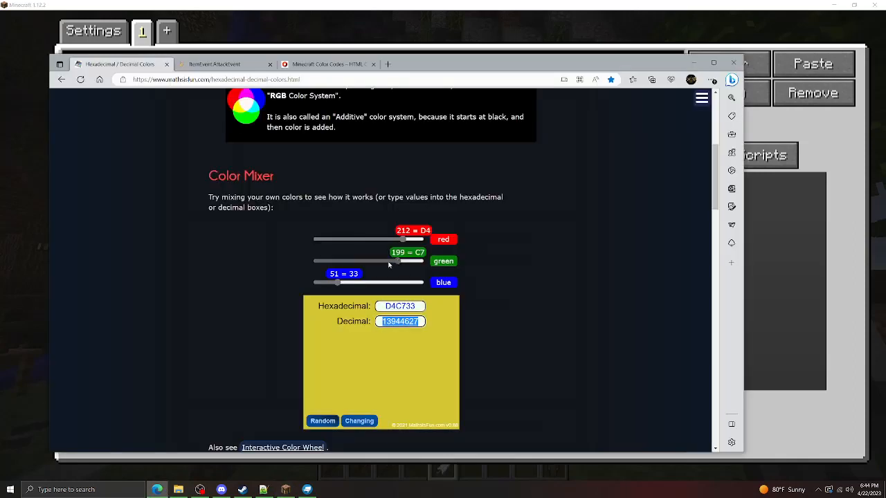
# Step: Set color 6014771 from the mixer and delete the leftover durability-value line
pyautogui.moveTo(402, 238); pyautogui.dragTo(354, 238)
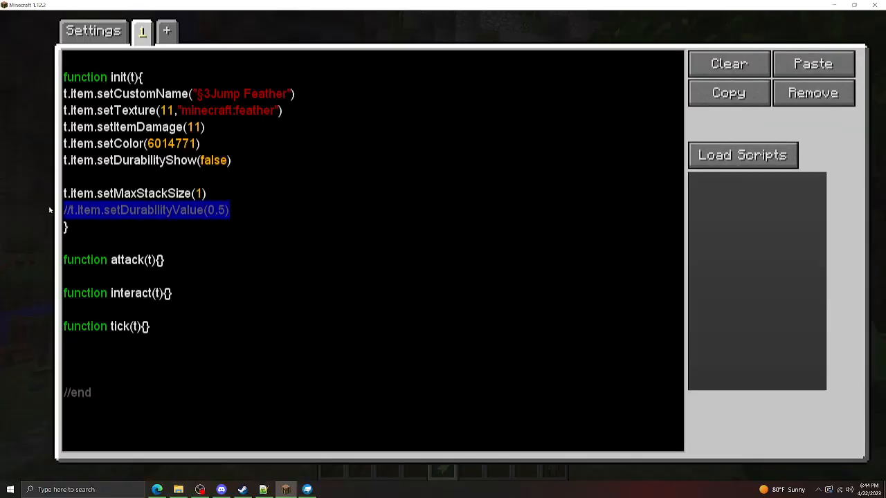
pyautogui.press('Delete')
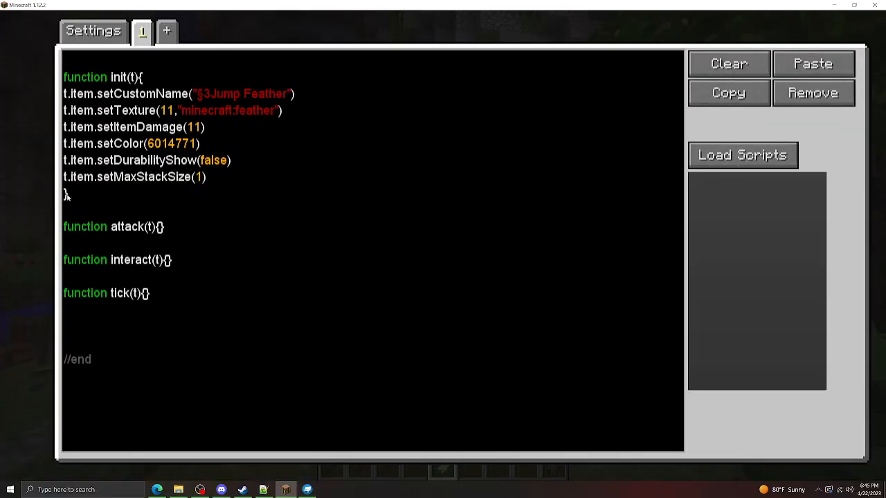
pyautogui.press('Backspace')
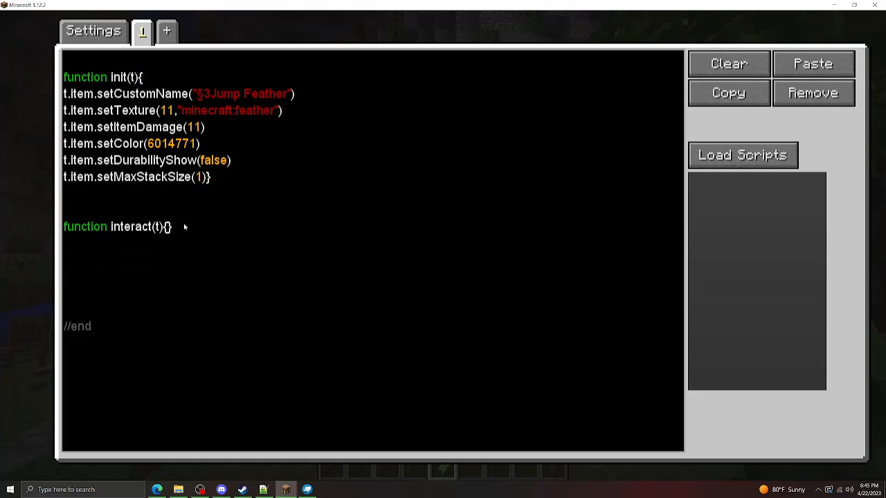
# Step: Open interact(t) and begin t.player.setMotionY(1) to launch the player upward
pyautogui.press('enter')
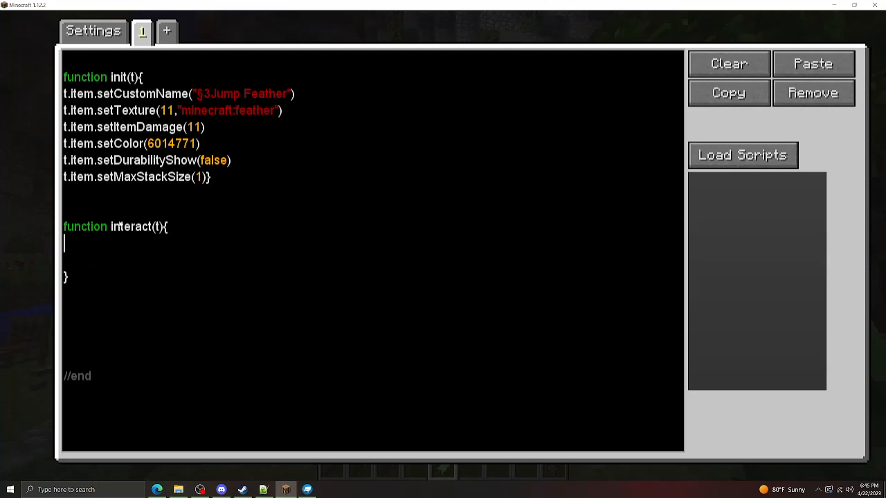
pyautogui.write('t.play')
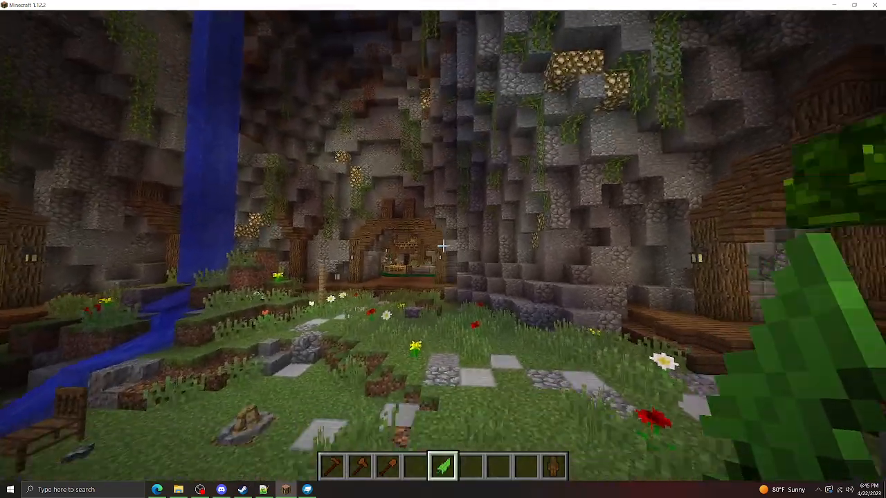
pyautogui.moveTo(443, 249)
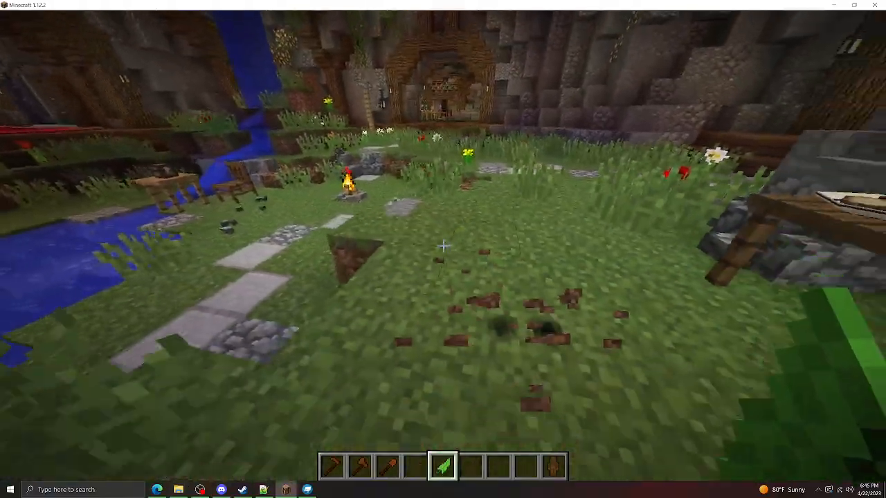
pyautogui.moveTo(443, 249)
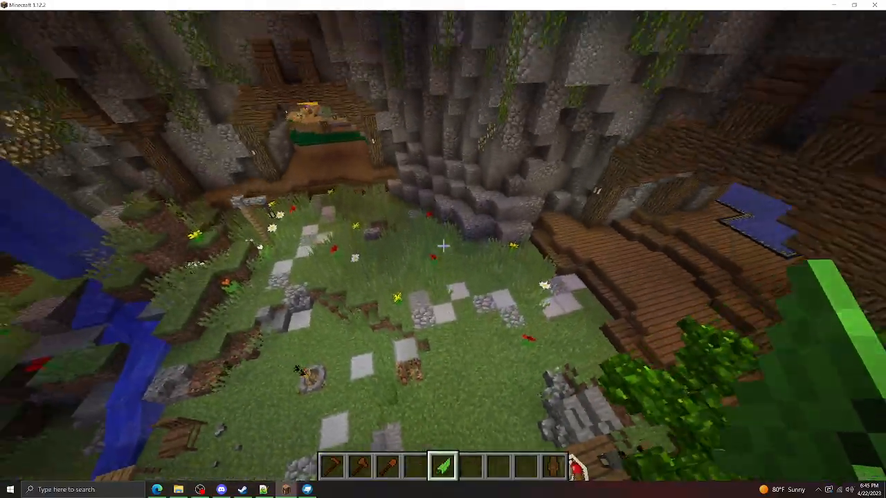
pyautogui.moveTo(443, 249)
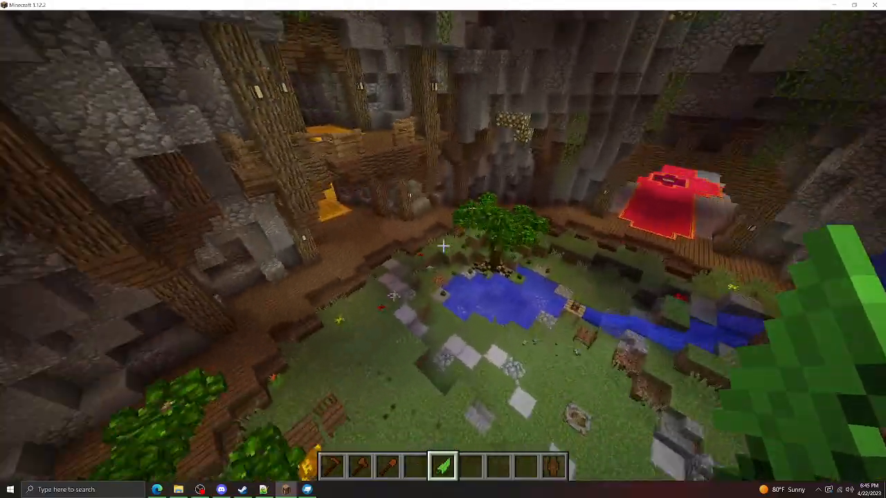
pyautogui.moveTo(443, 249)
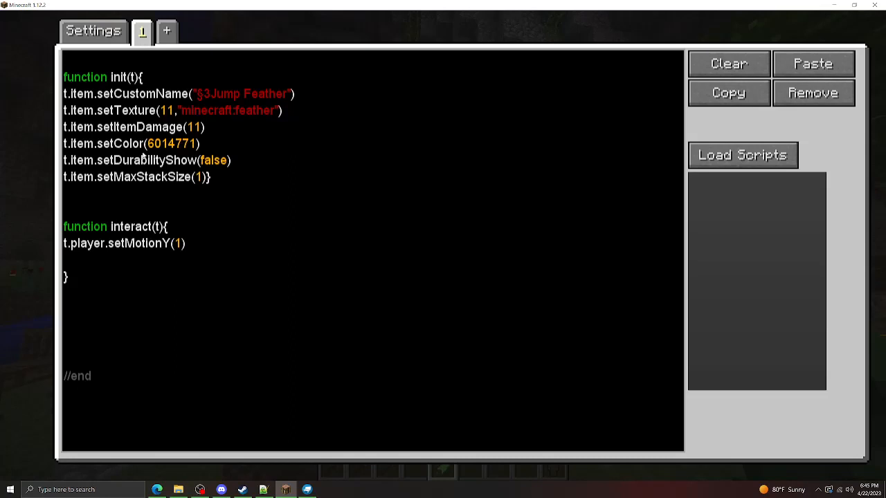
pyautogui.moveTo(158, 238)
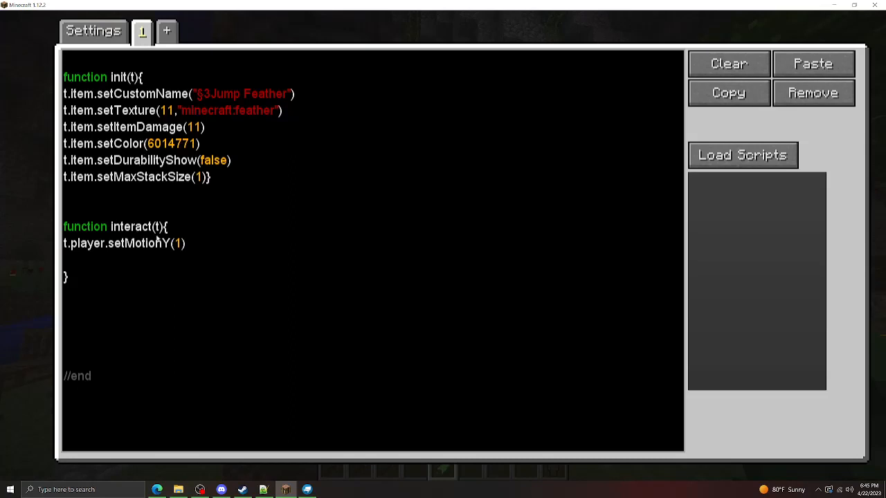
pyautogui.moveTo(196, 228)
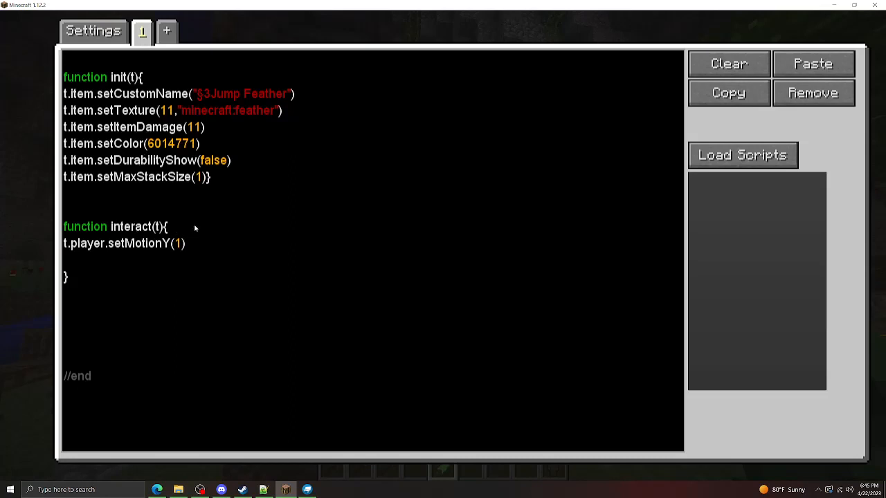
pyautogui.click(63, 290)
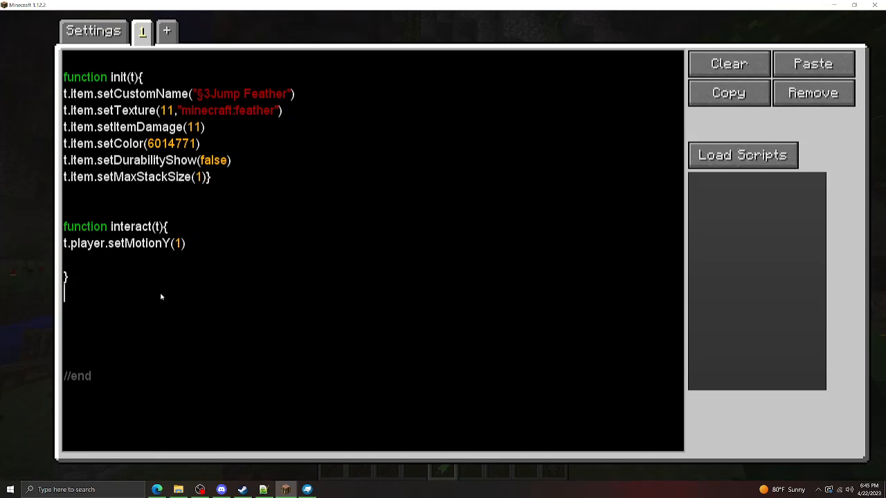
pyautogui.write('function tick')
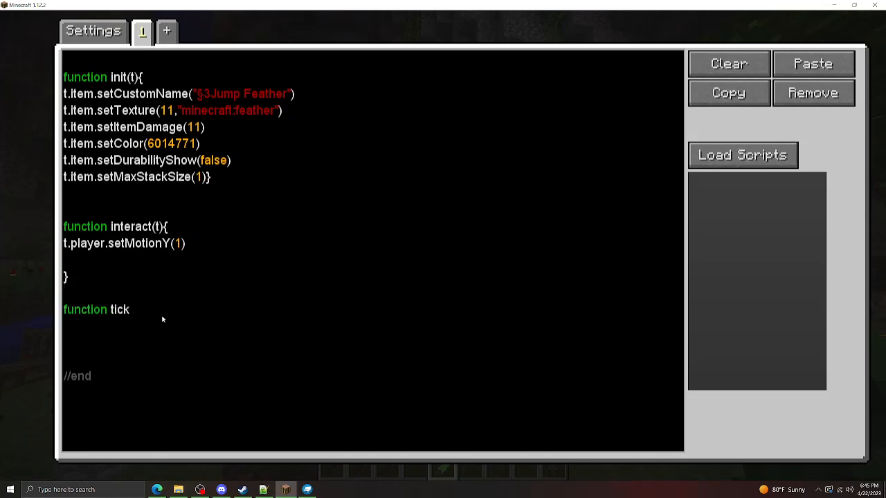
pyautogui.write('(t)')
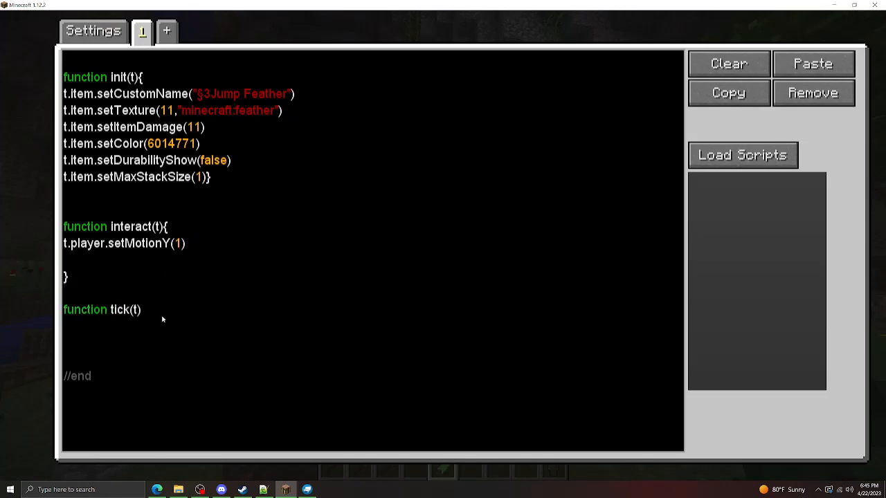
pyautogui.write('{')
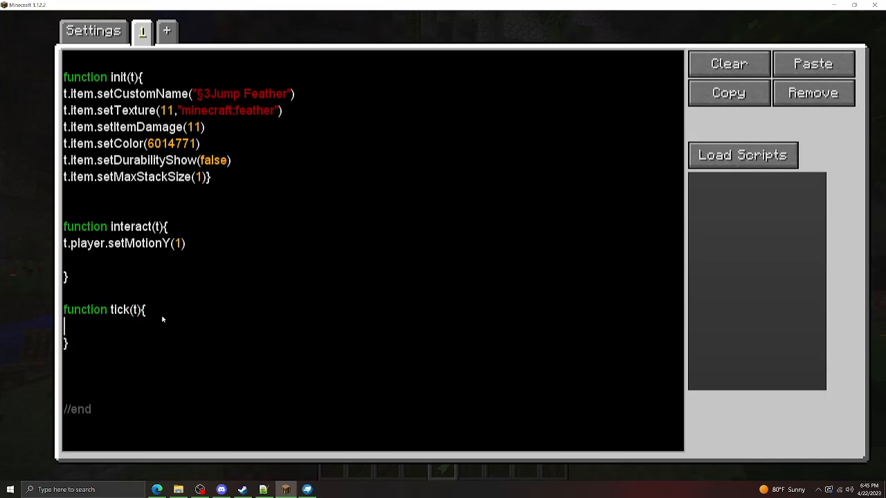
pyautogui.write('++')
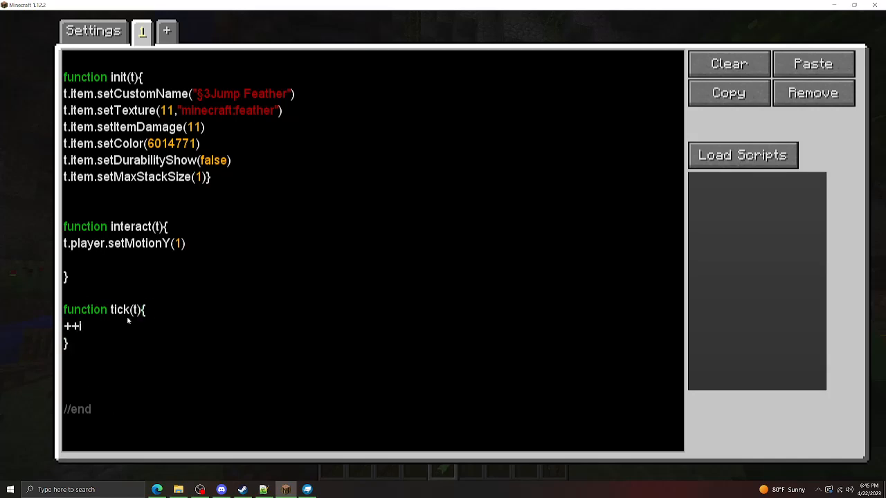
pyautogui.moveTo(137, 333)
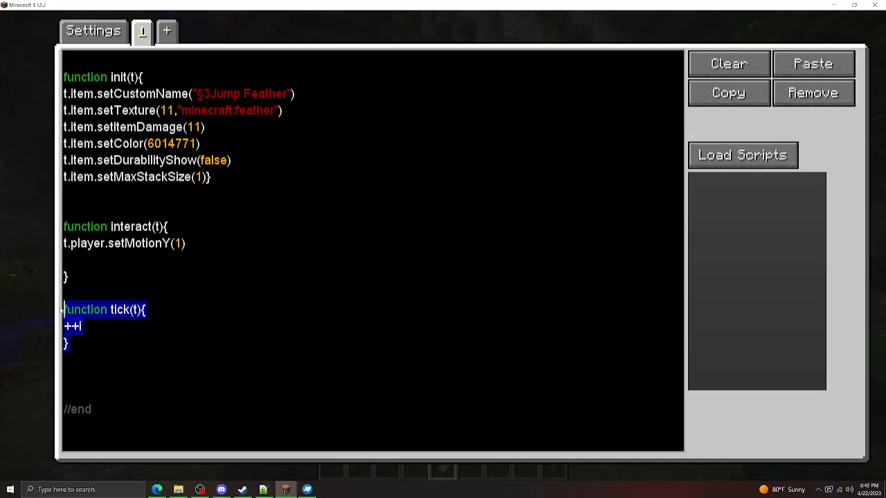
pyautogui.press('Delete')
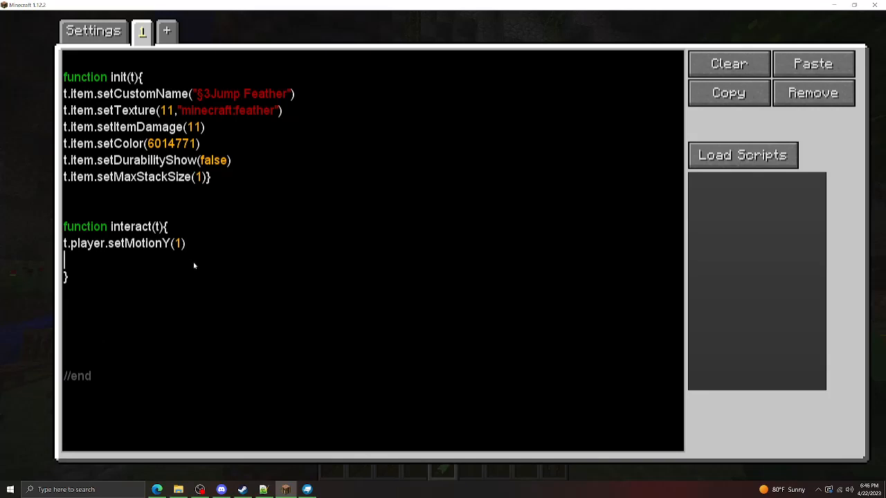
pyautogui.moveTo(96, 262)
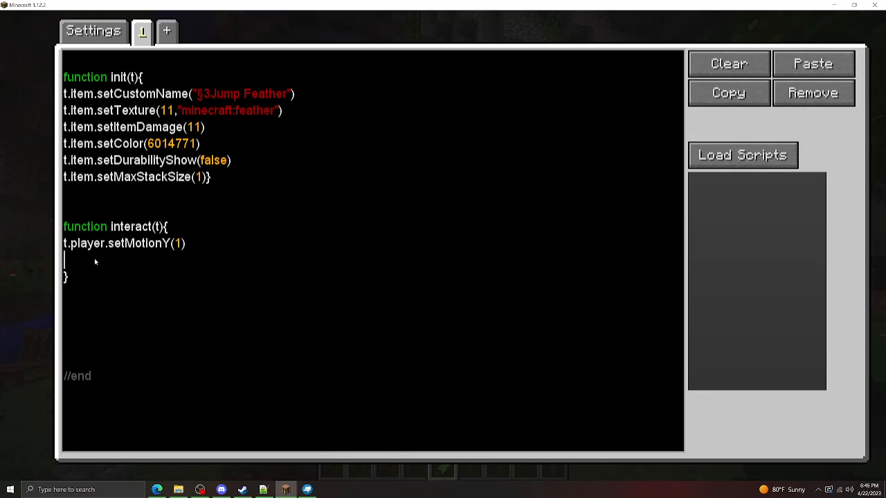
pyautogui.moveTo(196, 219)
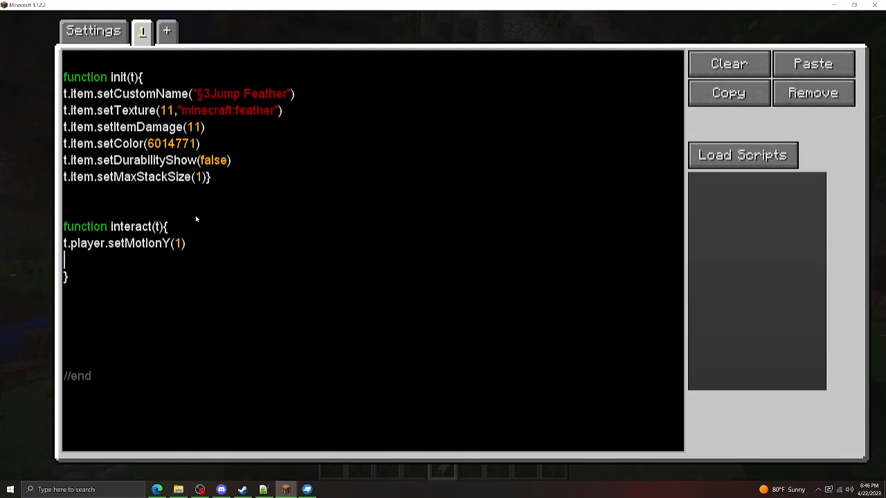
# Step: Wrap setMotionY in if(!t.player.timers.has(200)){...}
pyautogui.press('Return')
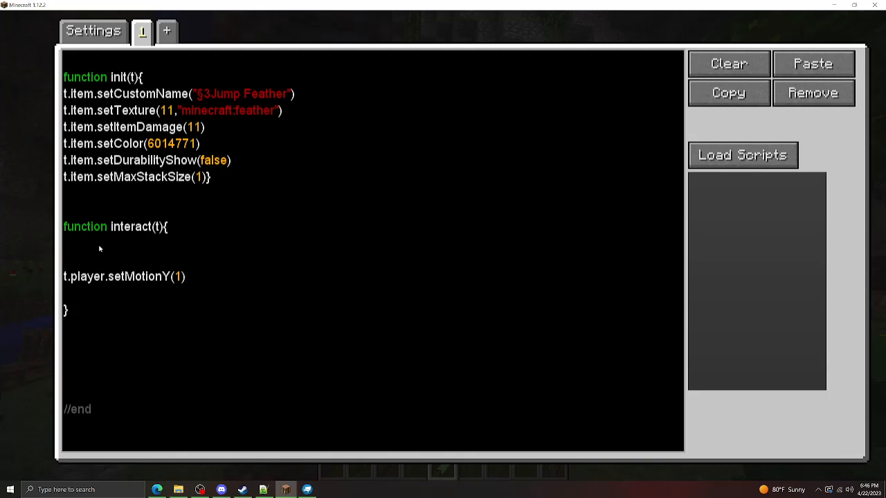
pyautogui.write('if(t.pla')
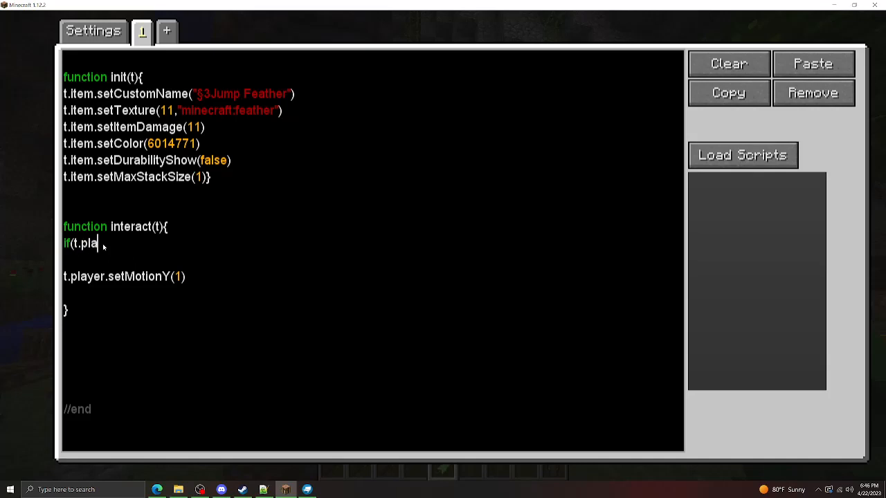
pyautogui.write('yer.timers.has(200')
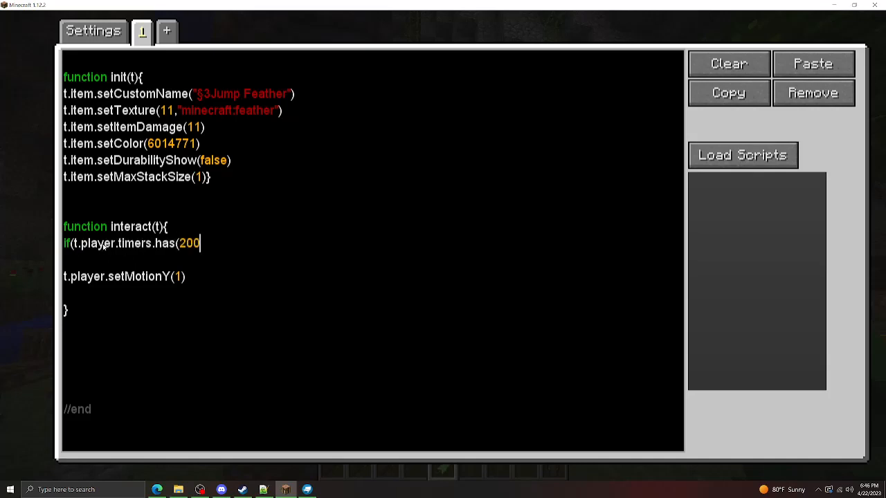
pyautogui.write(')')
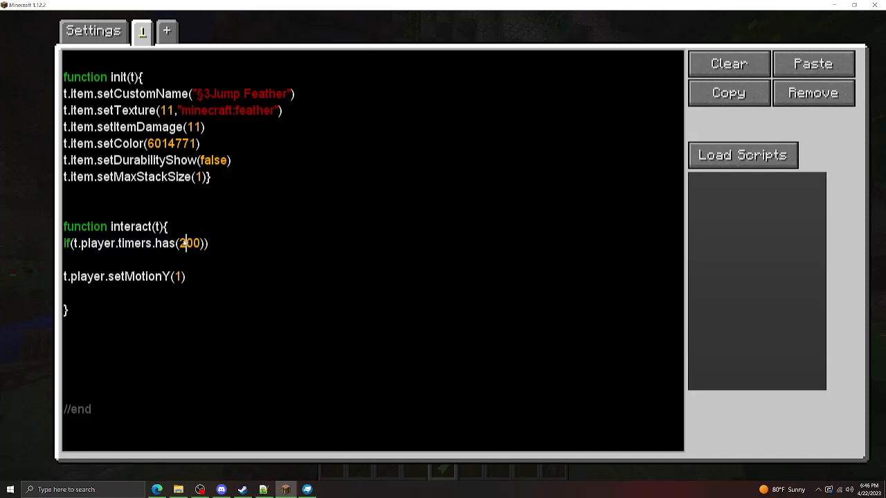
pyautogui.moveTo(216, 247)
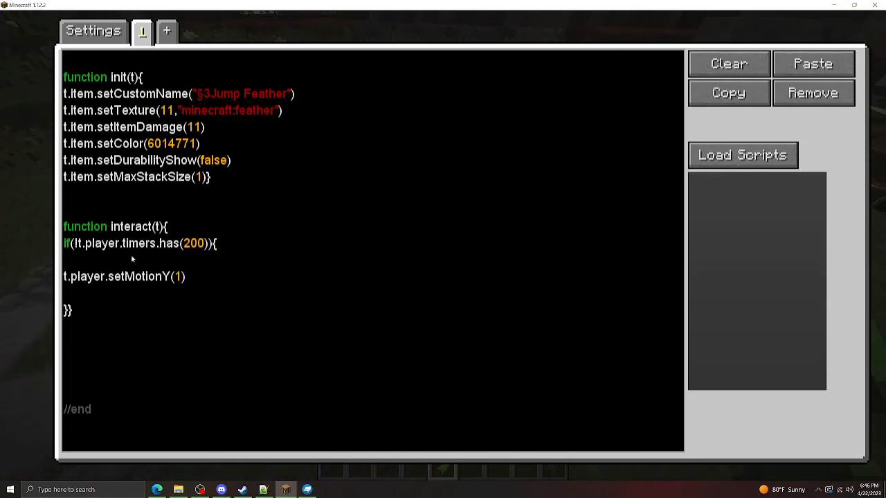
# Step: Declare var Cooldown = 50 at the top for the timer forceStart(200, Cooldown, false)
pyautogui.doubleClick(82, 244)
pyautogui.write('t.player.timer.forceStart(200,50,false')
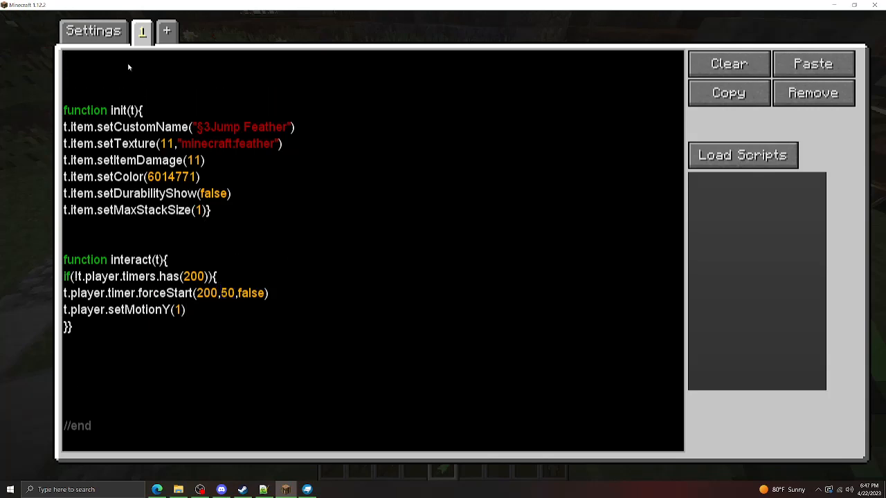
pyautogui.write('var Cooldown')
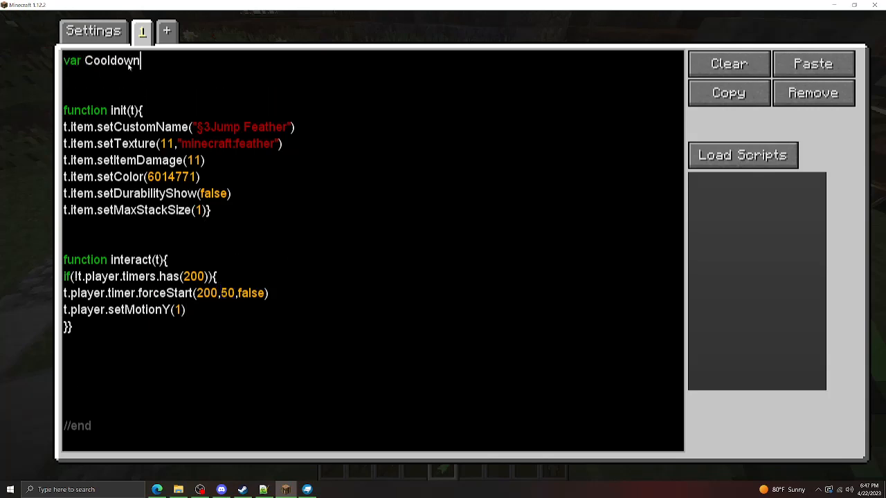
pyautogui.write('= 50')
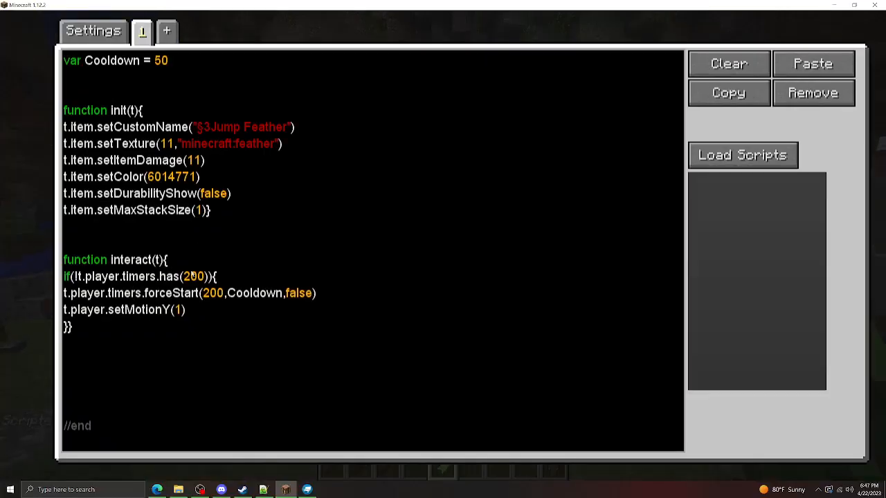
pyautogui.press('Escape')
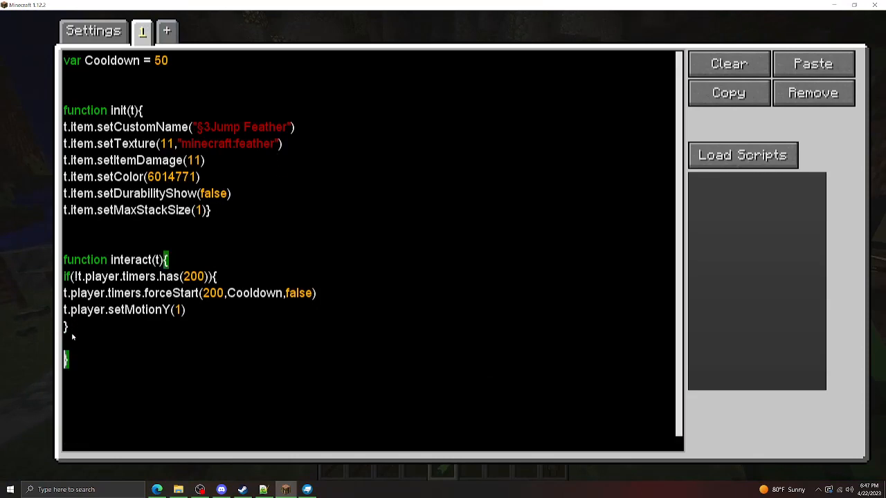
# Step: Add else{t.player.message("This item is on cooldown")} and return to the game to test
pyautogui.write('else{}')
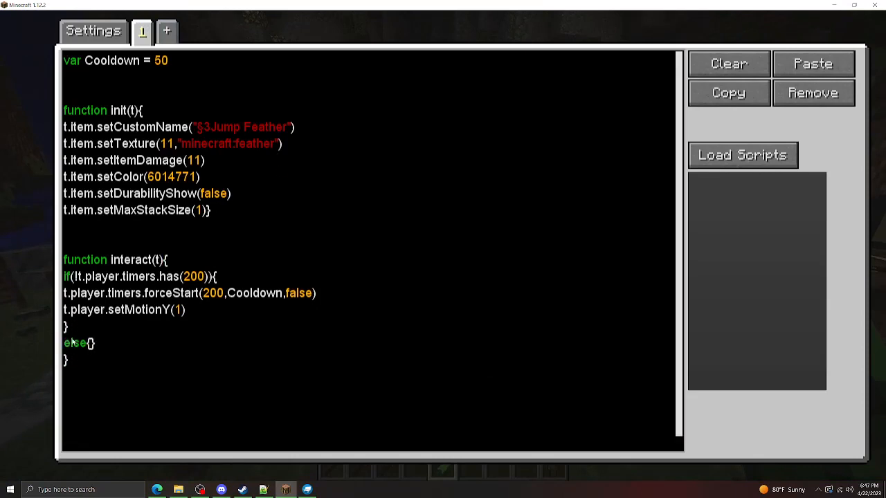
pyautogui.write('t.player.message("')
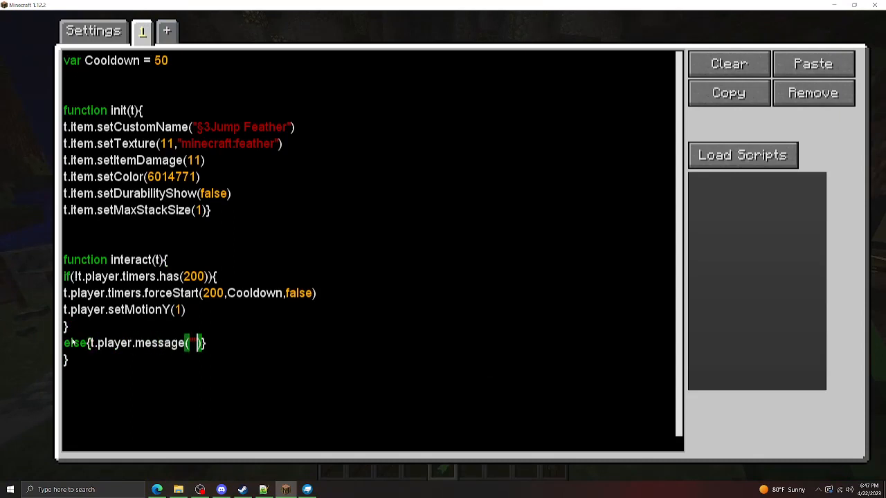
pyautogui.write('This item is on')
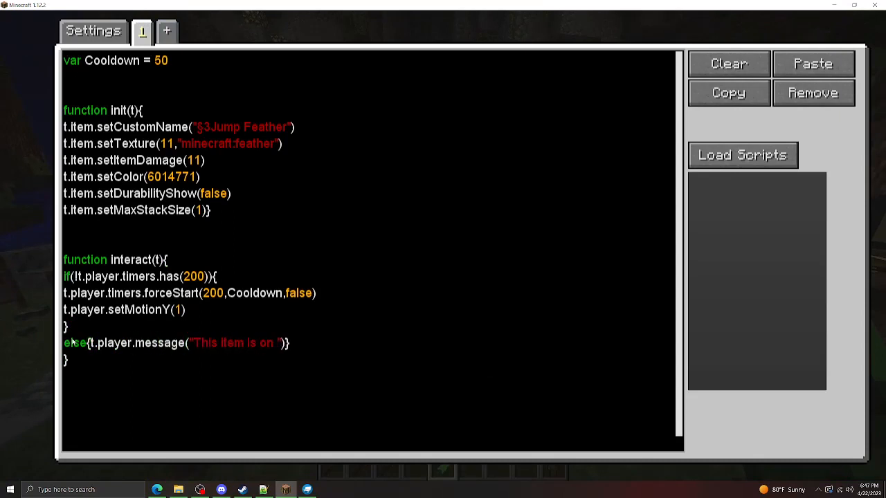
pyautogui.write("cooldown')}")
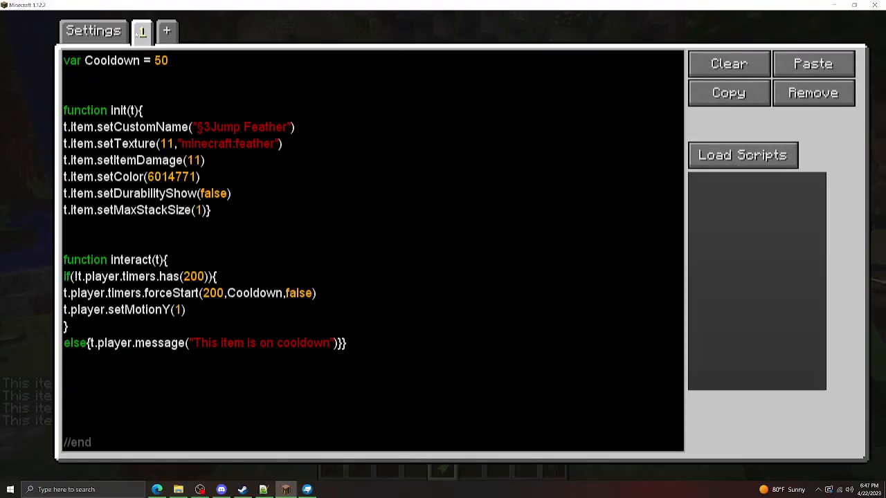
pyautogui.press('enter')
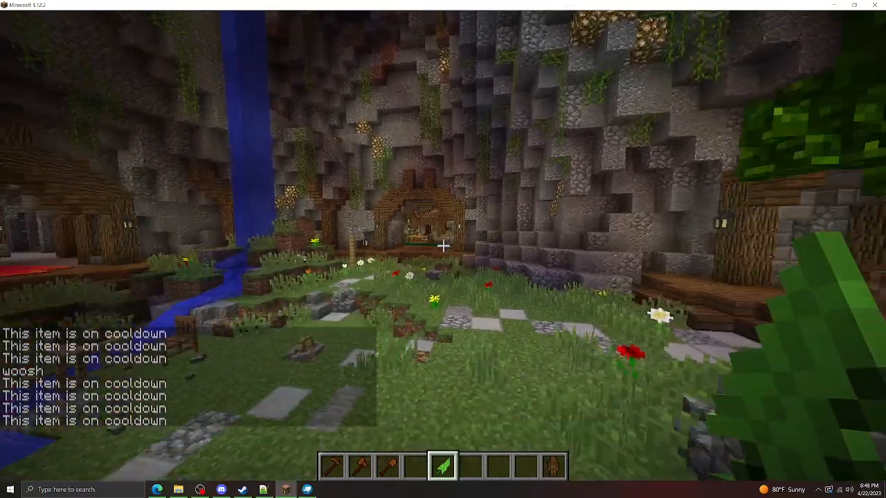
# Step: Start a new item script with t.item.setCustomName("") for Speedy Seeds
pyautogui.press('e')
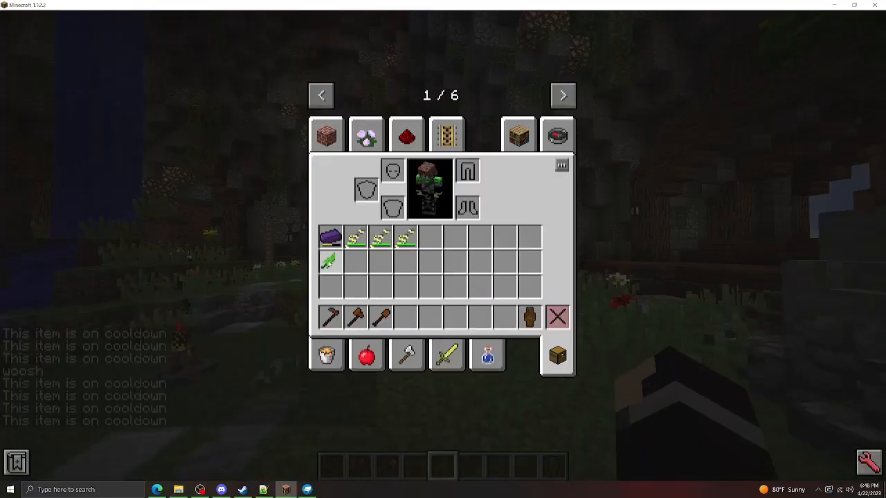
pyautogui.press('Escape')
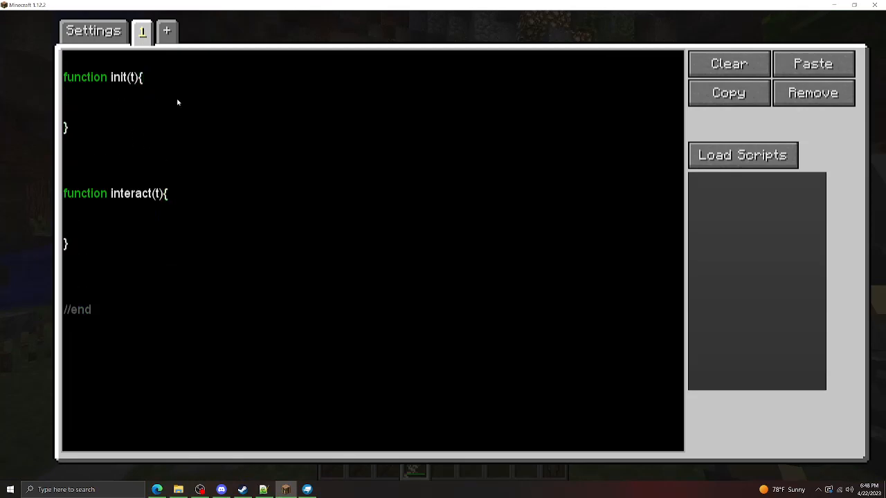
pyautogui.write('t.i')
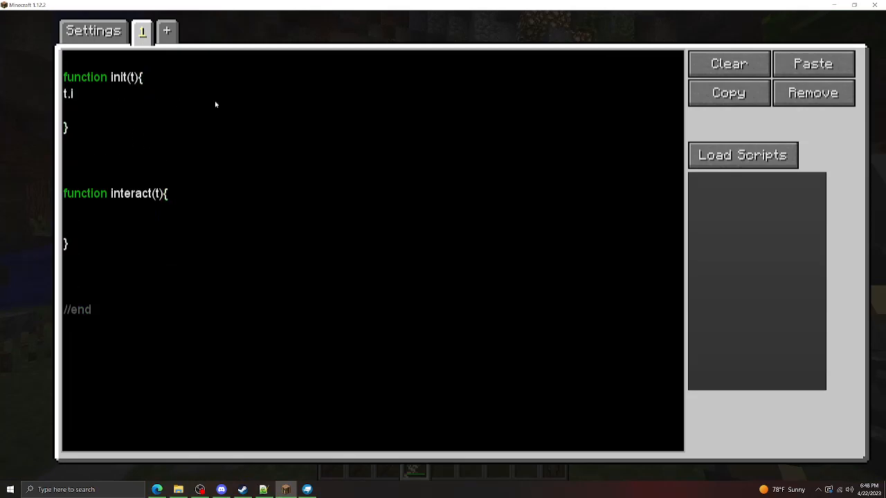
pyautogui.write('tem.setCustomNam')
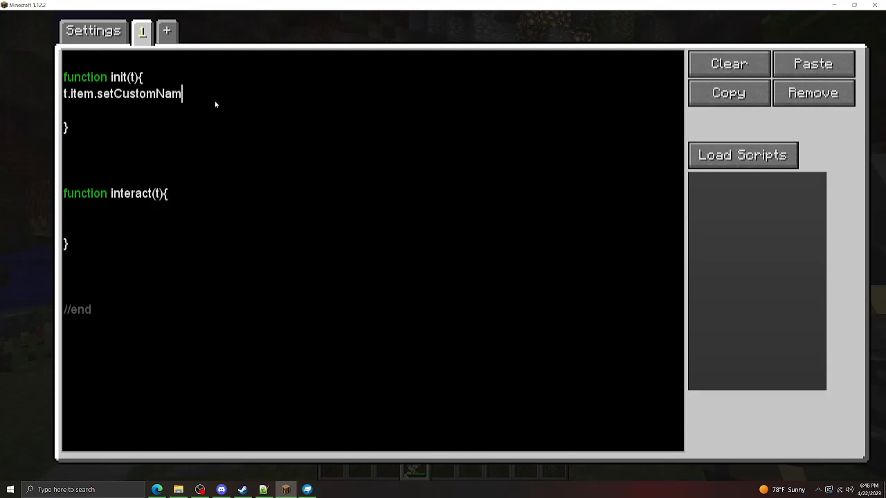
pyautogui.write('e("")')
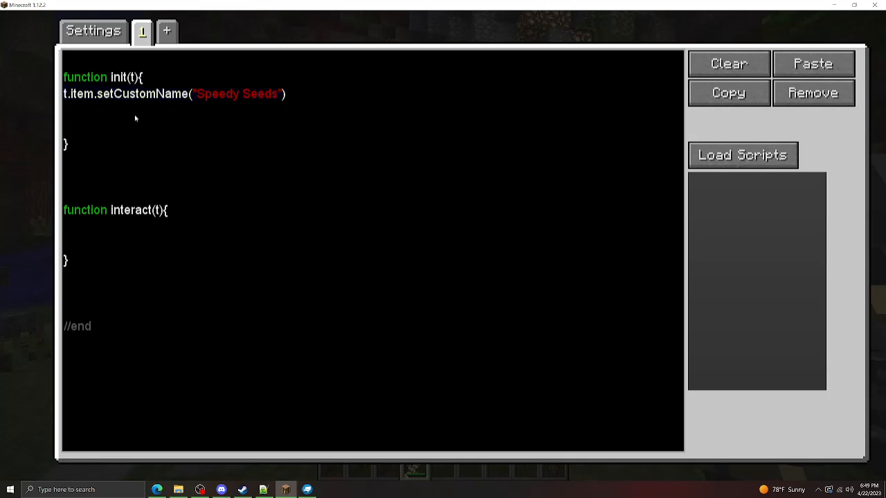
# Step: Set texture minecraft:wheat_seeds and item damage 12
pyautogui.click(67, 111)
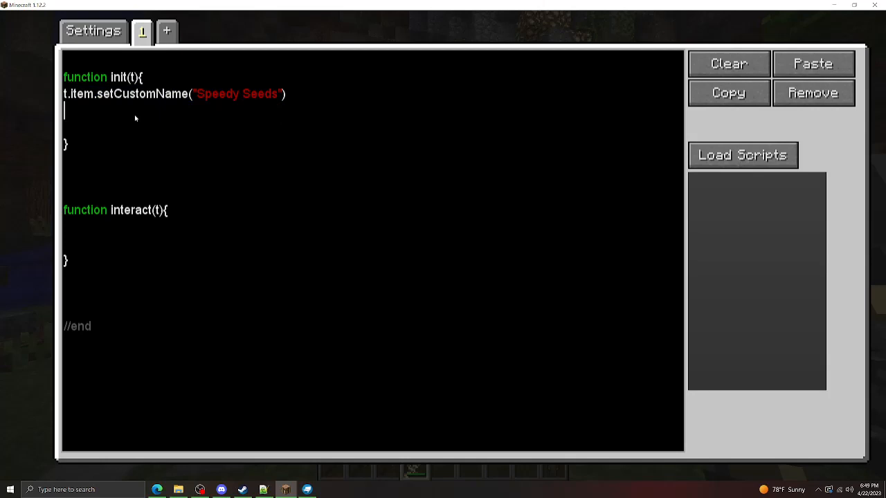
pyautogui.write('t.item.setTe')
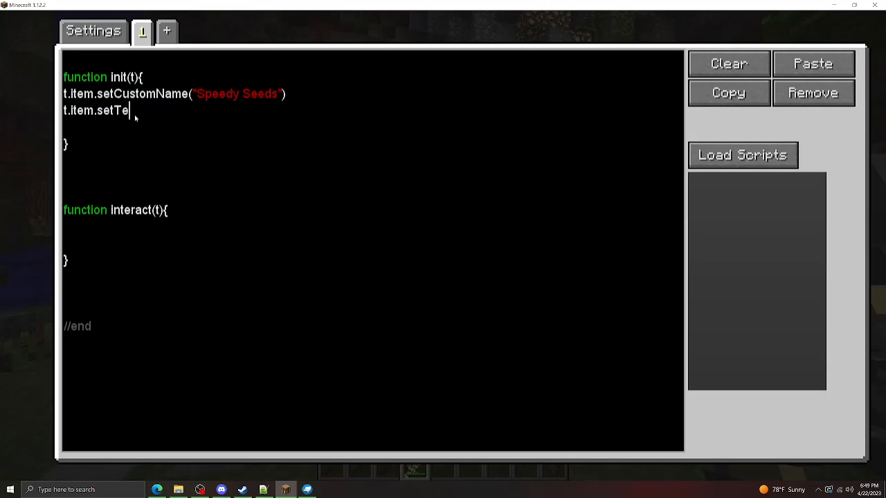
pyautogui.write('xture(12,')
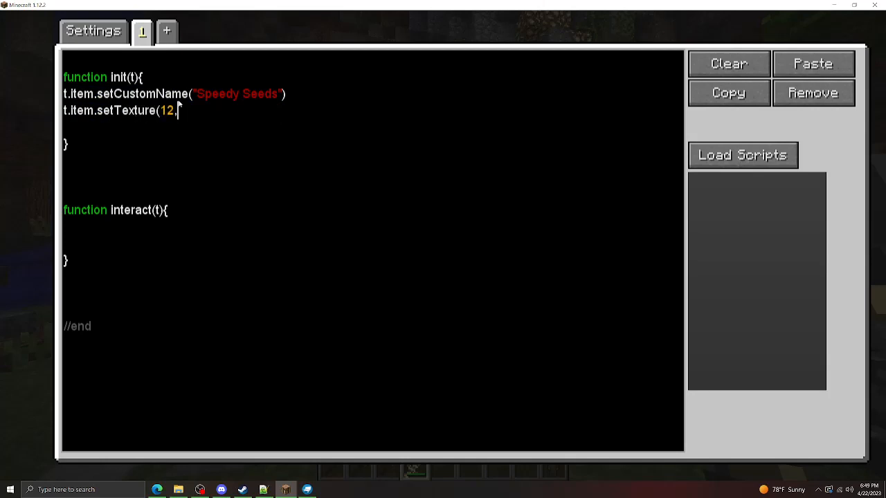
pyautogui.moveTo(183, 136)
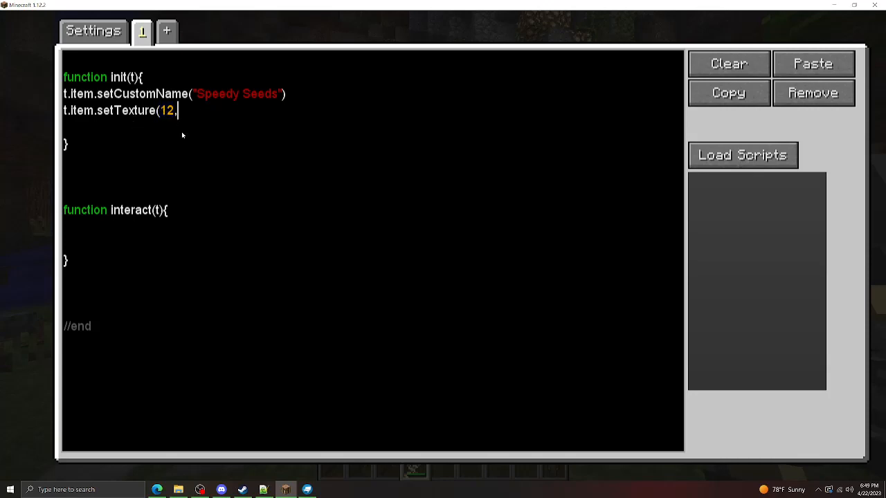
pyautogui.moveTo(234, 110)
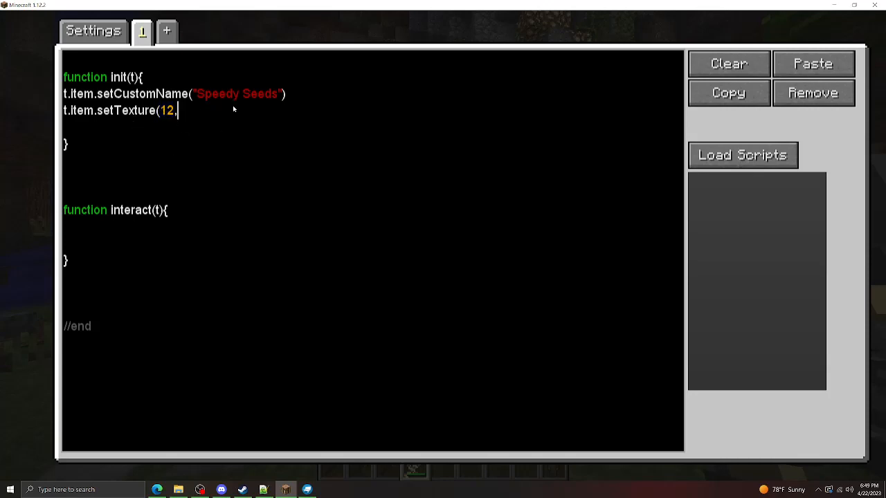
pyautogui.write('"')
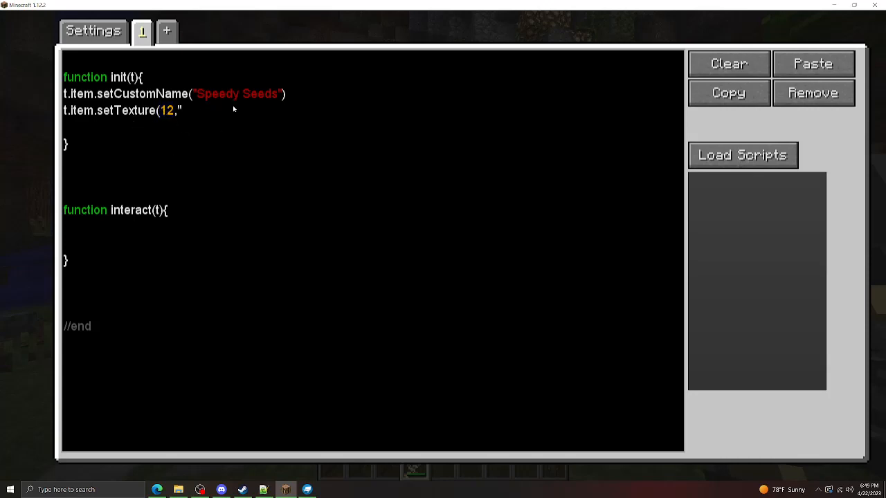
pyautogui.write('m")')
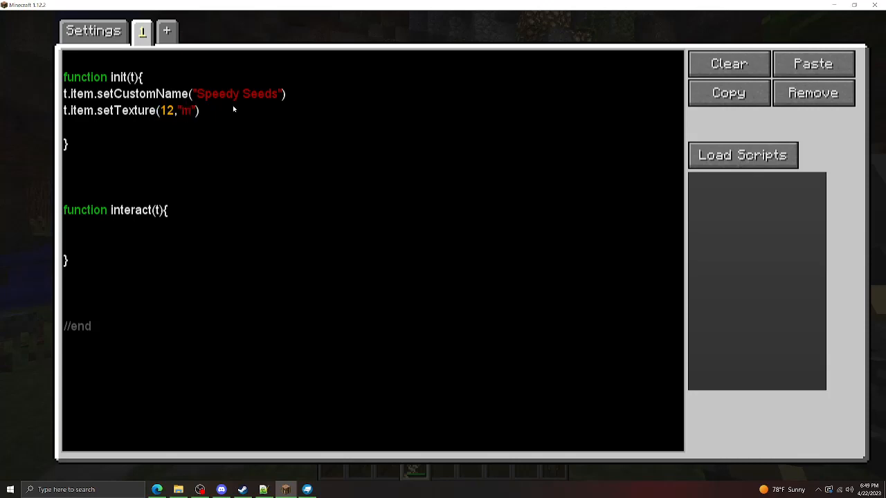
pyautogui.write('minecraft:wheat_seeds')
pyautogui.write('t.')
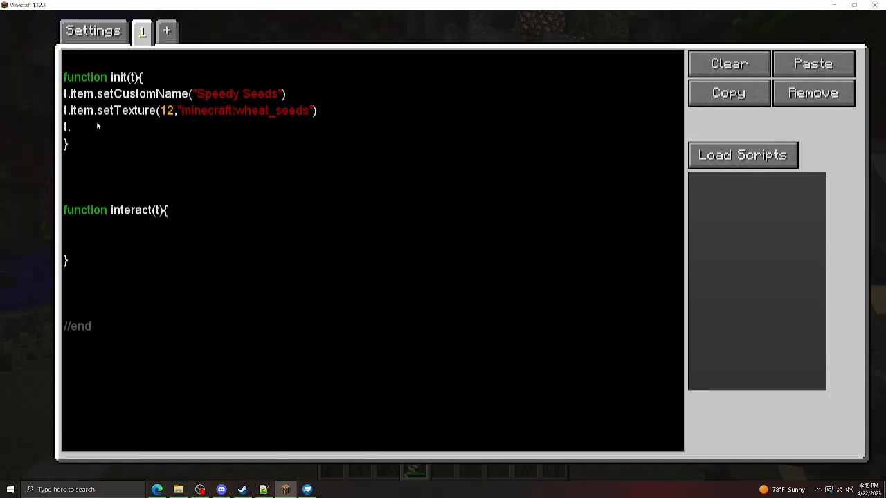
pyautogui.write('item.set')
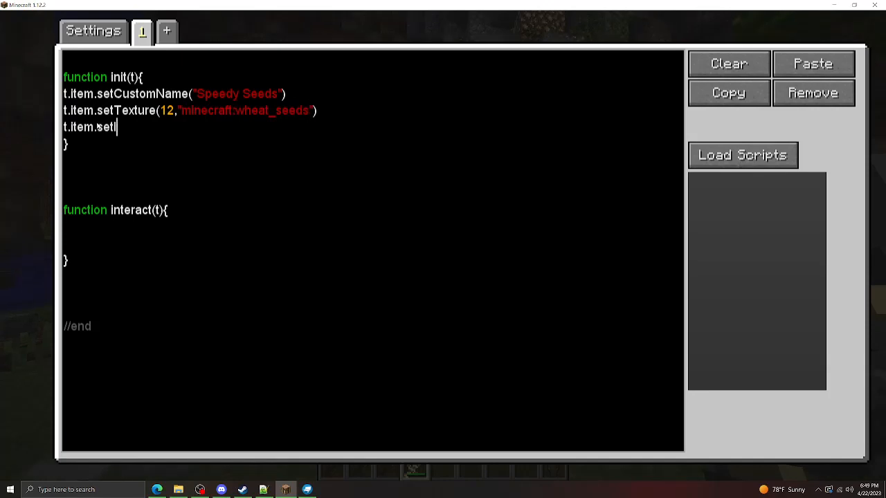
pyautogui.write('temDa')
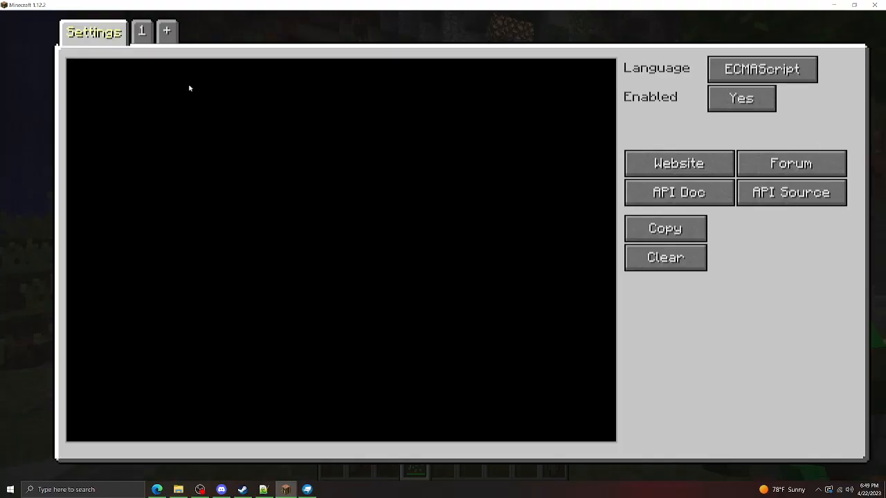
pyautogui.click(141, 31)
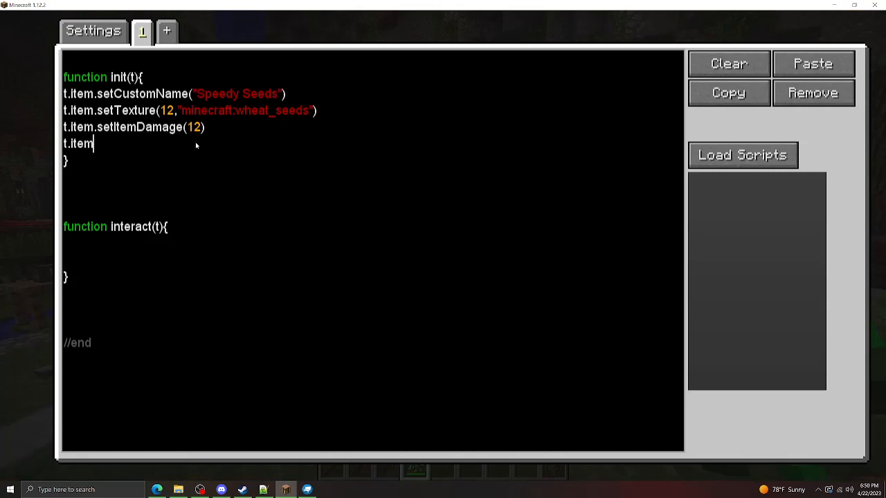
# Step: Add setDurabilityShow(false) and setMaxStackSize(16)
pyautogui.write('.setDurabilitys')
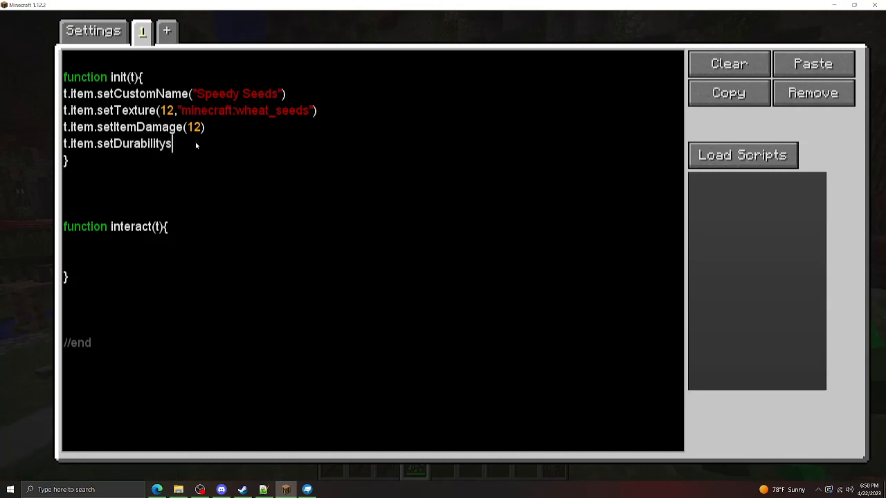
pyautogui.write('Show')
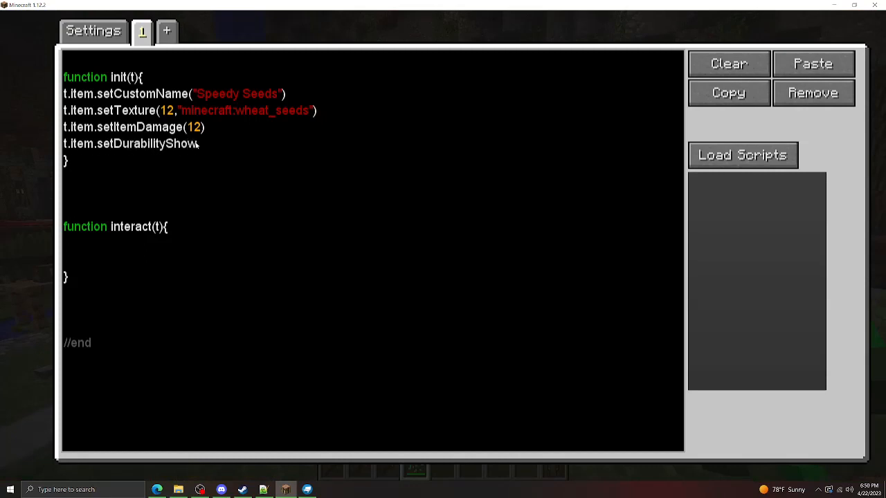
pyautogui.write('.')
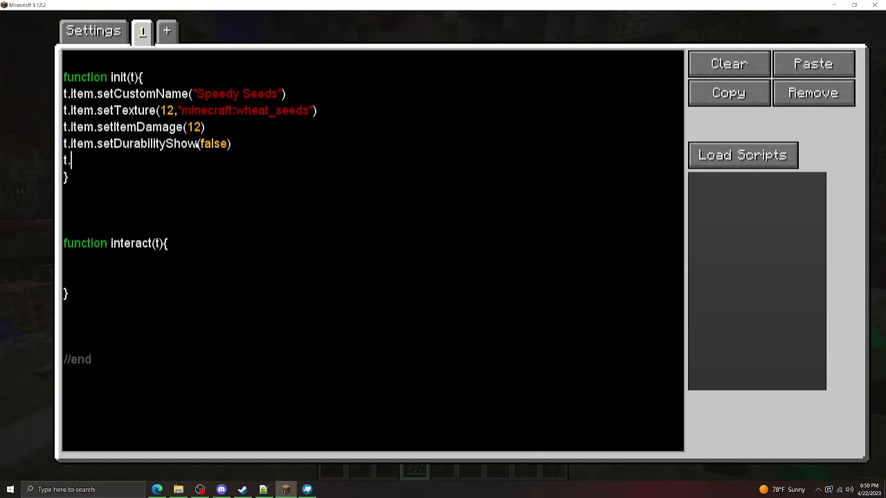
pyautogui.write('item.setMaxS')
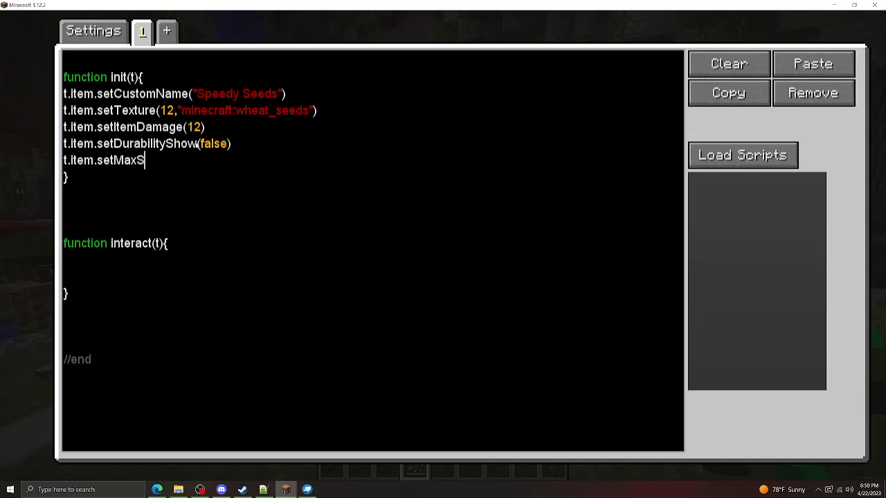
pyautogui.write('tackSize(')
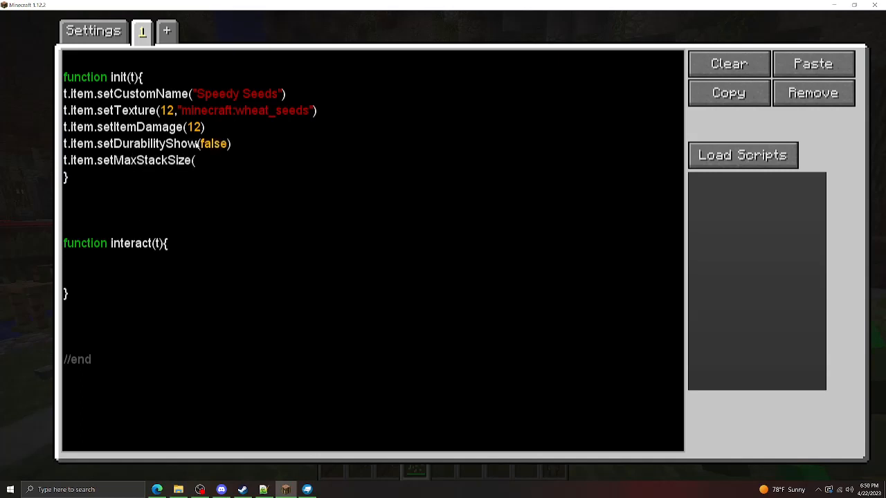
pyautogui.write('16)')
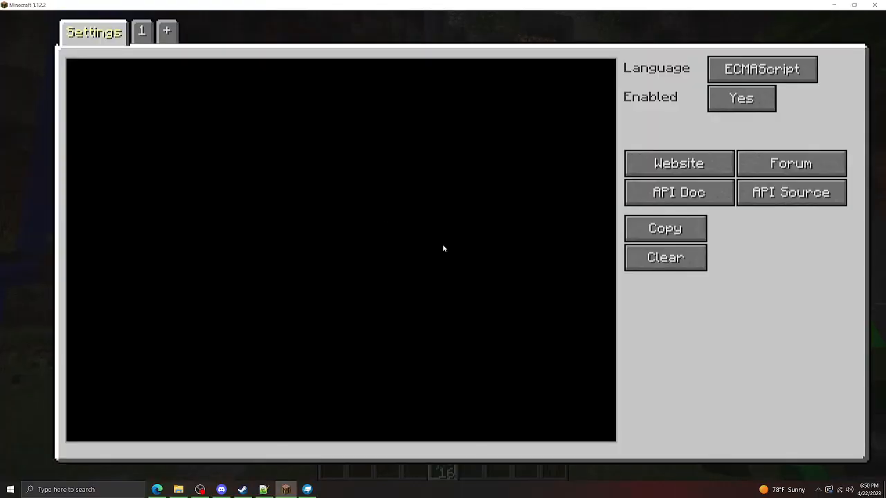
pyautogui.click(141, 31)
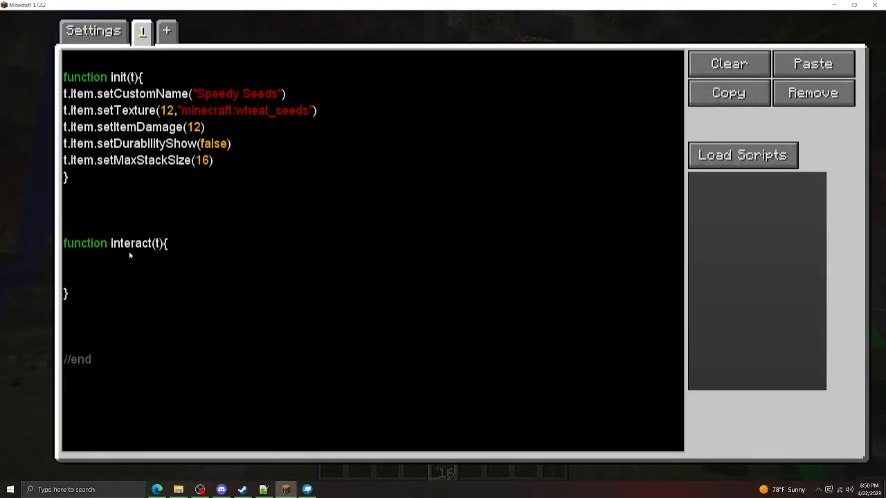
# Step: In interact, begin t.player.addPotionEffect(1, 3, 2 ... for a use effect
pyautogui.write('t.player.ad')
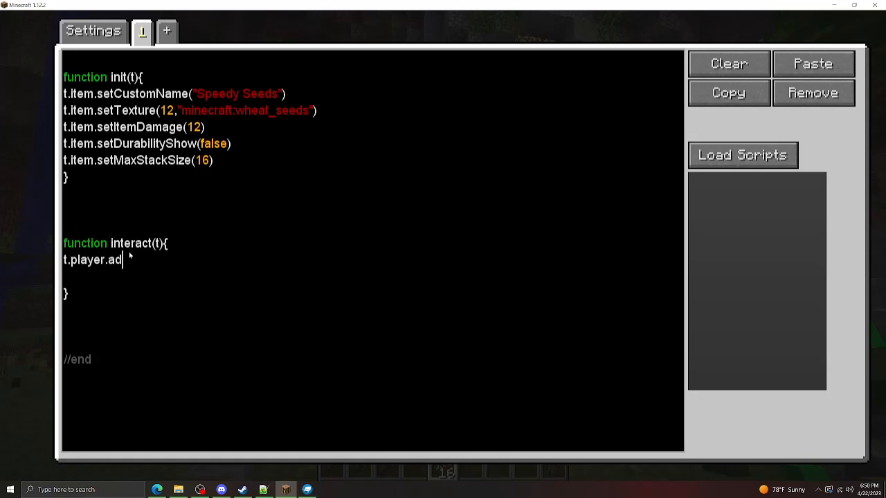
pyautogui.write('dPotionEffec')
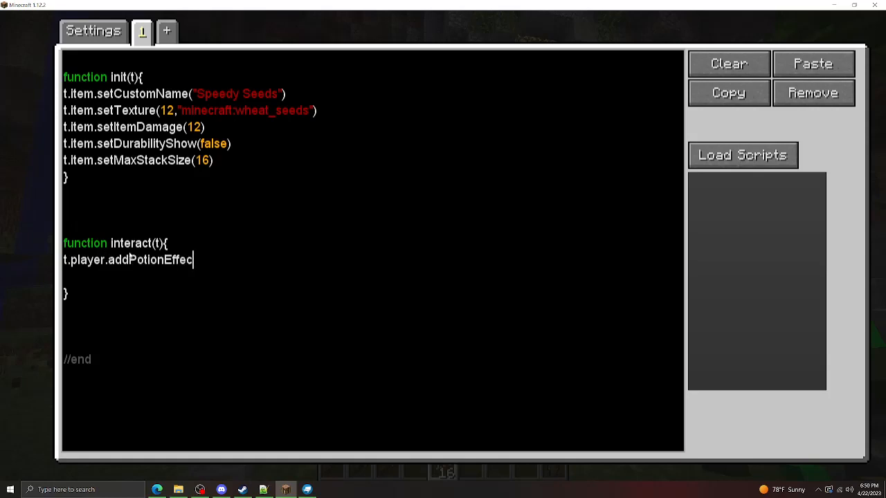
pyautogui.write('(1,')
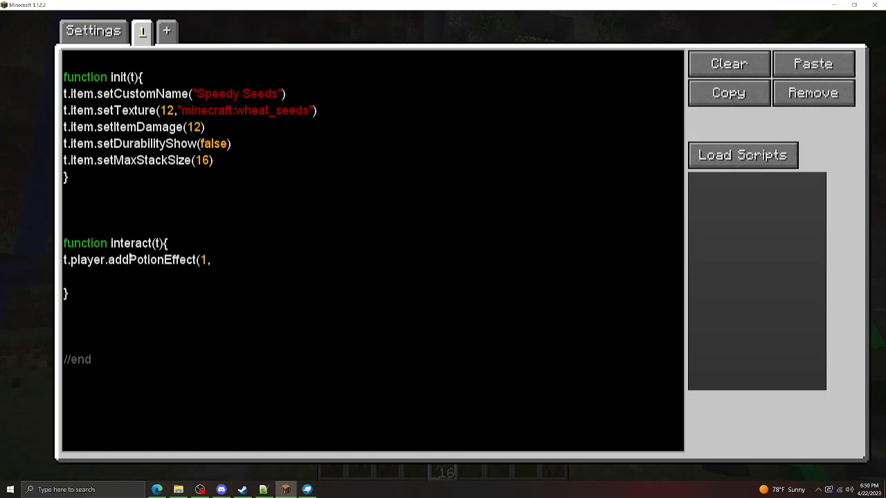
pyautogui.write('3,2')
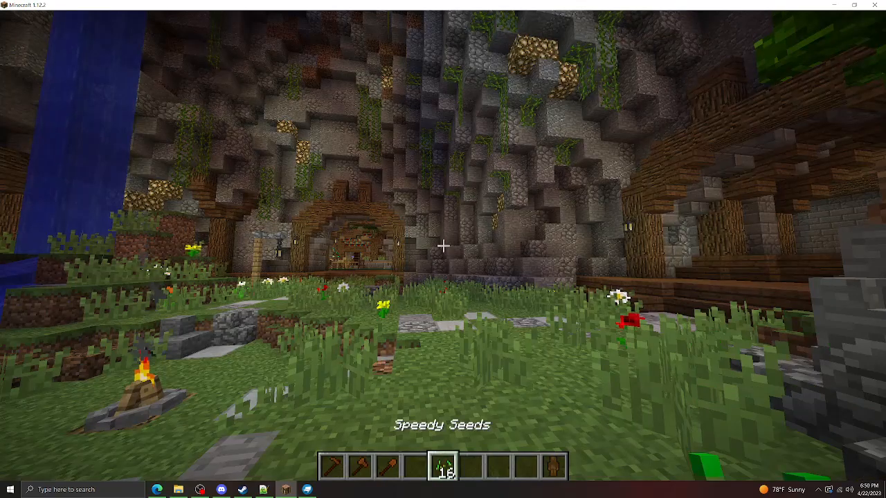
pyautogui.moveTo(442, 249)
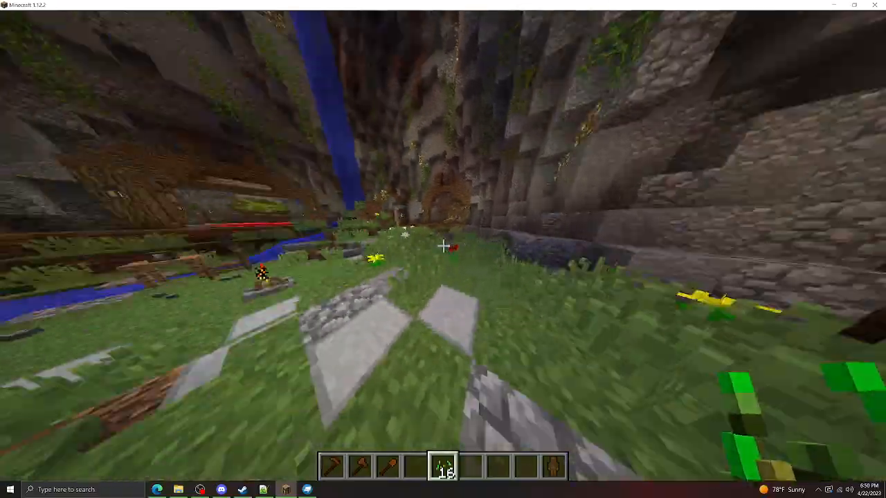
pyautogui.moveTo(443, 249)
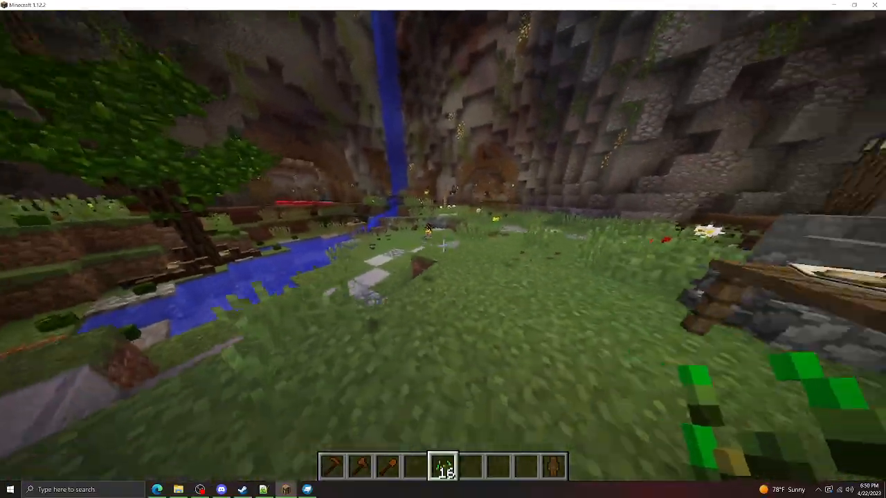
pyautogui.moveTo(442, 249)
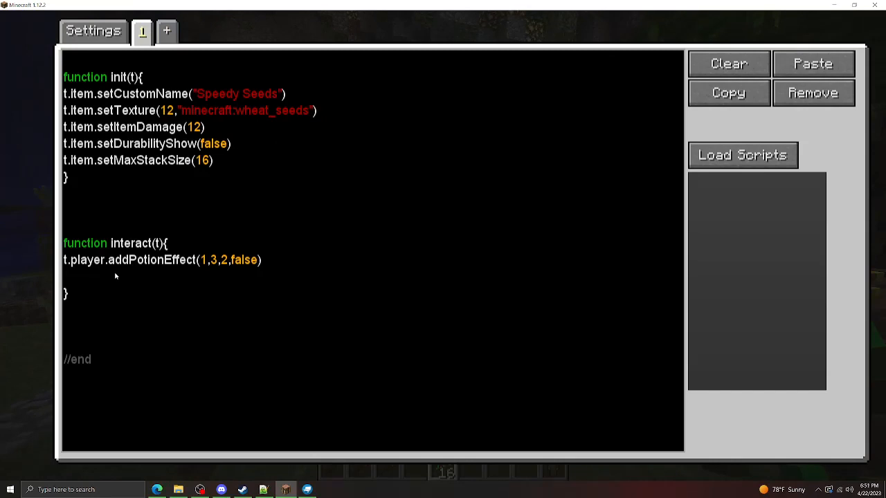
# Step: Store the item's stack size in var currentSize via t.item.getStackSize()
pyautogui.click(66, 277)
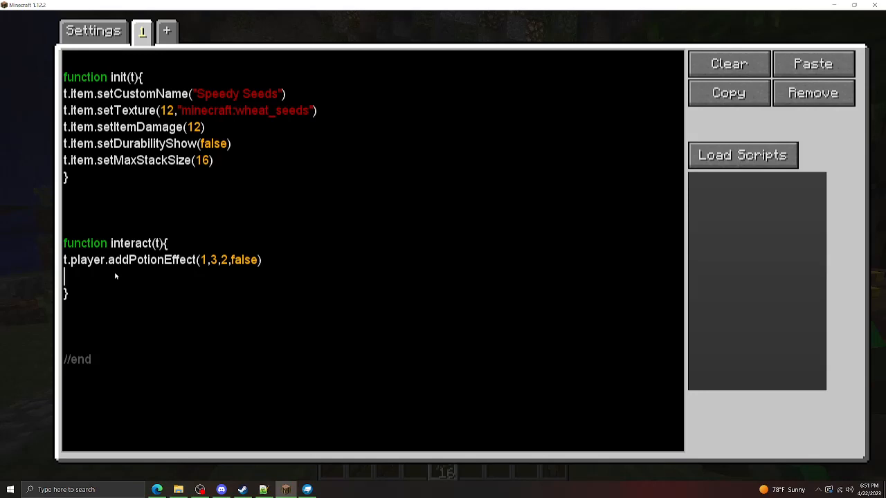
pyautogui.write('var curre')
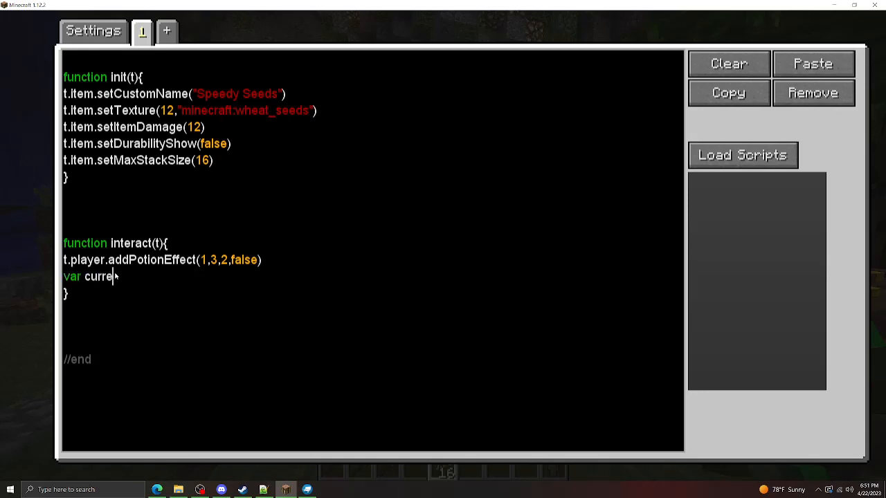
pyautogui.write('ntSize = t.item.getStra')
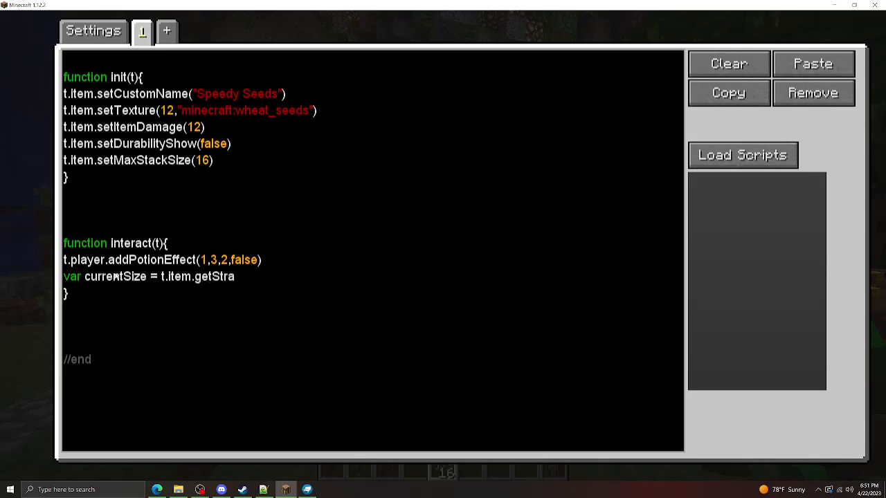
pyautogui.write('ckSize()')
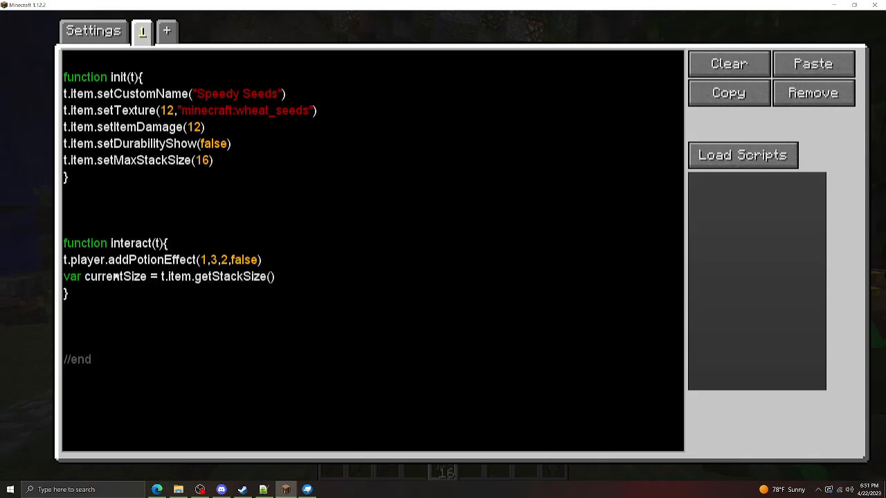
# Step: Reduce the stack by one with t.item.setStackSize(currentSize-1)
pyautogui.click(276, 276)
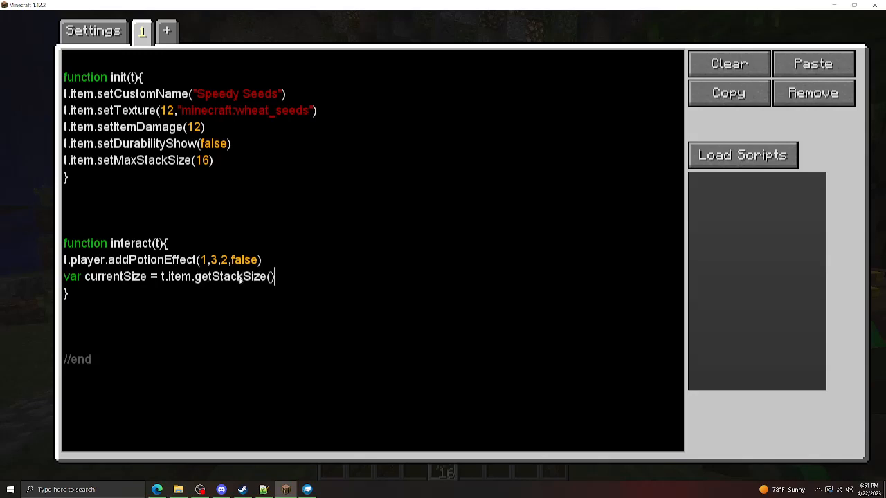
pyautogui.press('Return')
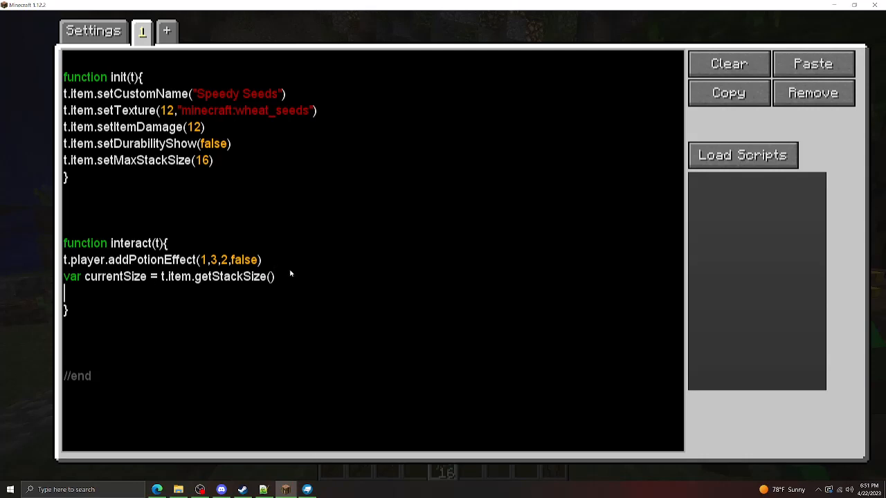
pyautogui.write('t.item.setStackSize(current')
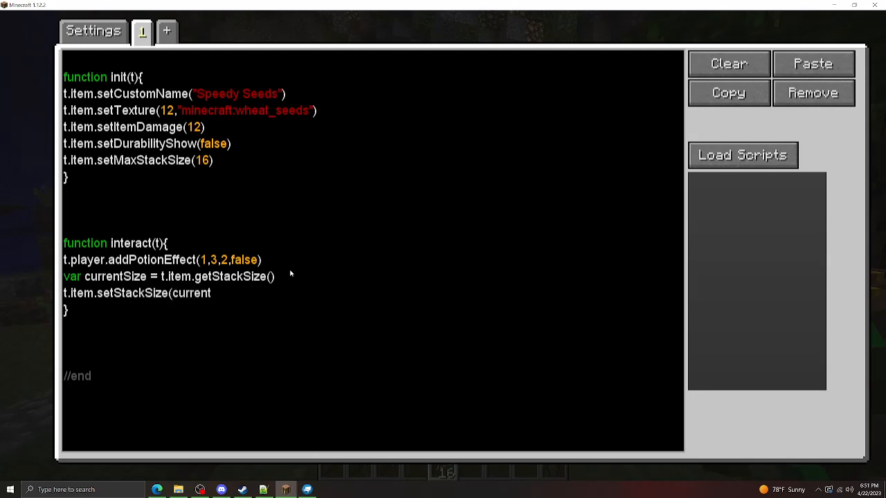
pyautogui.write('Size-1)')
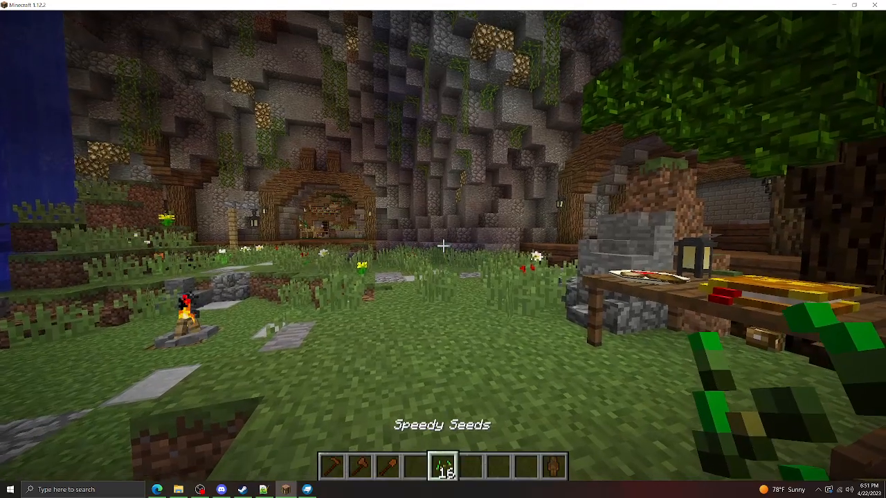
pyautogui.moveTo(443, 249)
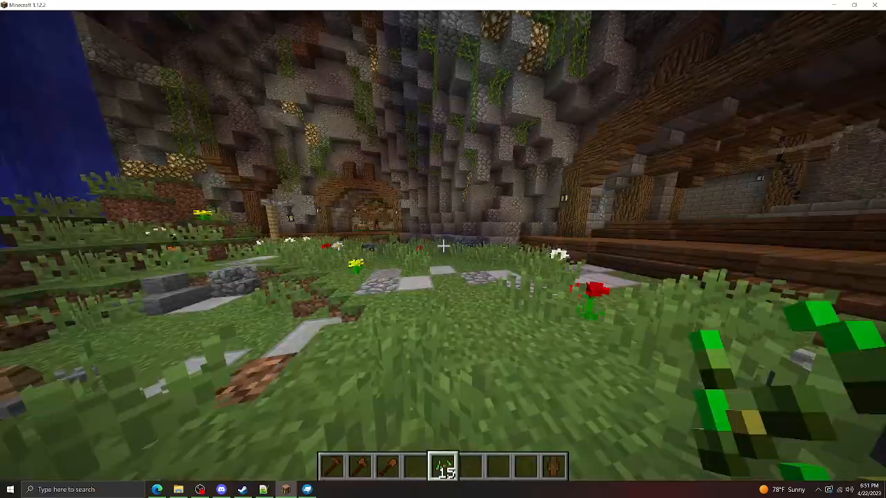
pyautogui.moveTo(443, 249)
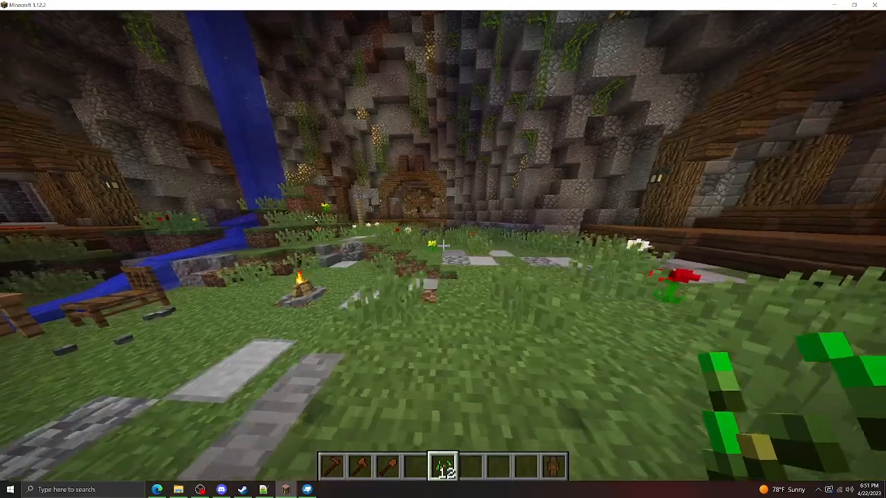
pyautogui.moveTo(443, 249)
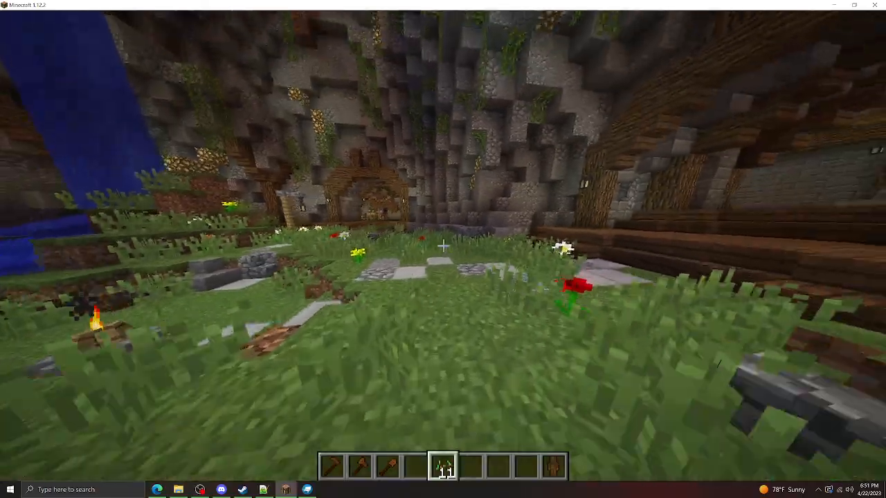
pyautogui.moveTo(443, 250)
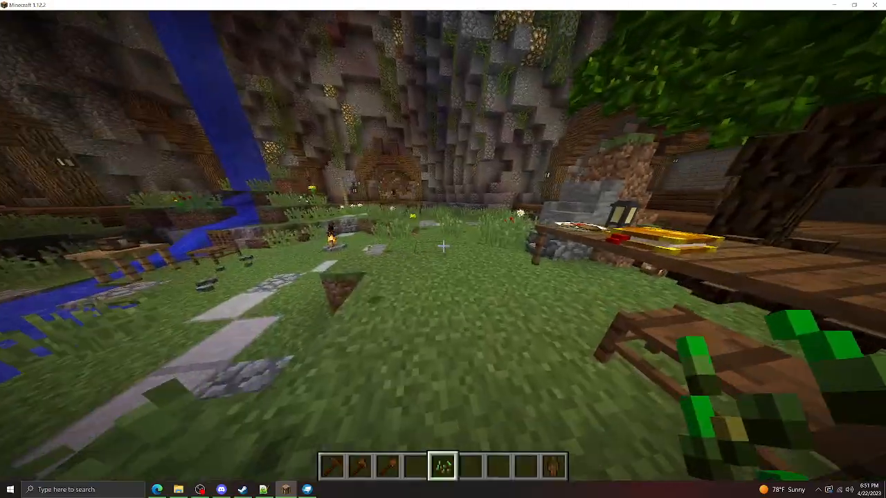
# Step: Switch to holding the scripter and bring up its scripting GUI
pyautogui.press('e')
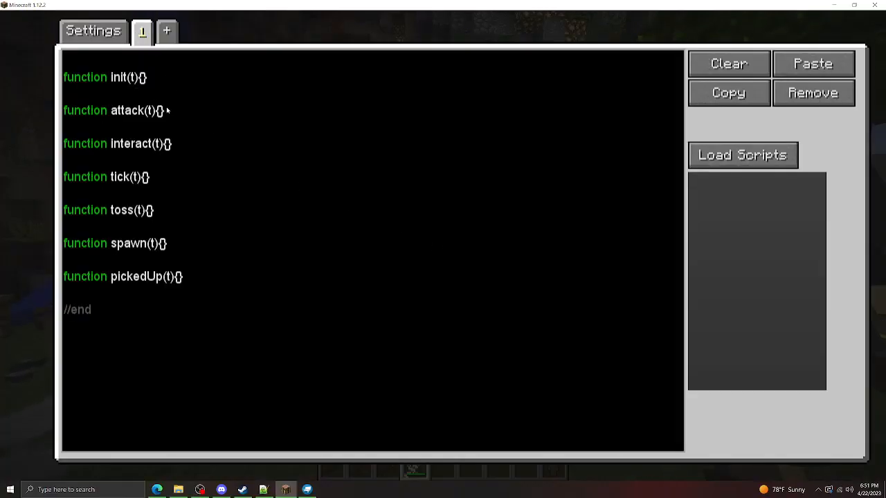
pyautogui.moveTo(248, 202)
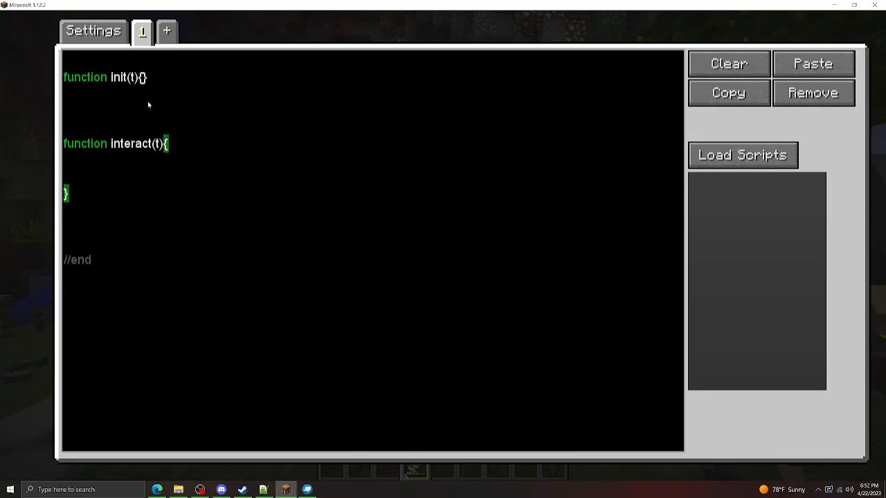
# Step: In init, name the item "Super Golden Apple" with t.item.setCustomName
pyautogui.press('Enter')
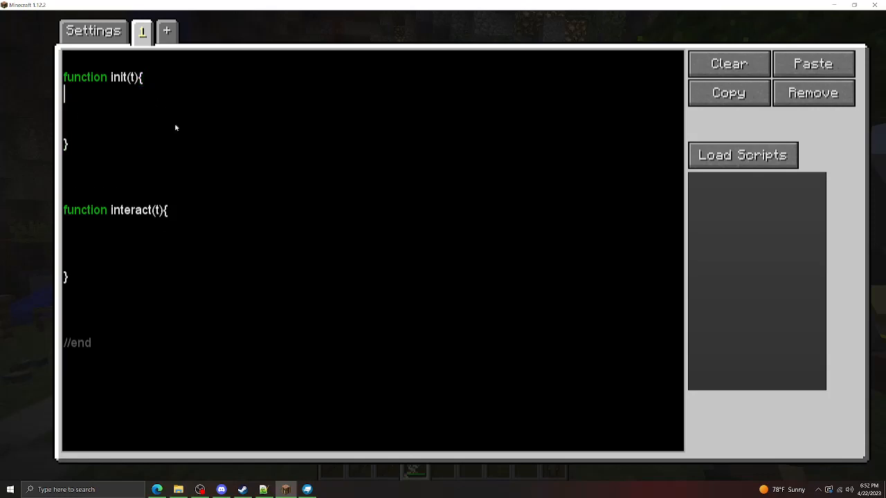
pyautogui.write('t.ite')
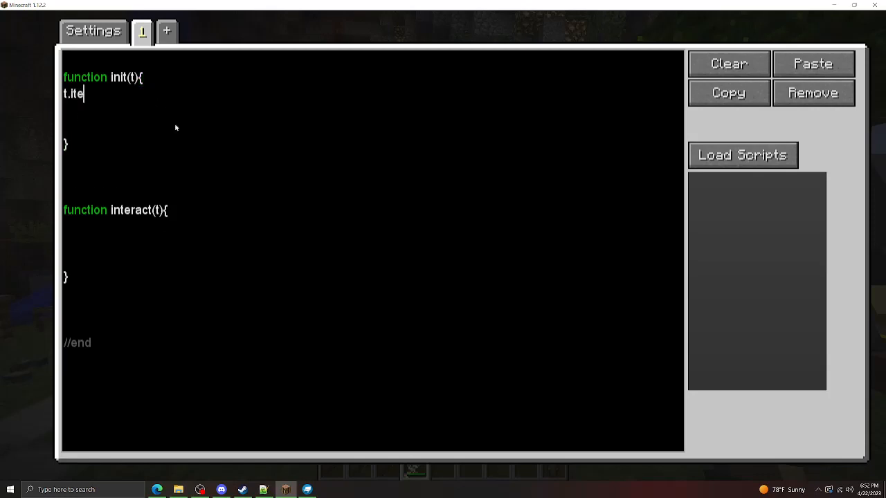
pyautogui.write('m.setCustomName(')
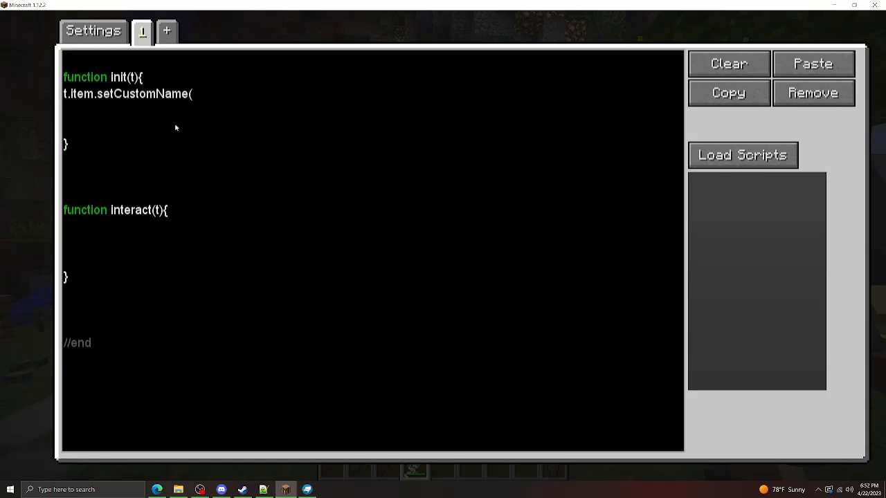
pyautogui.write('"Super')
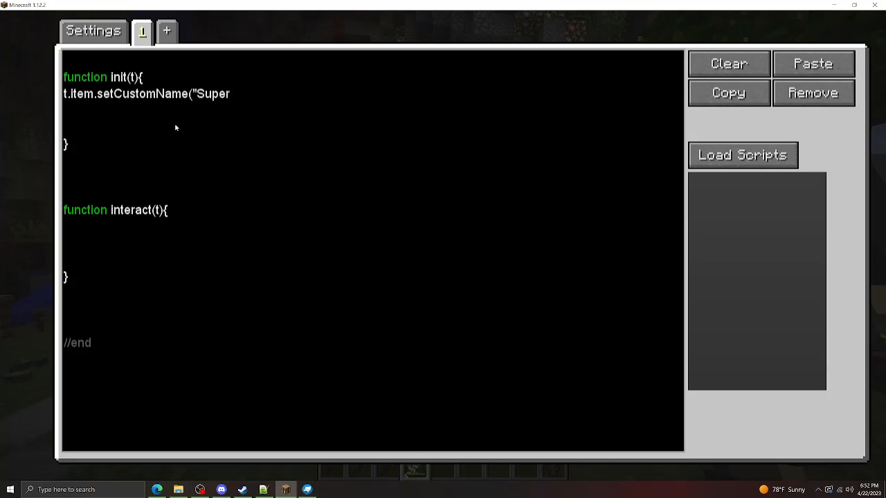
pyautogui.write('Golden Ap')
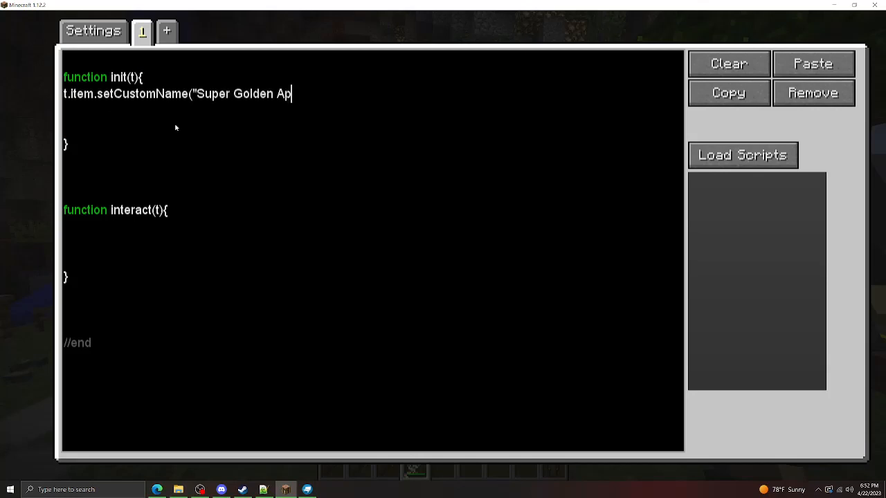
pyautogui.write('ple")')
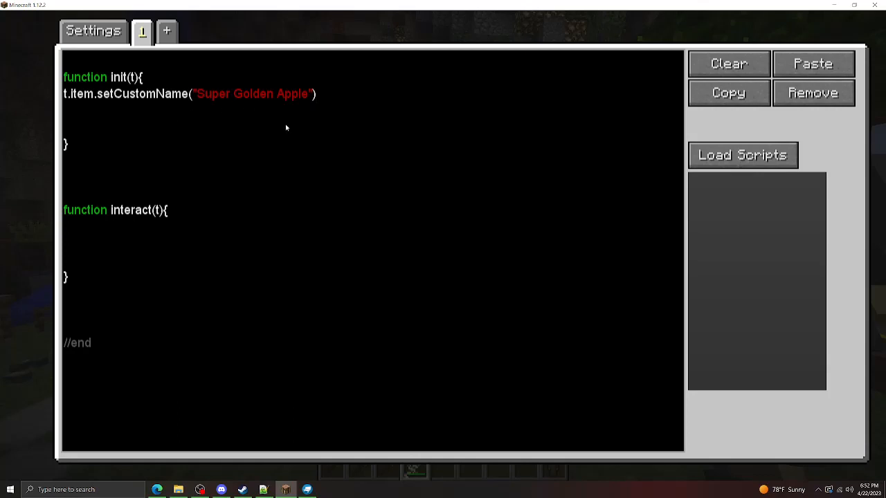
pyautogui.moveTo(158, 112)
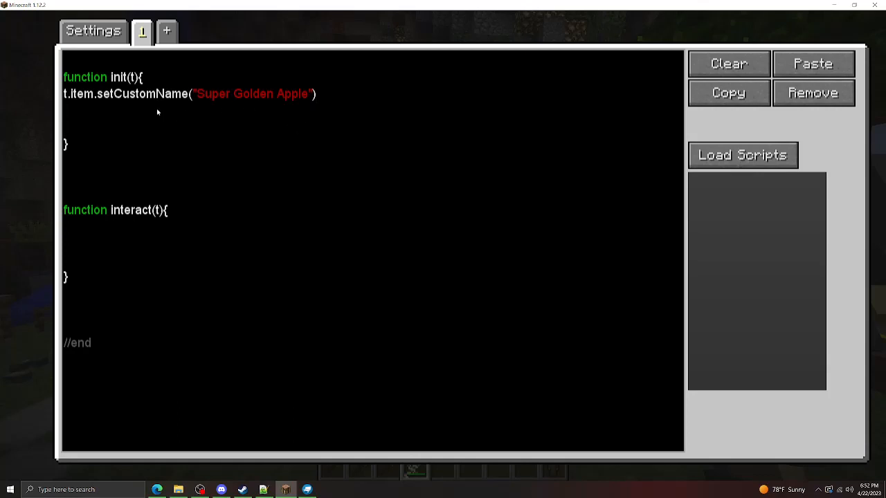
# Step: Give it texture 13 pointing at "minecraft:golden_apple" via setTexture
pyautogui.write('t.item.set')
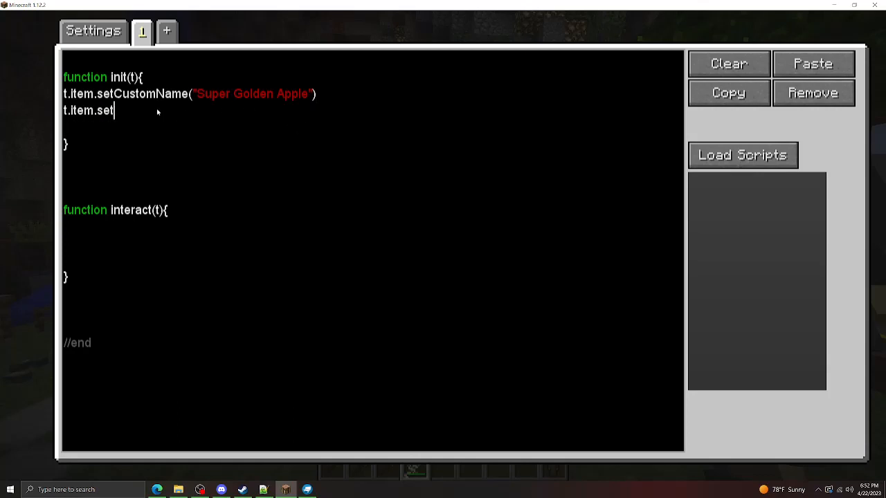
pyautogui.write('Texture(')
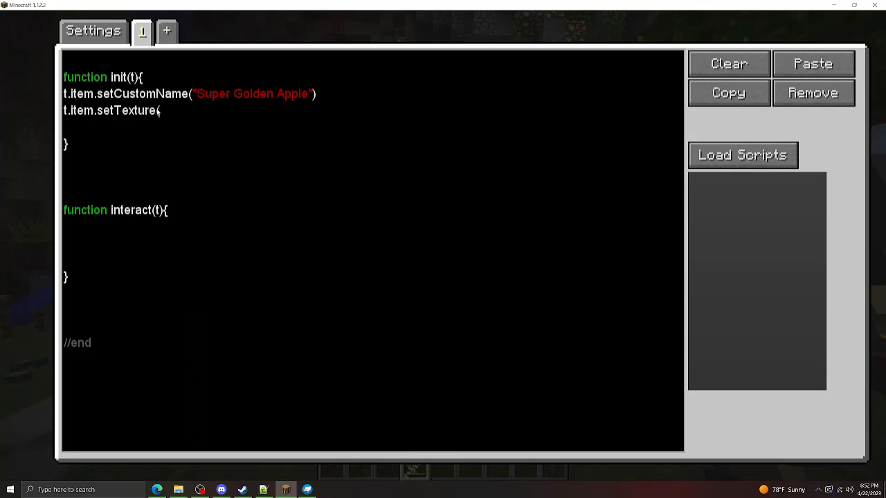
pyautogui.write('13,""')
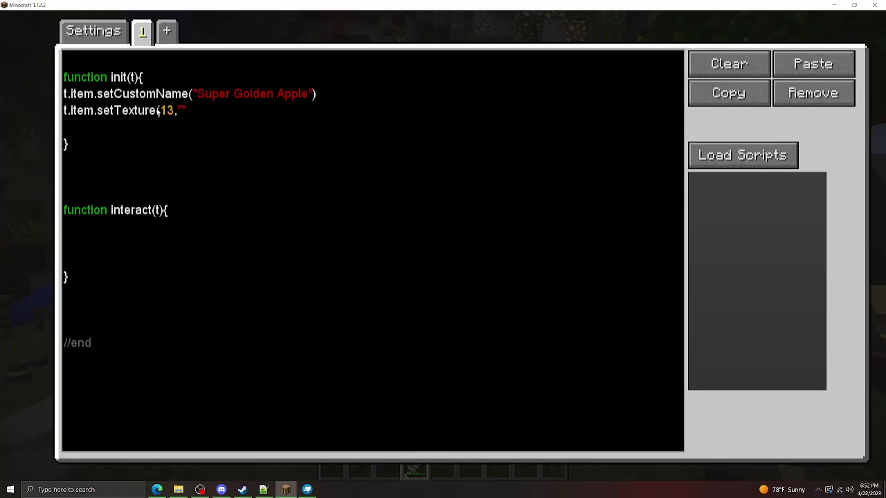
pyautogui.write('minecraft')
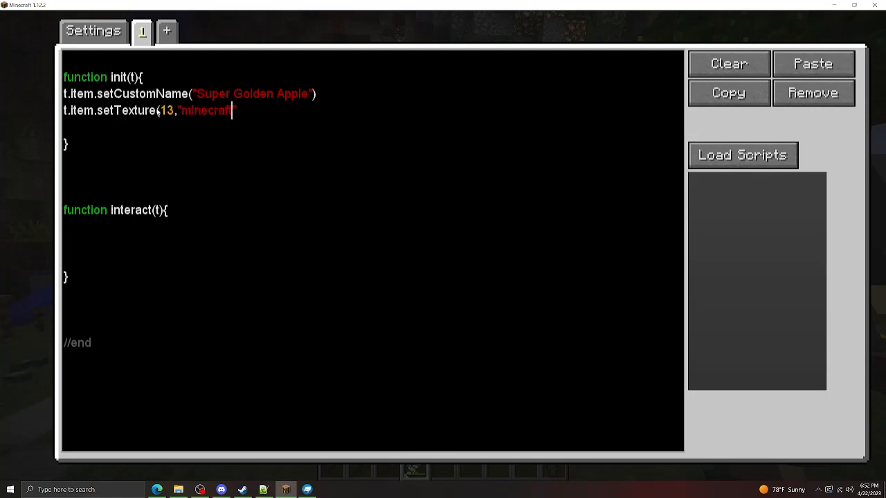
pyautogui.write(':golden_"')
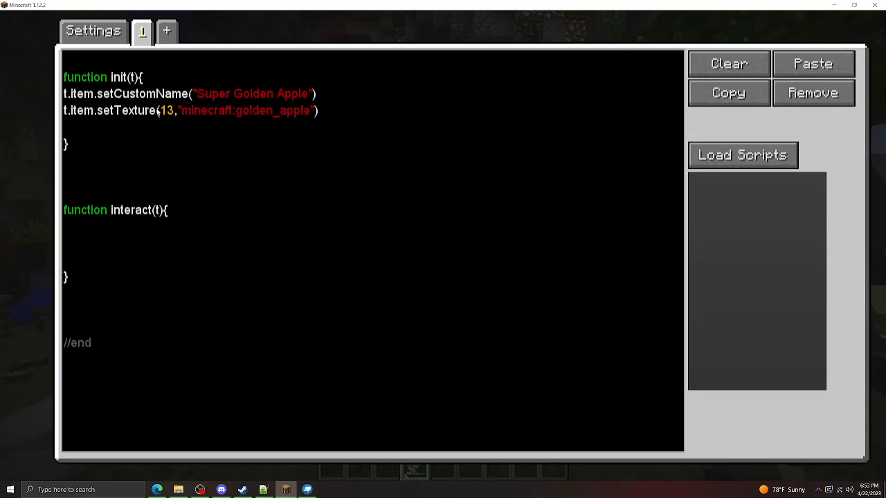
# Step: Set the item damage to 13 with t.item.setItemDamage
pyautogui.click(64, 127)
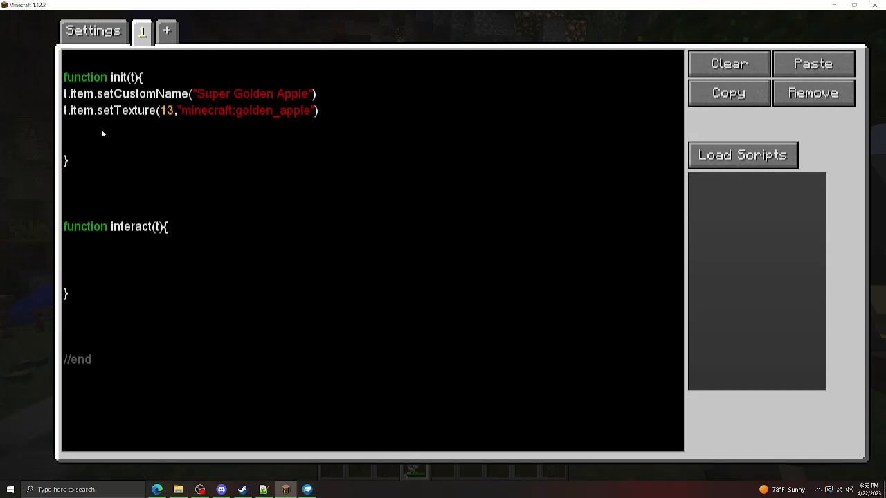
pyautogui.write('t.item.setItemDamage(13')
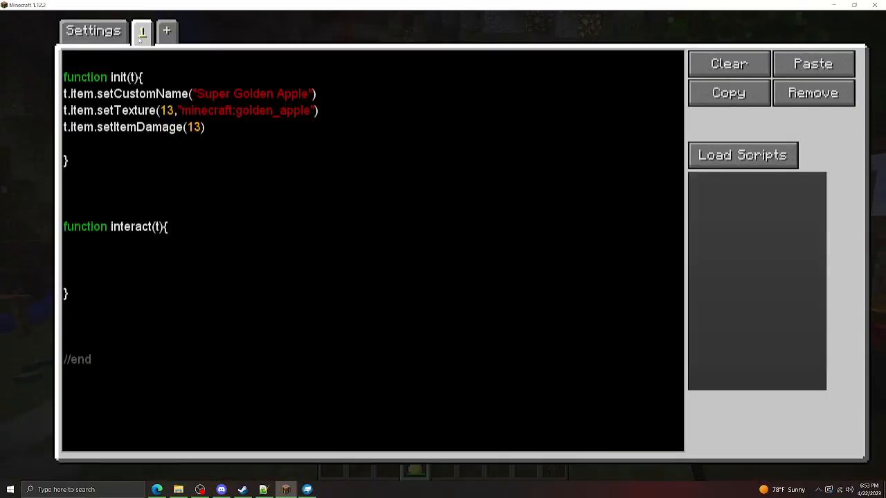
pyautogui.write('e')
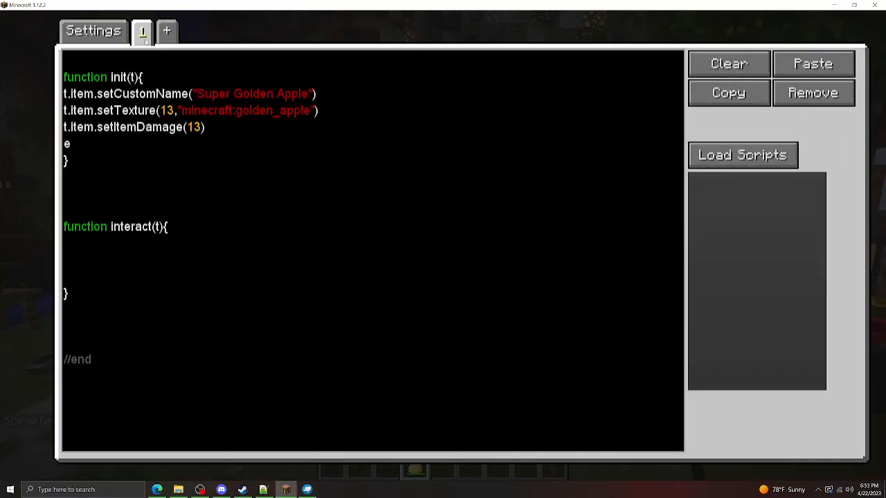
# Step: Mix a purple colour in the Math is Fun Color Mixer and select its decimal value 10562018
pyautogui.click(94, 30)
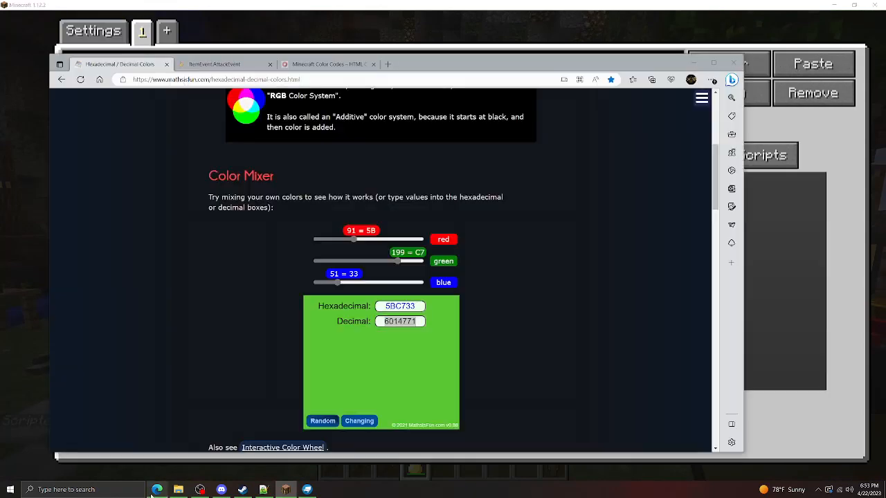
pyautogui.moveTo(337, 282); pyautogui.dragTo(399, 282)
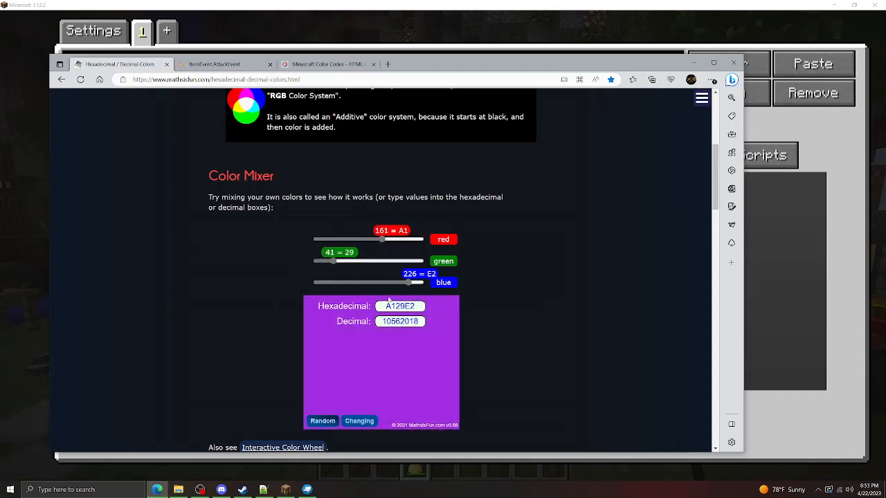
pyautogui.tripleClick(400, 321)
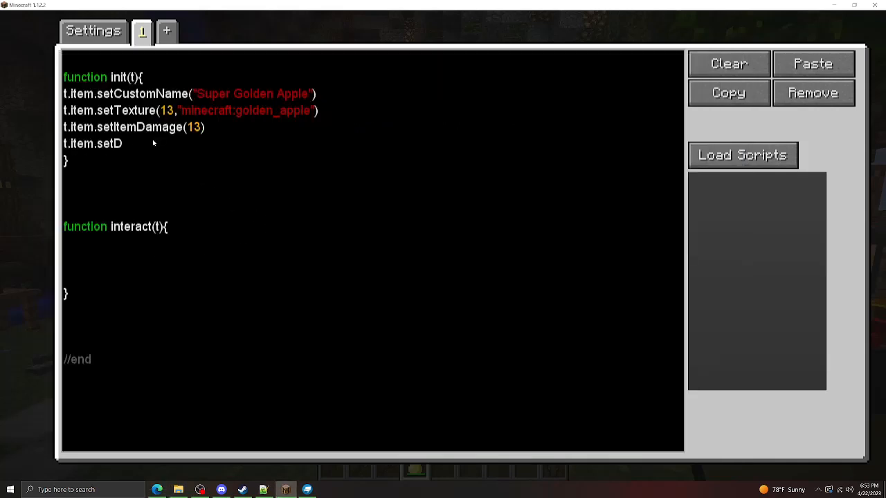
# Step: In init, set durability colour 10562018 and maximum stack size 1
pyautogui.write('urability')
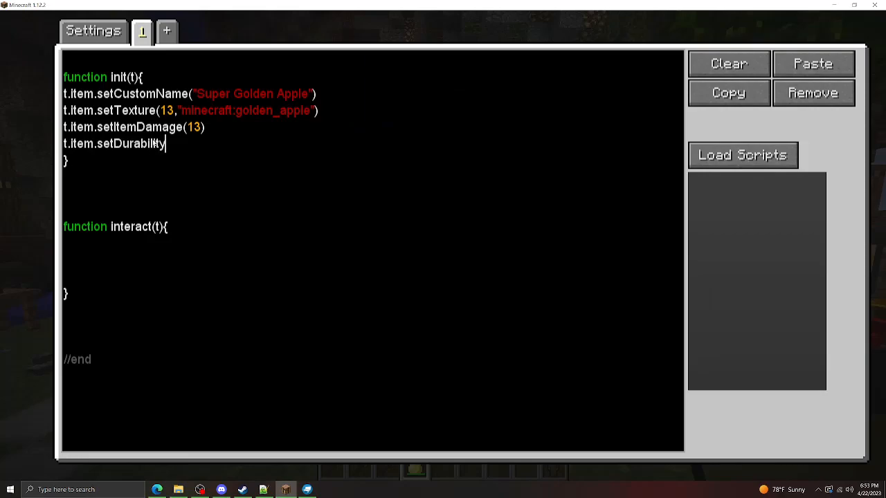
pyautogui.write('Color(10562018)')
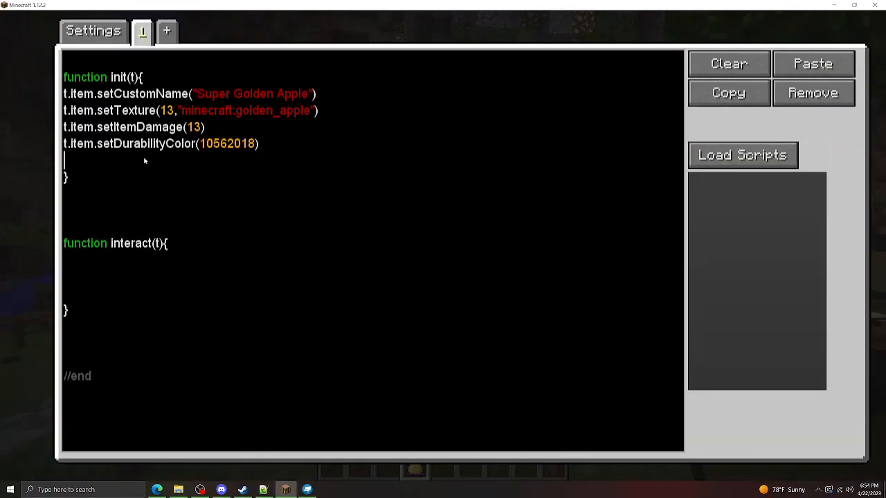
pyautogui.write('t.item')
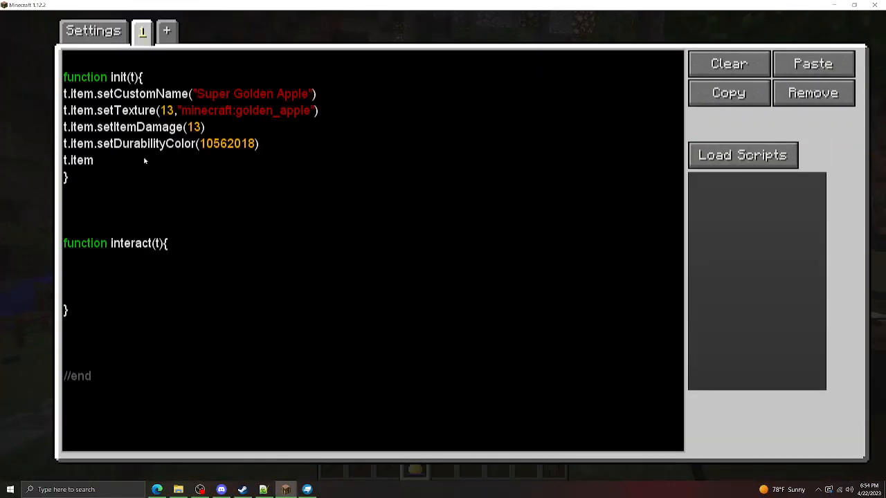
pyautogui.write('setMaxS')
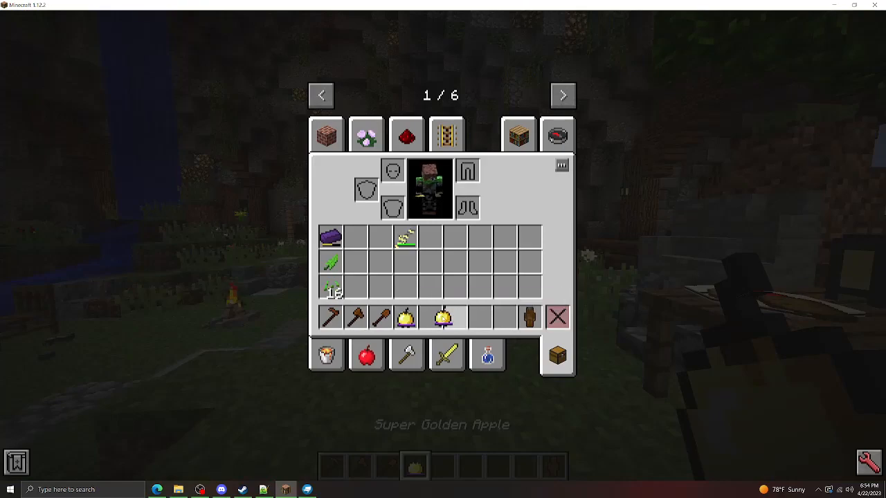
pyautogui.press('Escape')
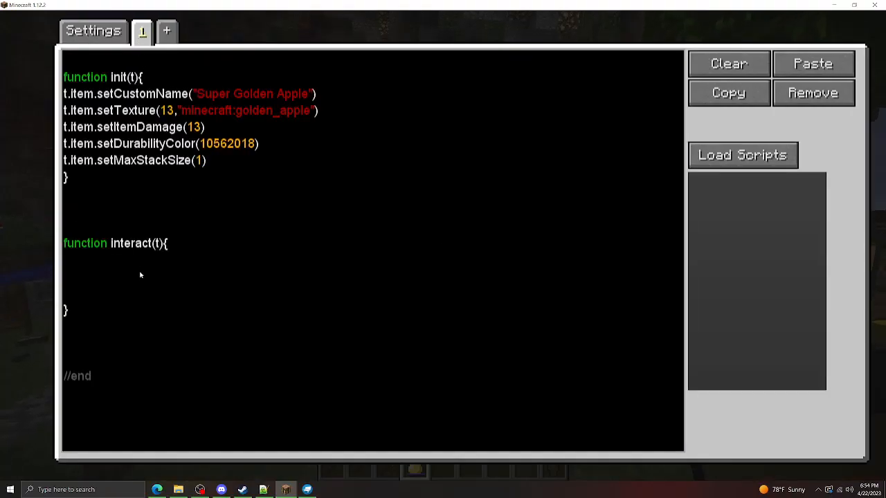
# Step: In interact, set player health to t.player.getHealth()+5
pyautogui.write('t.player.setHealth(t.p')
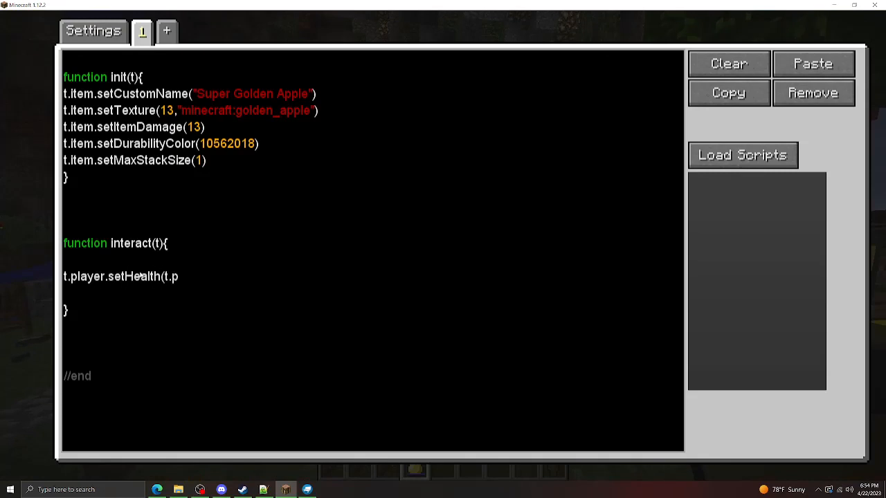
pyautogui.write('layer.getHealth')
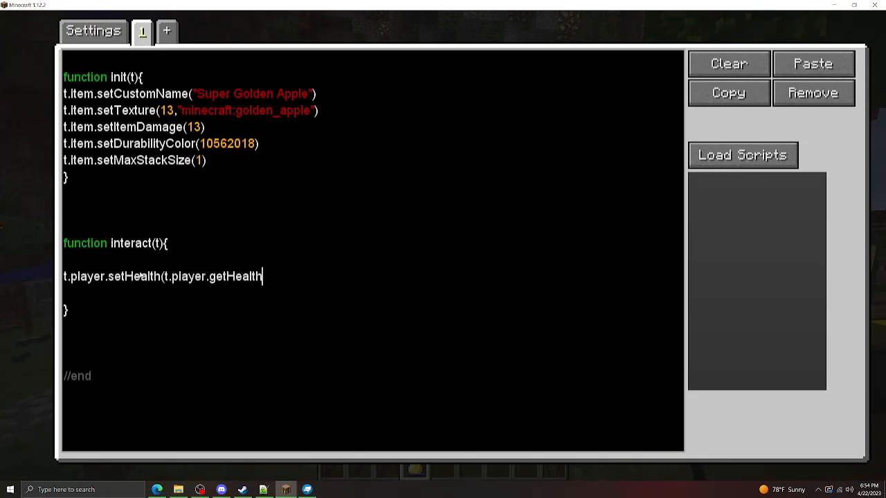
pyautogui.write('()+5')
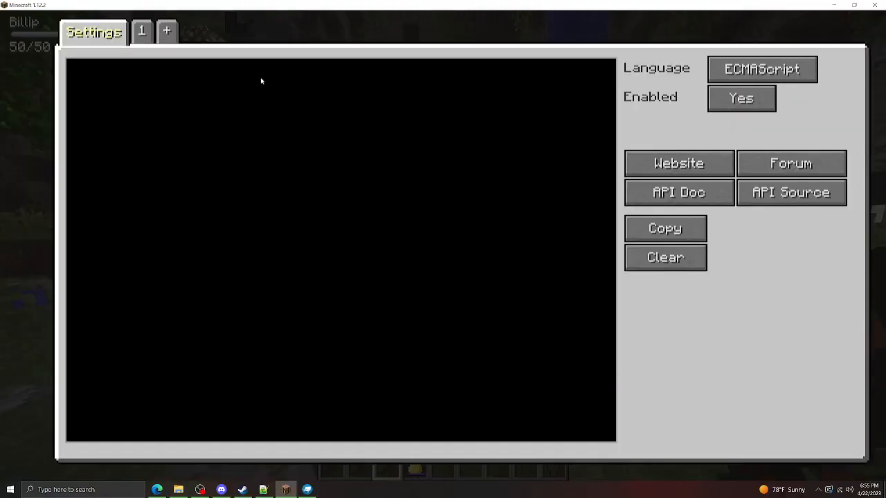
# Step: Adjust the health line on the script page, then leave the editor to test the apple
pyautogui.click(141, 31)
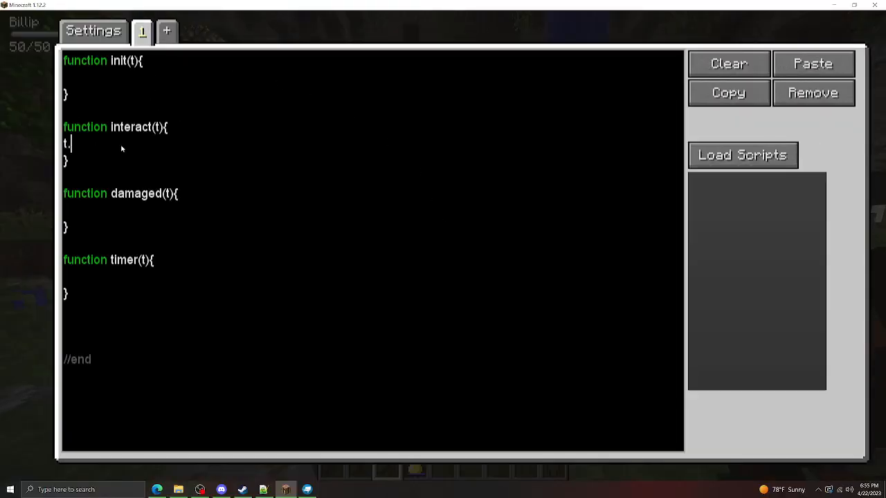
pyautogui.write('player.damage')
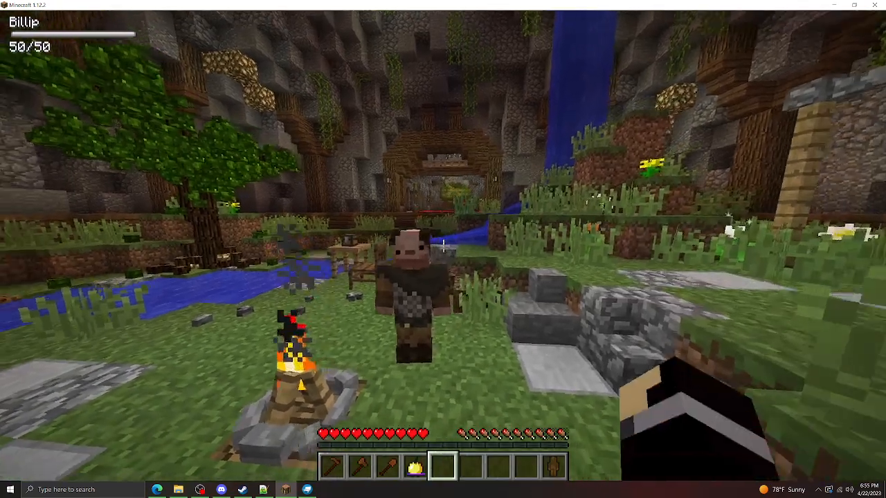
pyautogui.press('e')
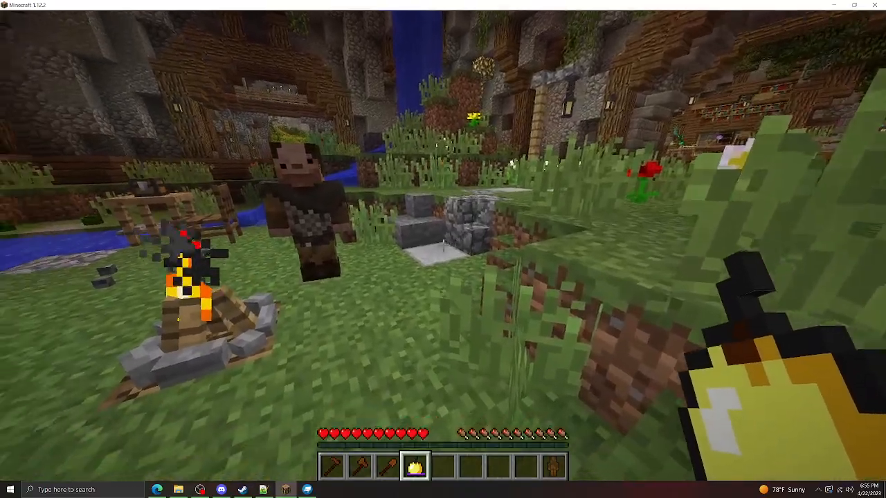
pyautogui.moveTo(443, 249)
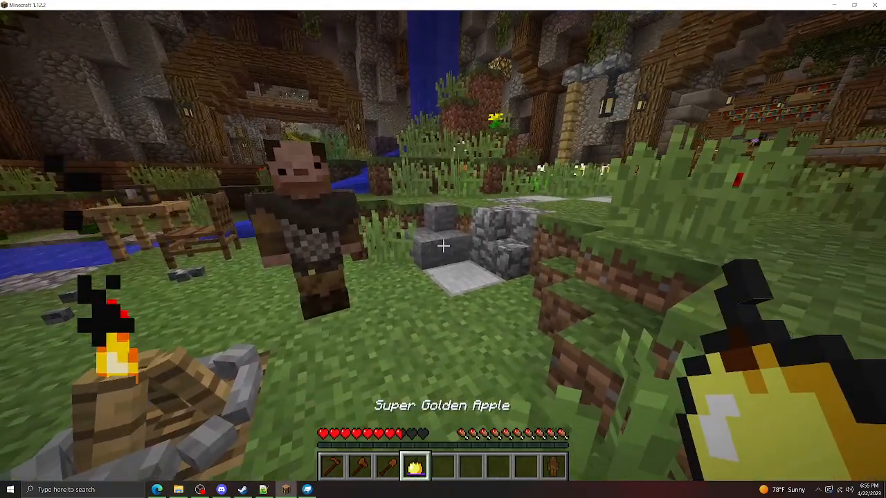
pyautogui.moveTo(443, 249)
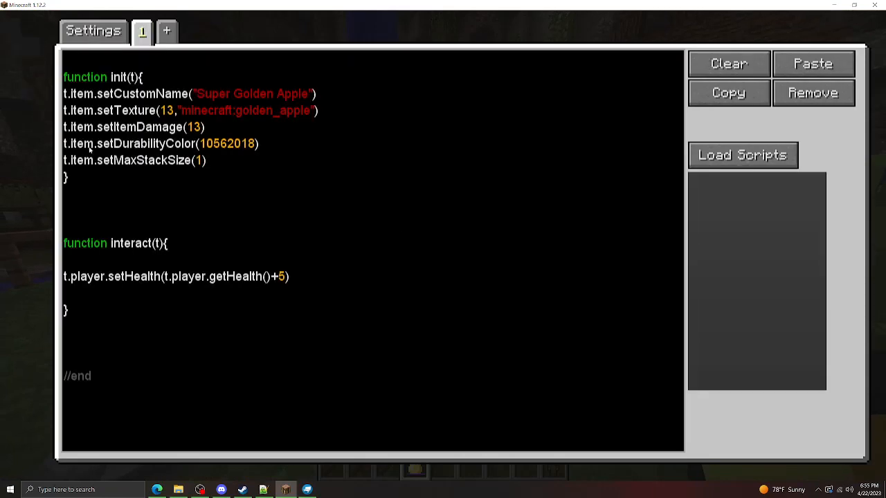
# Step: In interact, lower durability via setDurabilityValue(getDurabilityValue()-0.2), then test in game
pyautogui.doubleClick(113, 142)
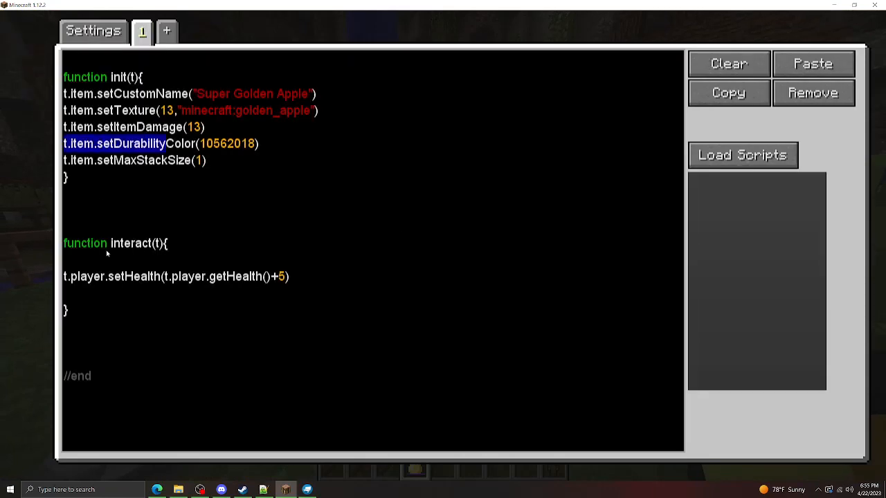
pyautogui.write('t.item.setDurabilityValue(')
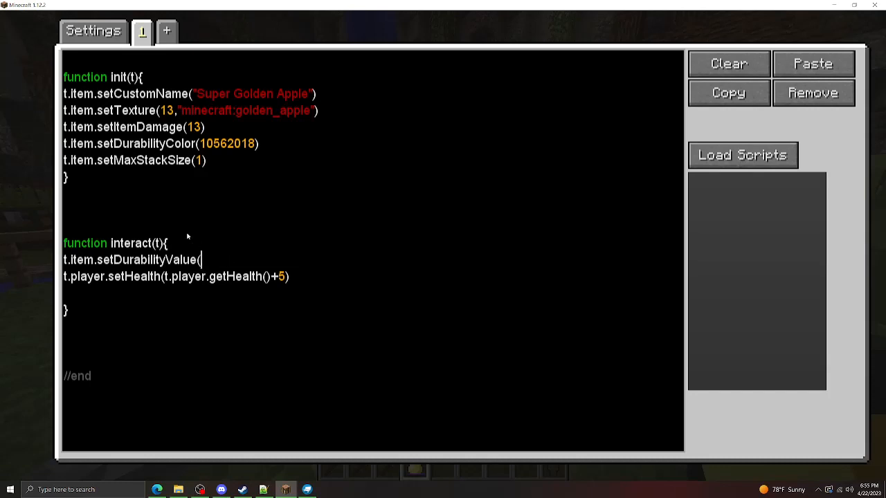
pyautogui.write('t.item.setDurabilityValue()-')
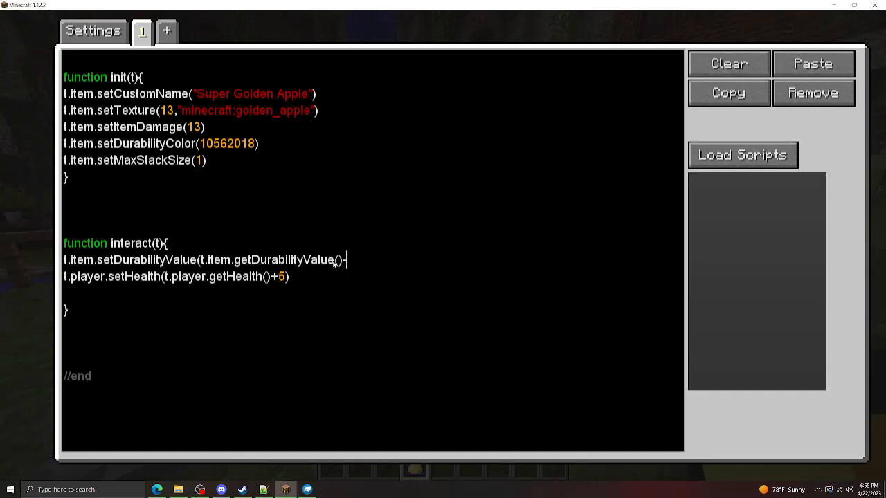
pyautogui.write('0.2)')
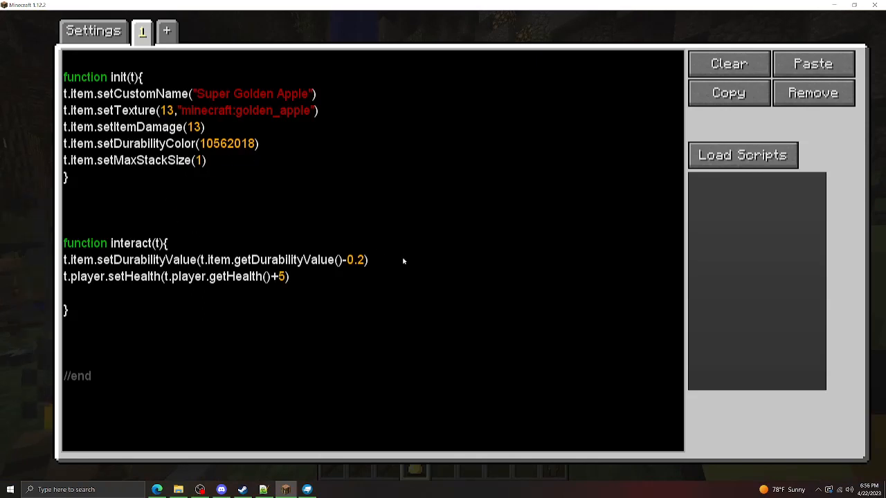
pyautogui.press('Escape')
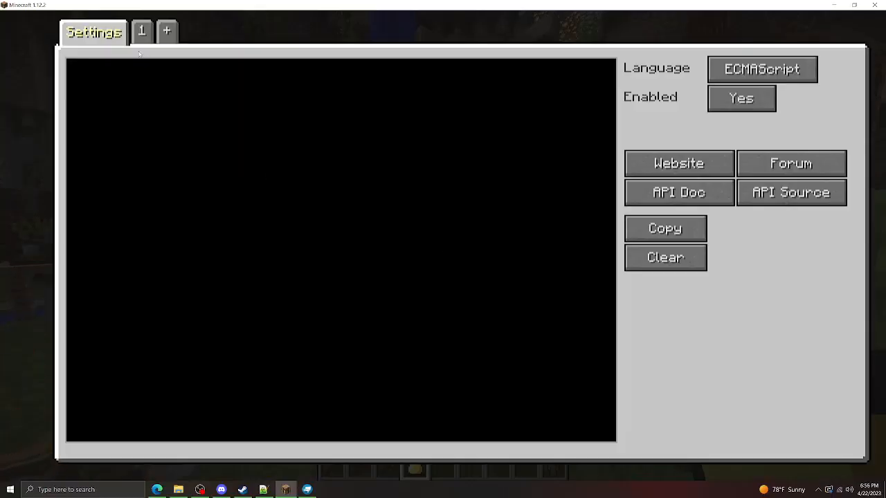
# Step: Wrap heal and drain in if(getDurabilityValue() > 0.01), set init durability to 1, and test
pyautogui.click(142, 31)
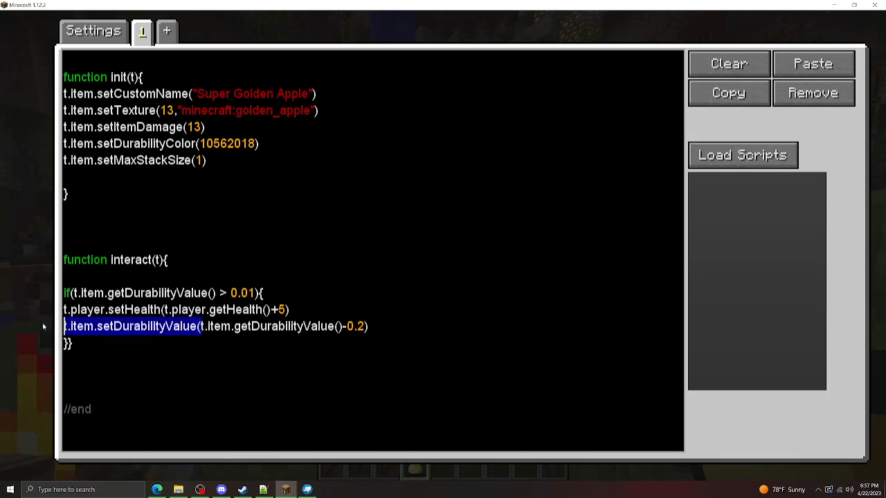
pyautogui.press('Escape')
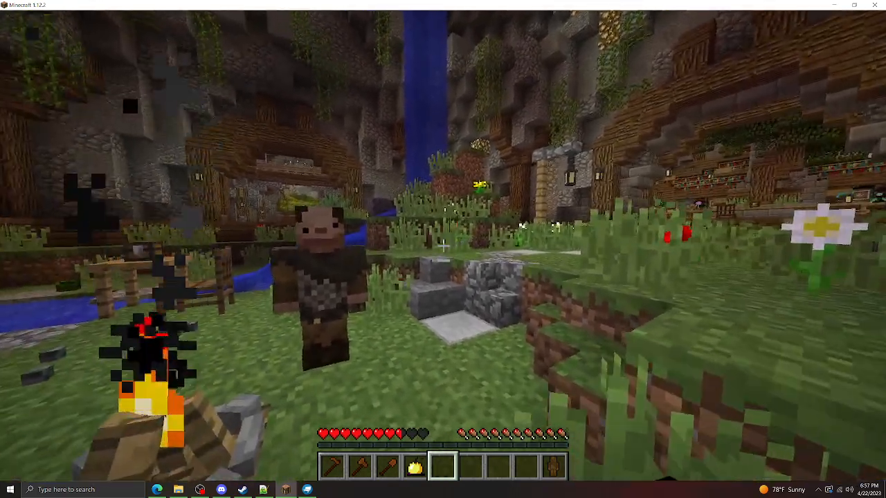
pyautogui.press('e')
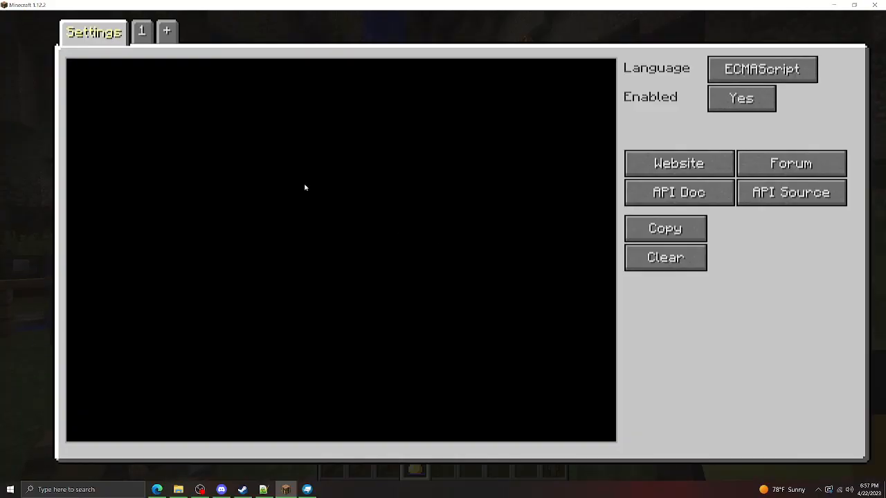
pyautogui.click(141, 30)
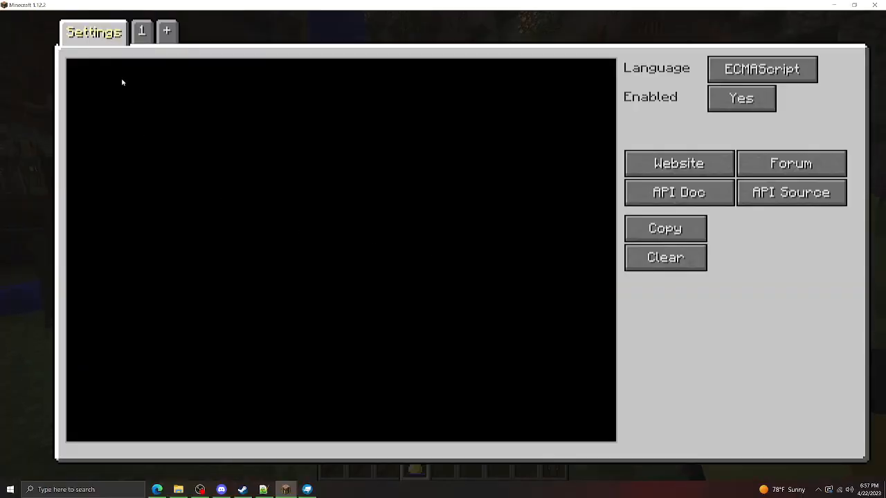
pyautogui.click(141, 30)
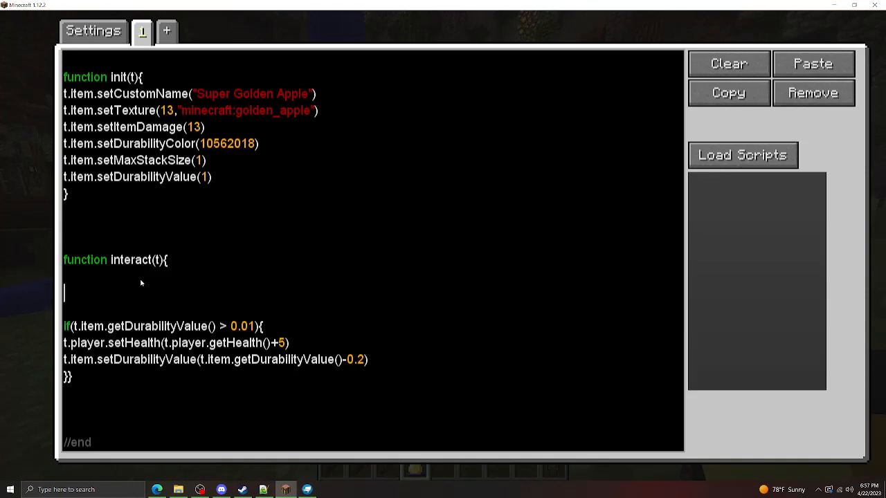
pyautogui.write('t.blc')
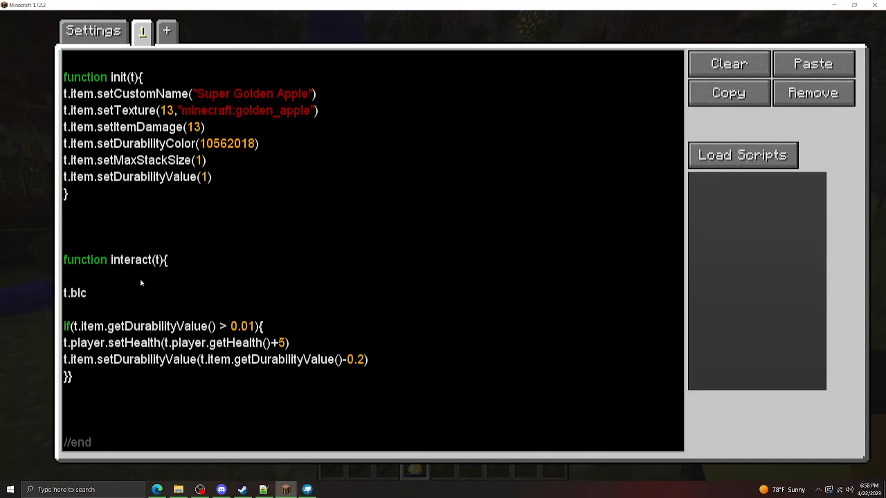
pyautogui.write('ock')
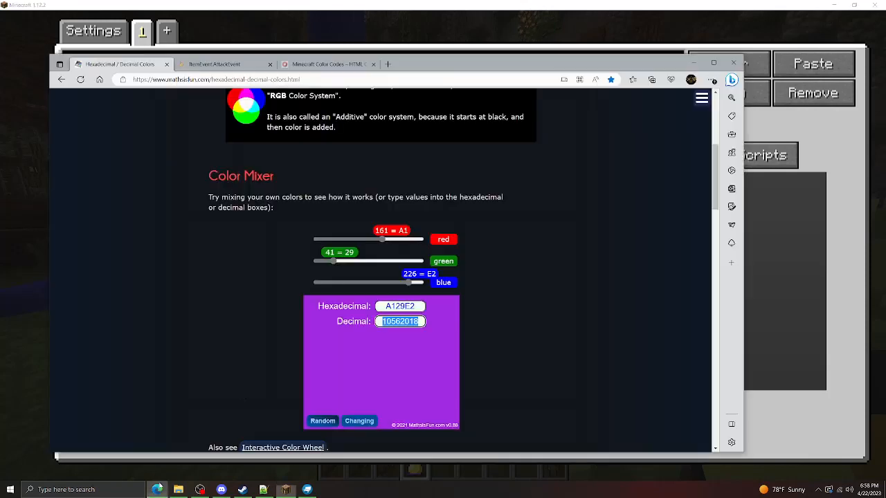
pyautogui.click(223, 64)
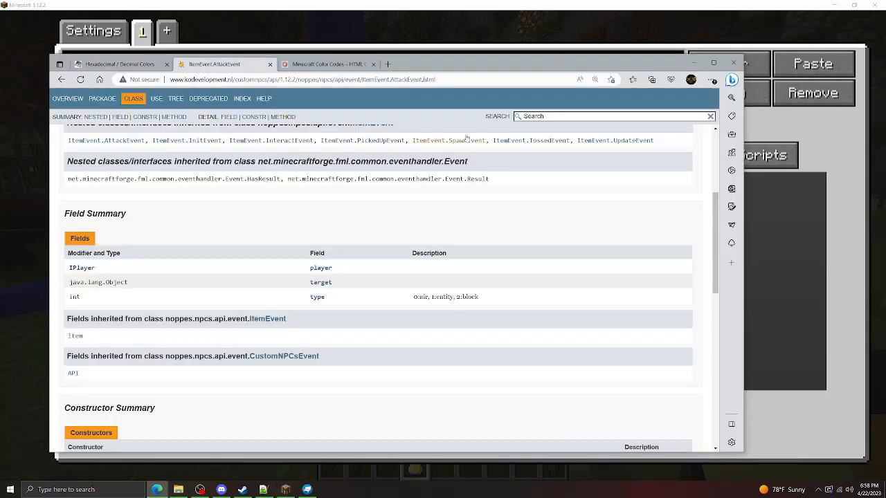
pyautogui.write('in')
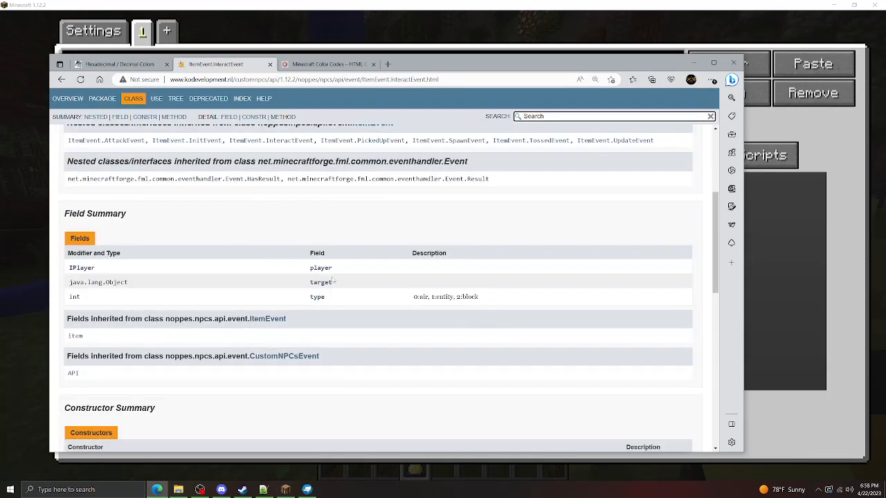
pyautogui.doubleClick(321, 282)
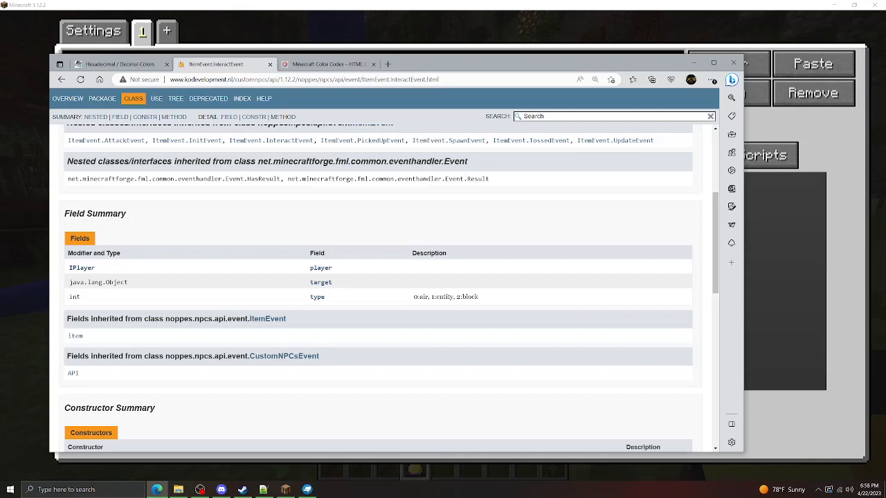
pyautogui.doubleClick(317, 296)
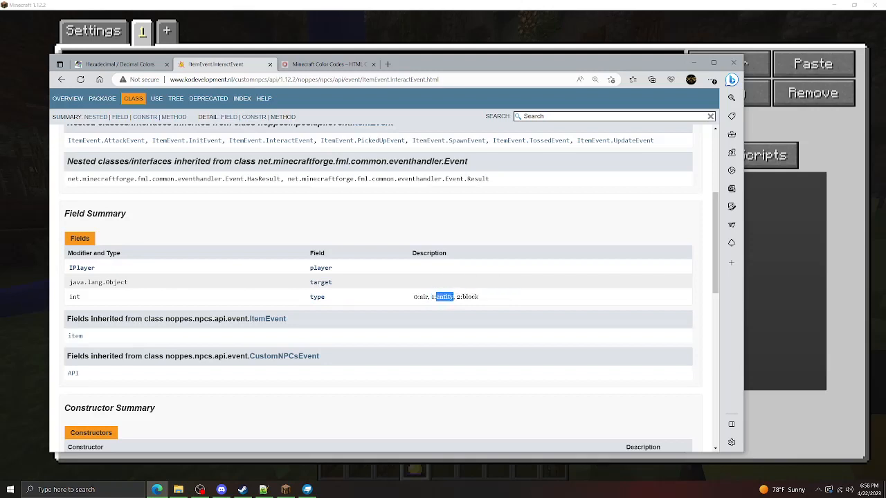
pyautogui.doubleClick(469, 296)
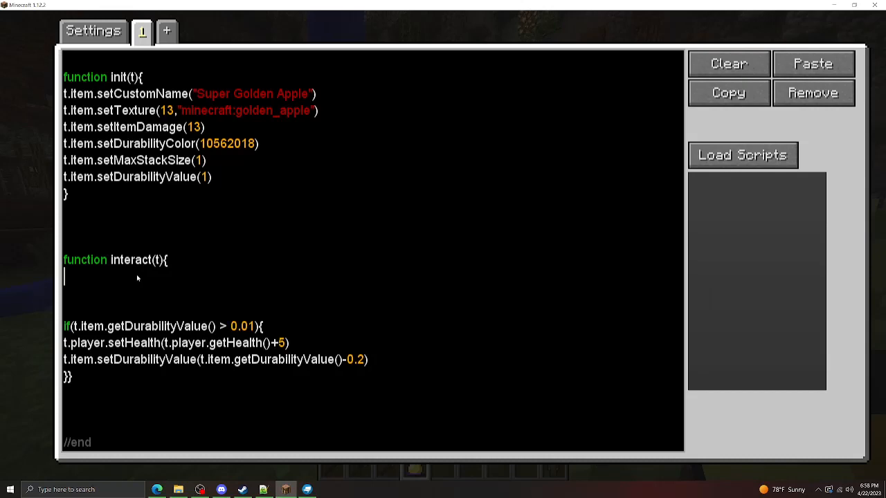
# Step: Add an if(t.type == 2) block checking t.target.getName() == "minecraft:glowstone"
pyautogui.write('if(t.ty')
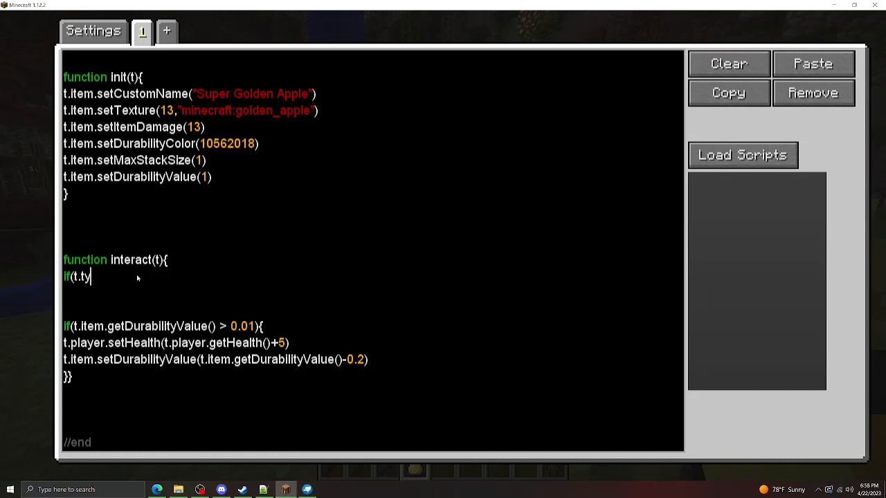
pyautogui.write('pe == 2')
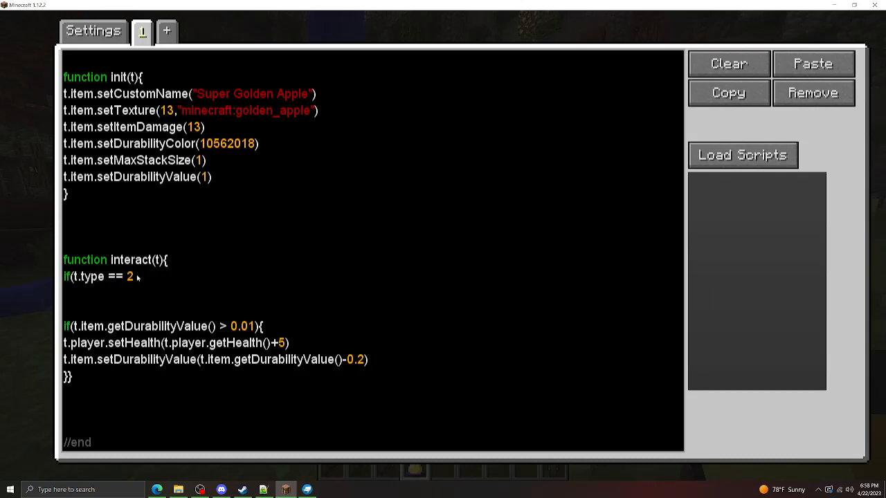
pyautogui.write('){')
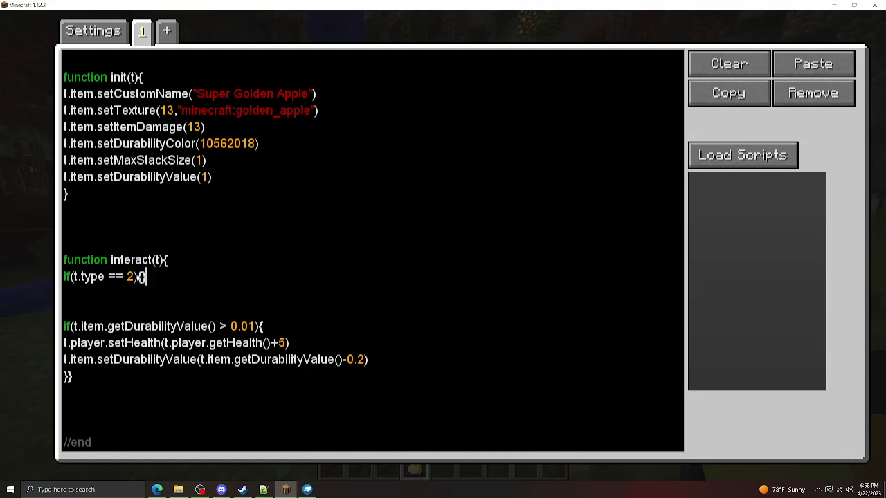
pyautogui.press('Enter')
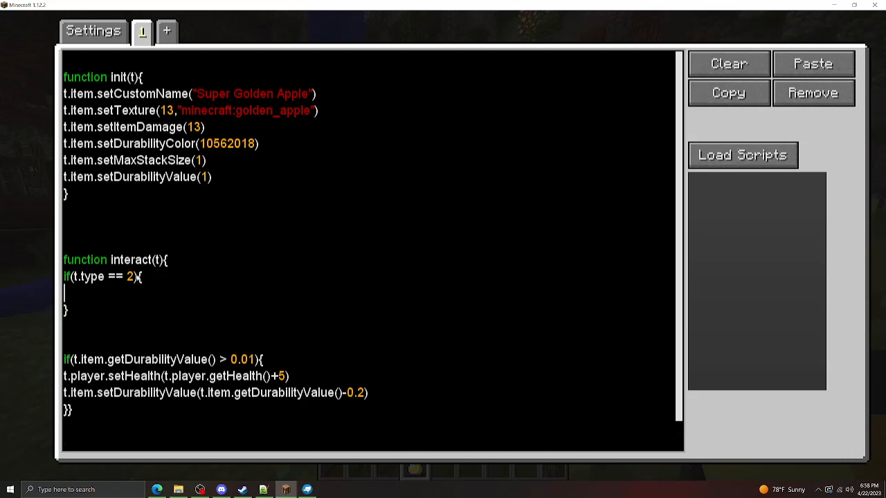
pyautogui.write('if(')
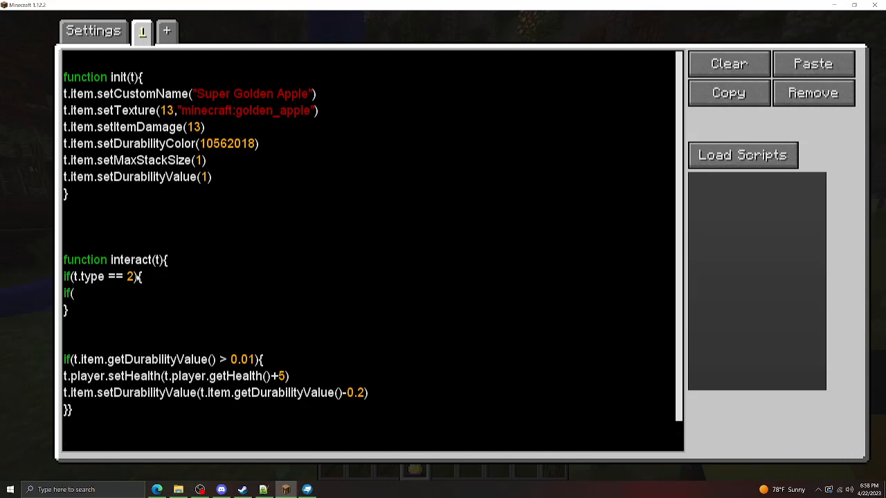
pyautogui.write('t.target.et')
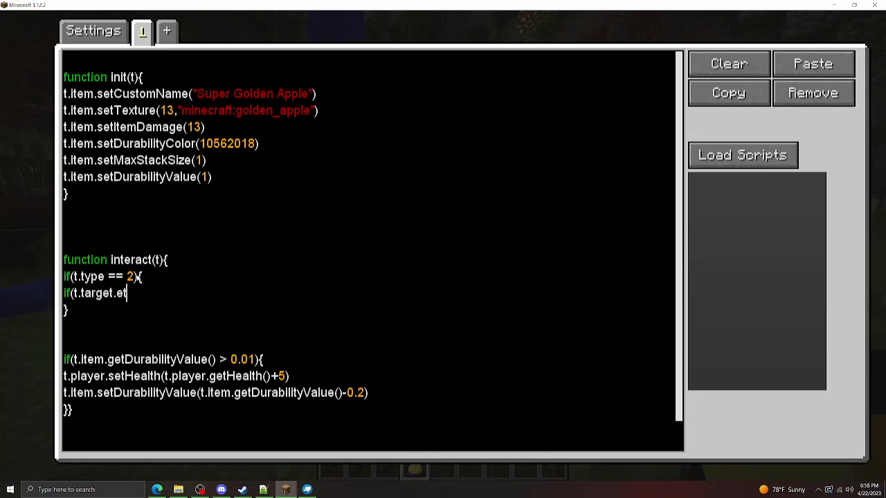
pyautogui.write('getName()')
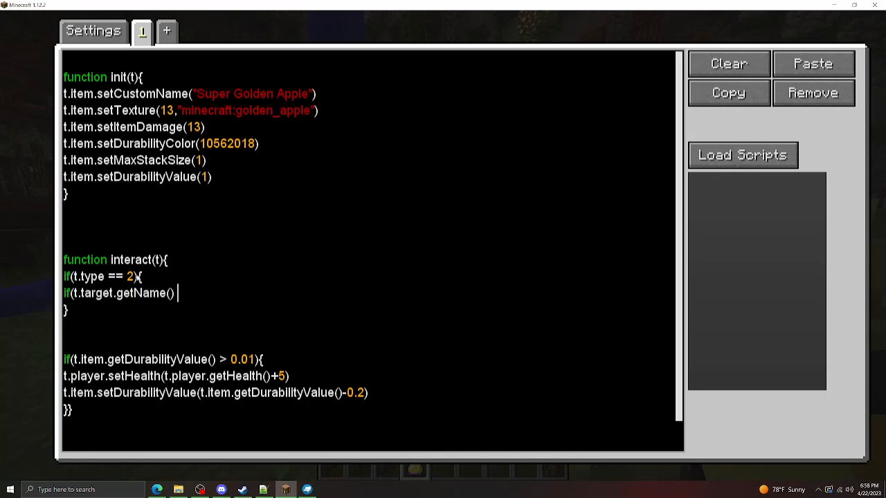
pyautogui.write('== "minec"')
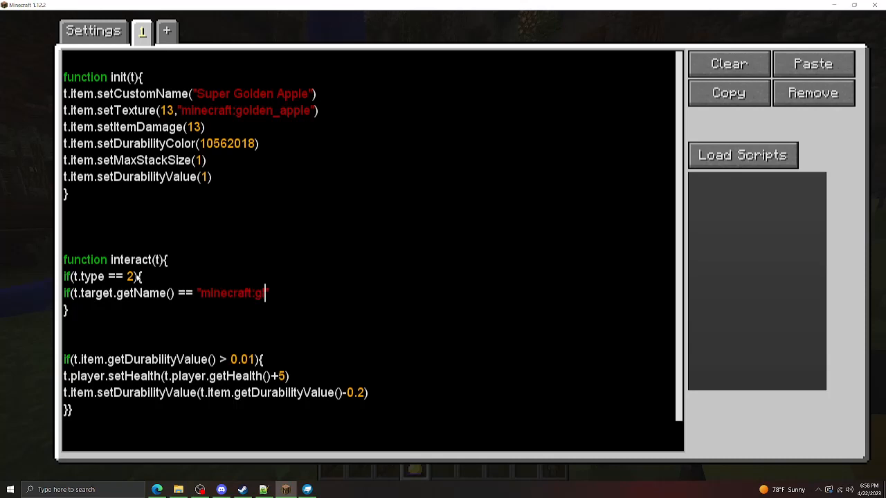
pyautogui.write('lowstone"){')
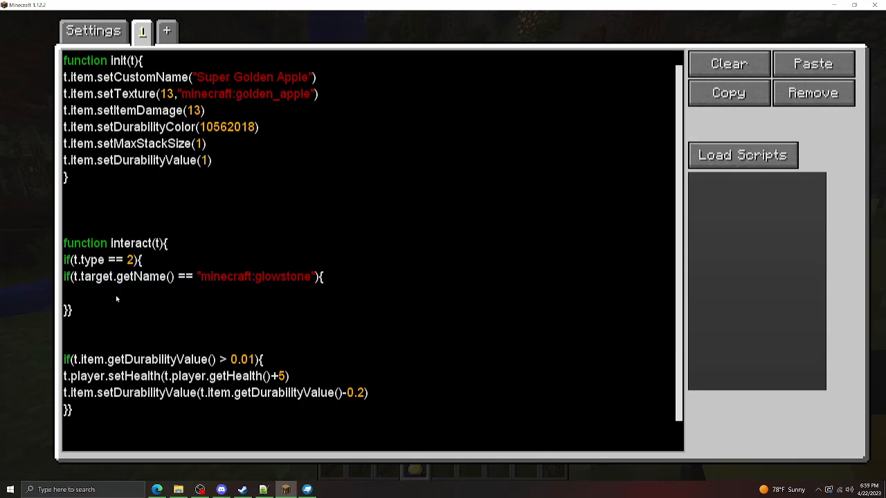
# Step: Inside it, message the player "You right clicked glowstone" and begin a return
pyautogui.write('t.player.mes')
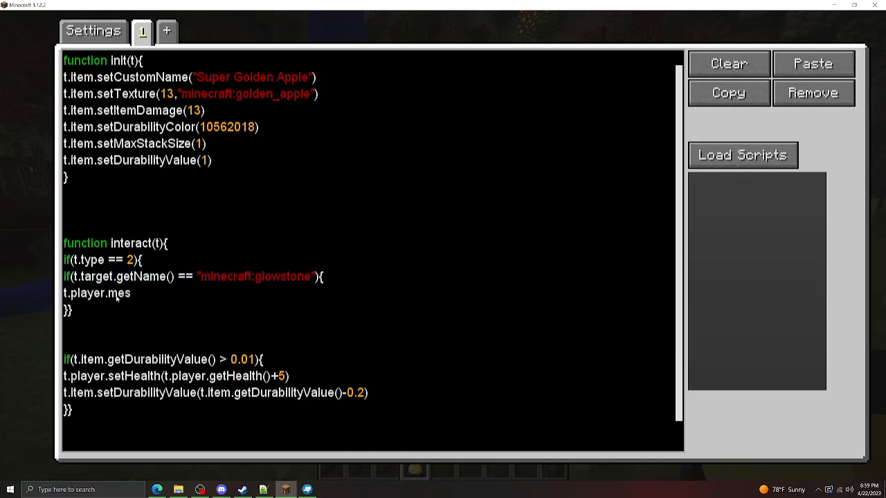
pyautogui.write('sage("')
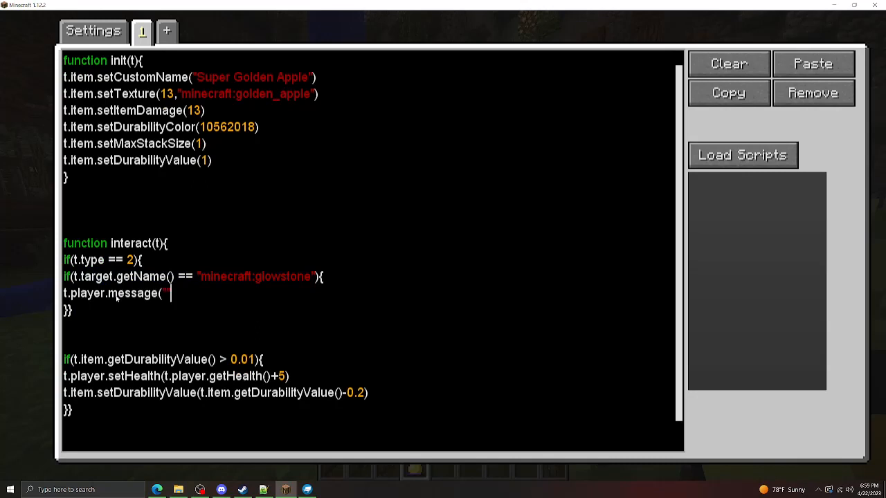
pyautogui.write('Y"')
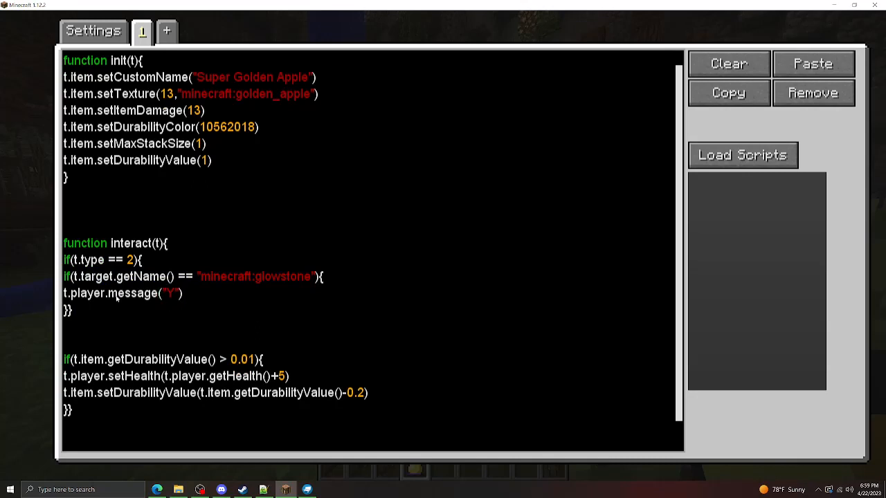
pyautogui.write('You right clicke')
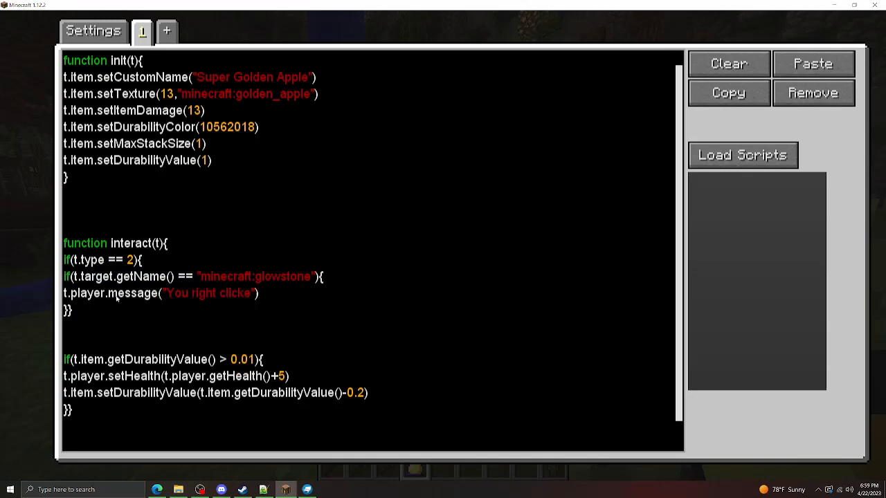
pyautogui.write('glowstone')
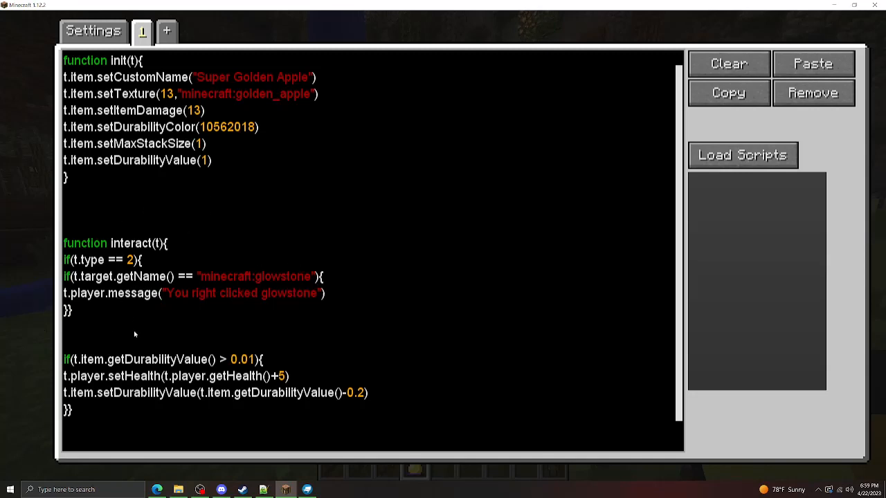
pyautogui.write('return;')
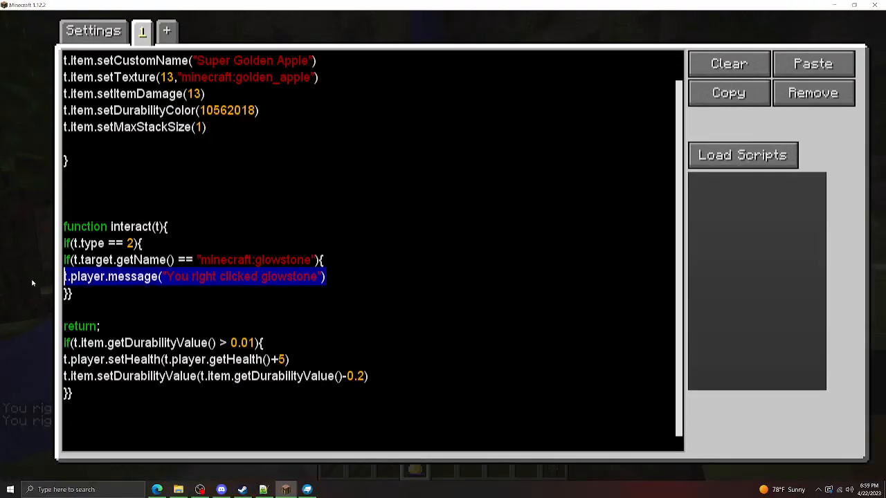
# Step: Make the glowstone branch setDurabilityValue(1) then return;, and test it in the world
pyautogui.write('t.item.setDurabilityValue(1)')
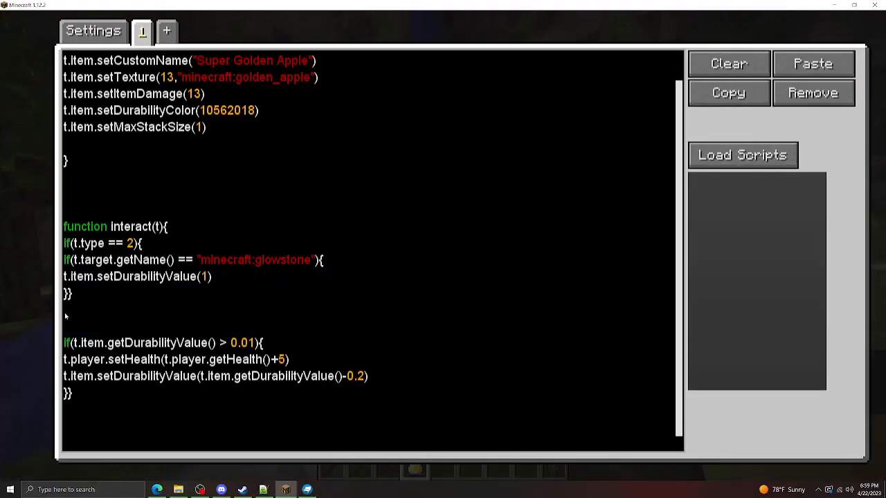
pyautogui.scroll(3)
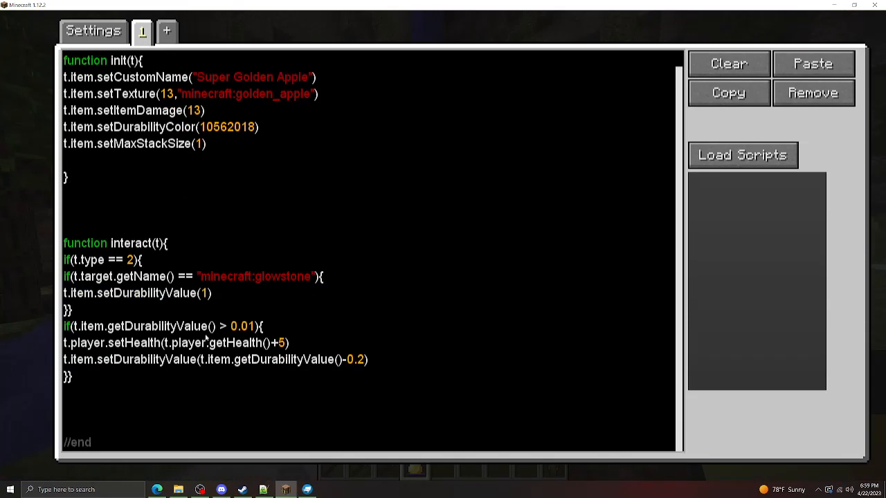
pyautogui.write('ret')
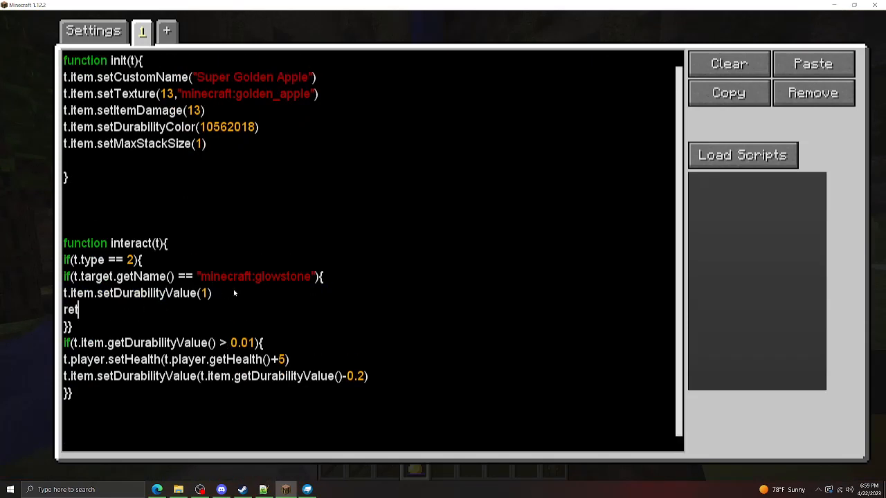
pyautogui.write('urn;')
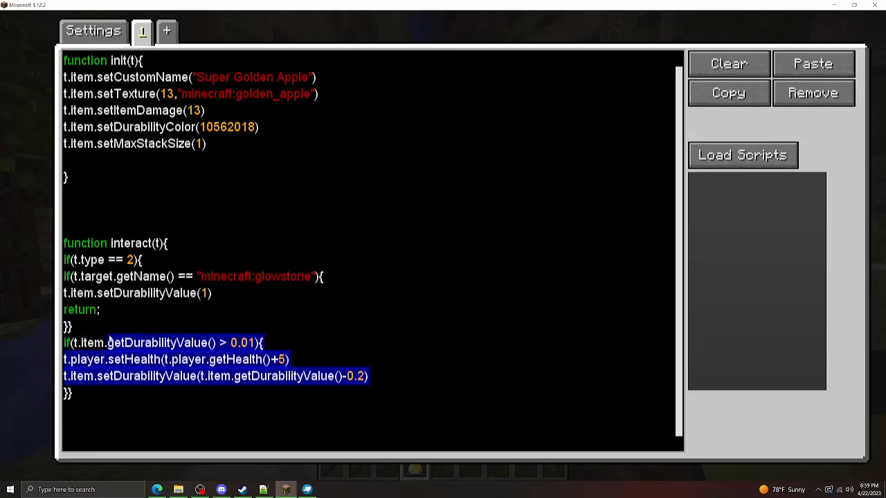
pyautogui.press('Escape')
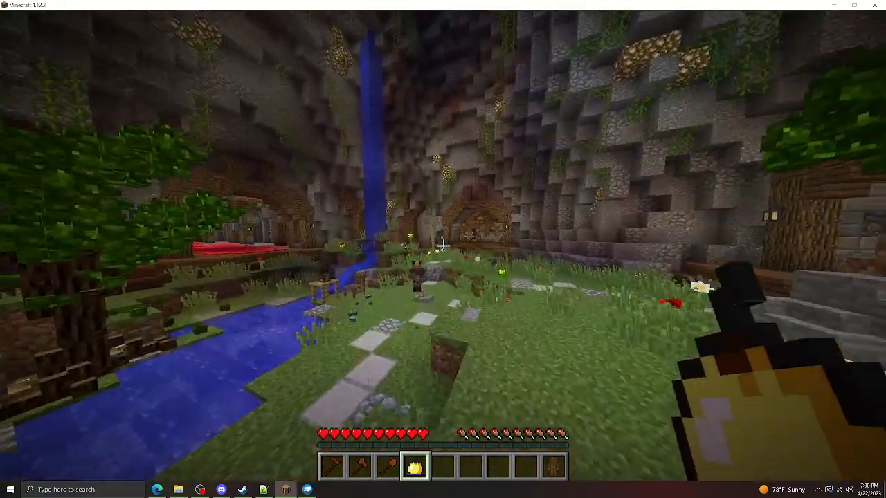
pyautogui.press('e')
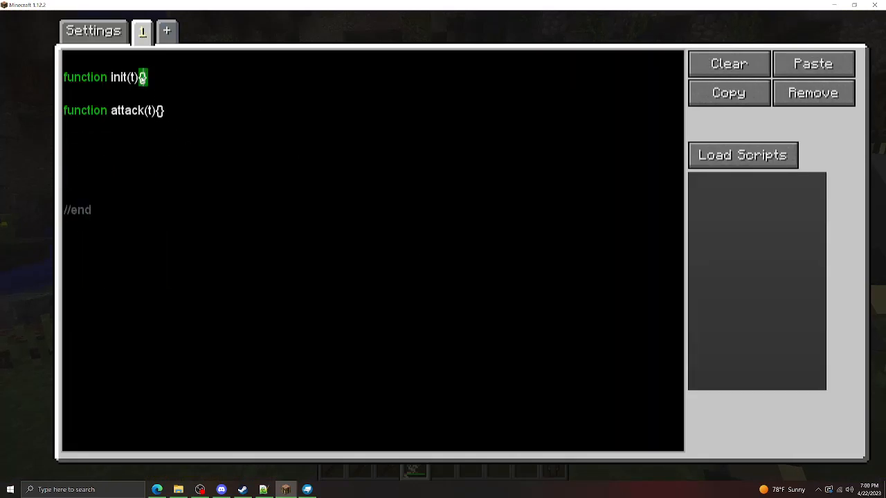
# Step: In the new item's init, set texture 14 to "minecraft:stone_sword" after the Simple Sword custom name
pyautogui.write('{\\nt.\\n\\n}')
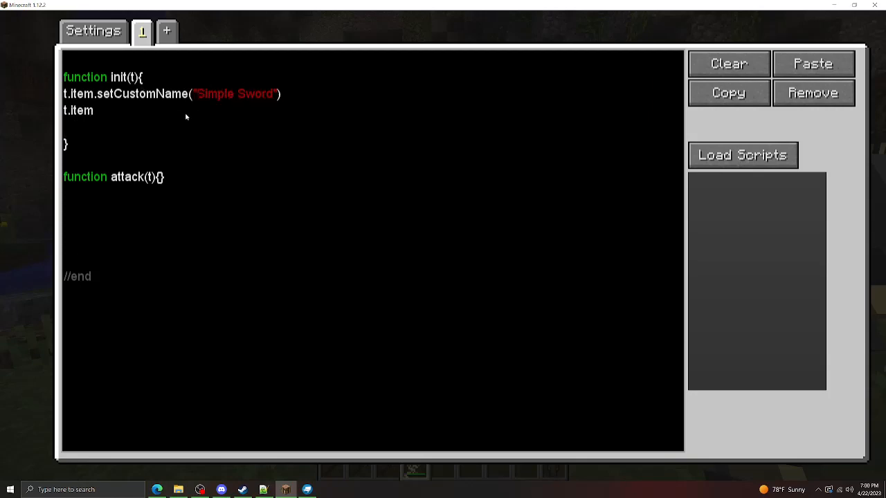
pyautogui.write('.setTexture')
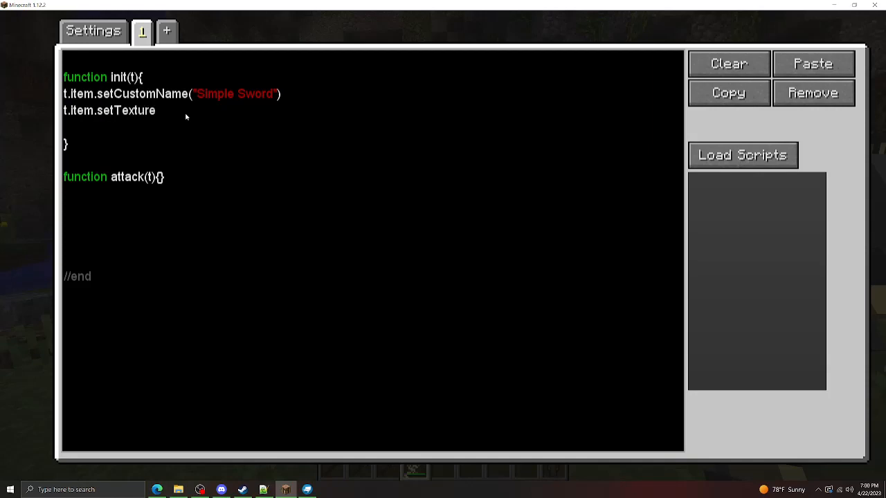
pyautogui.write('(14, "')
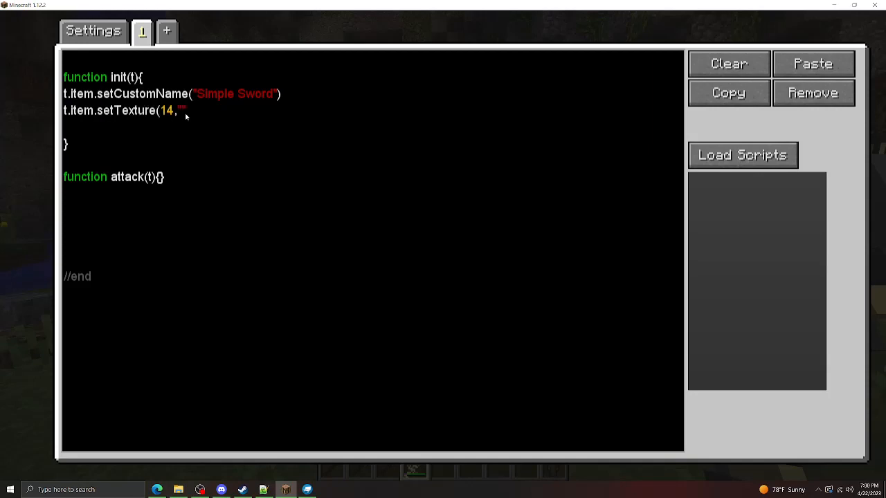
pyautogui.write('minecraft')
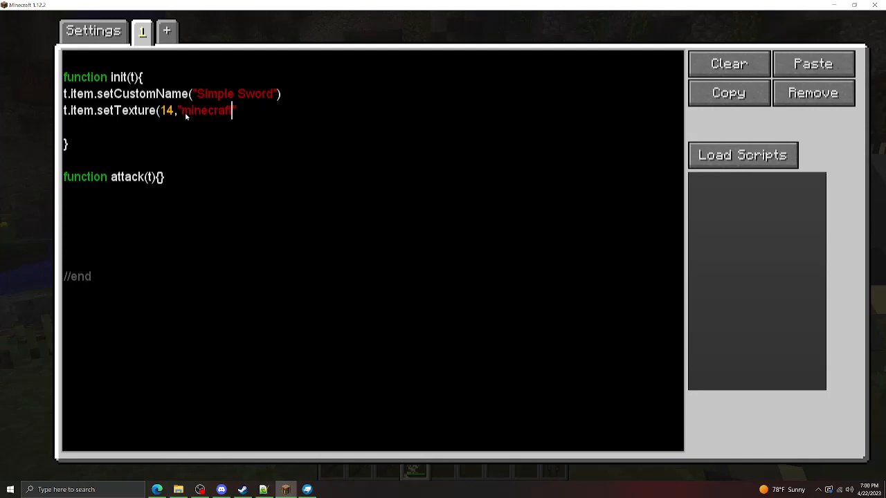
pyautogui.write(':stone_sword')
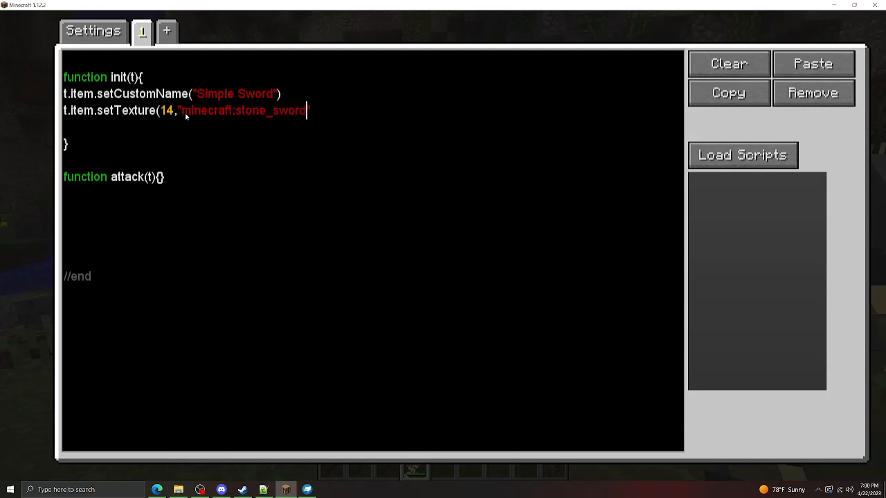
pyautogui.write('")')
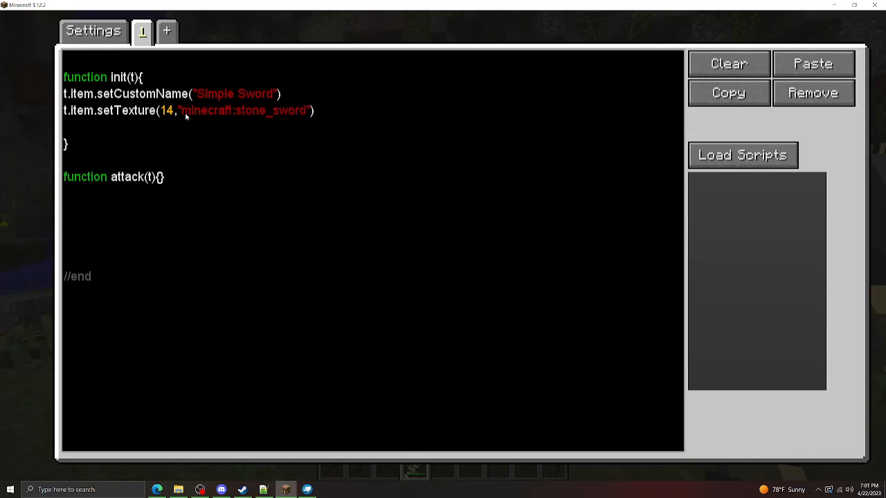
# Step: Add t.item.setItemDamage(14) to the init function
pyautogui.write('t.item.')
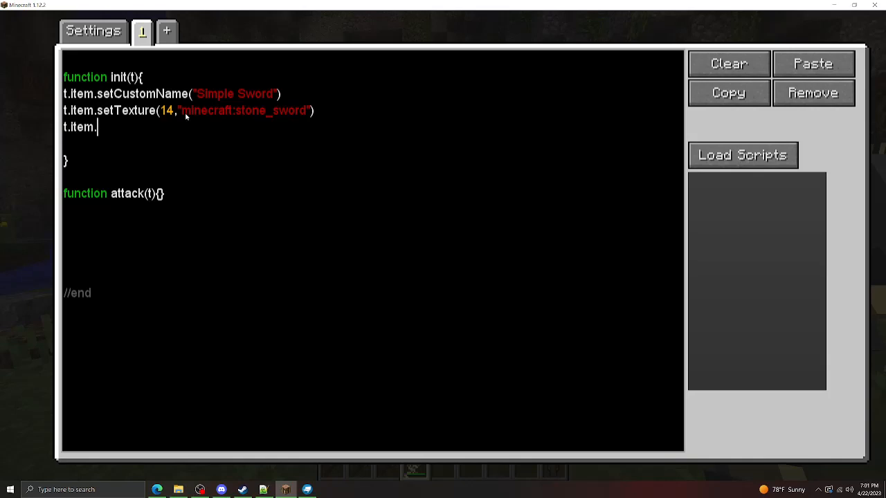
pyautogui.write('setItemDamage(')
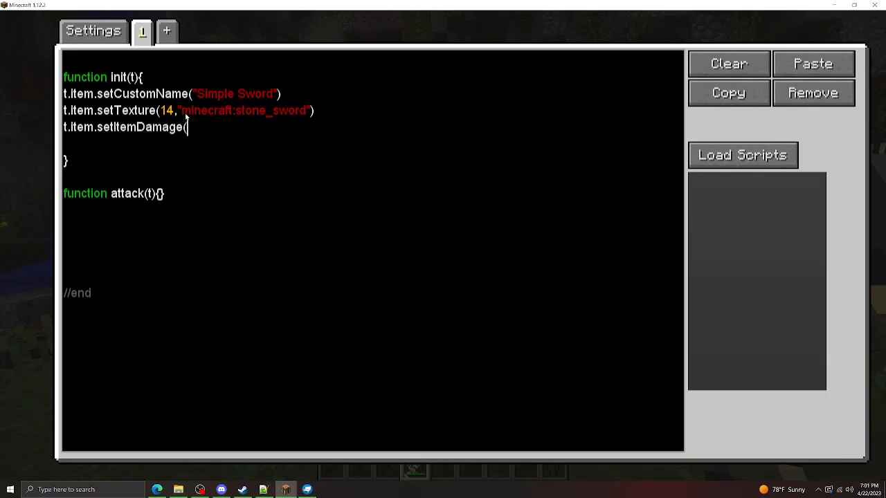
pyautogui.write('14)')
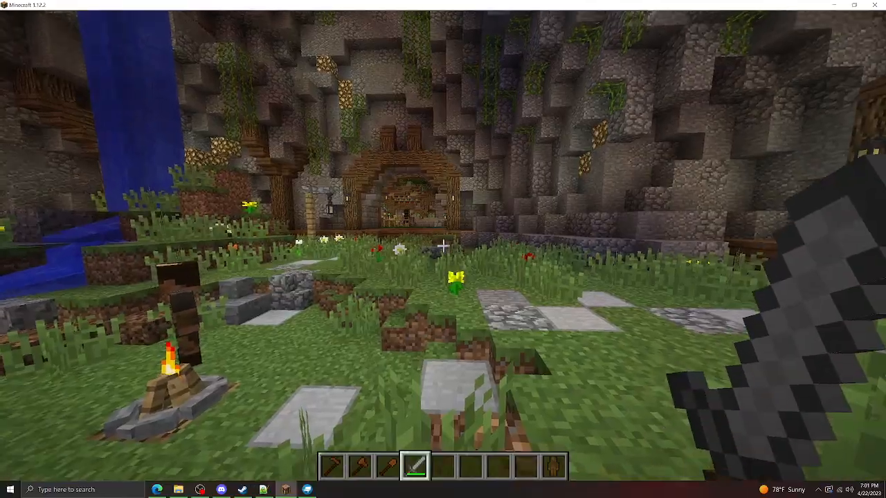
# Step: Grab a diamond sword from the creative inventory, then hold the scripted item and reopen its script
pyautogui.press('e')
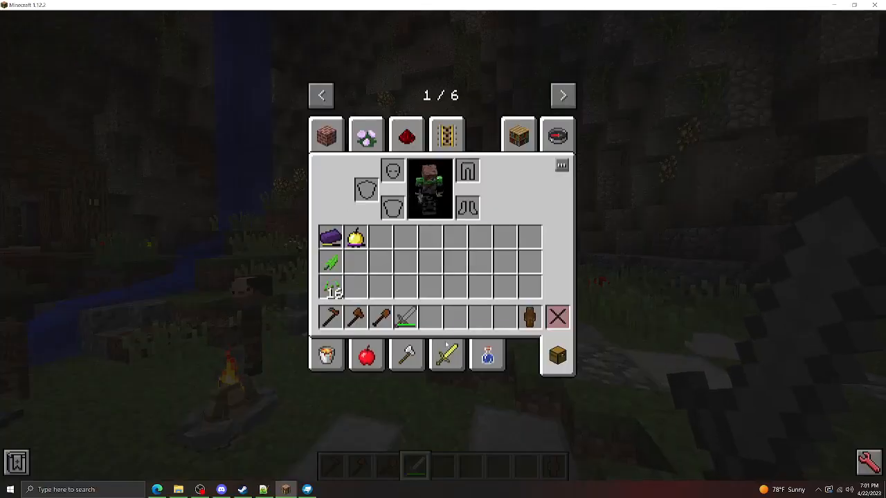
pyautogui.press('Escape')
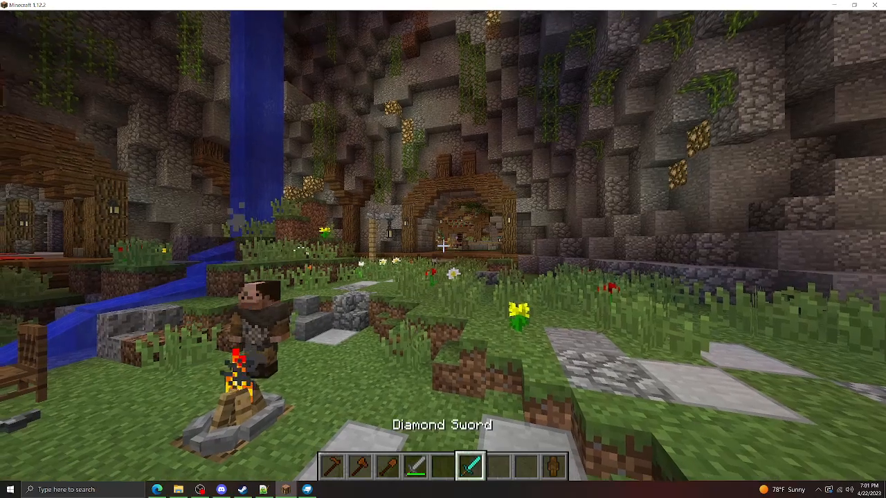
pyautogui.moveTo(442, 249)
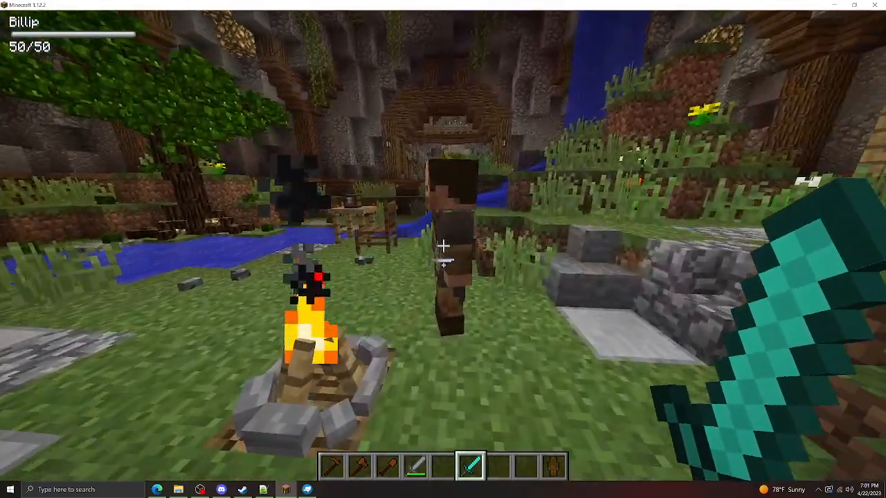
pyautogui.press('e')
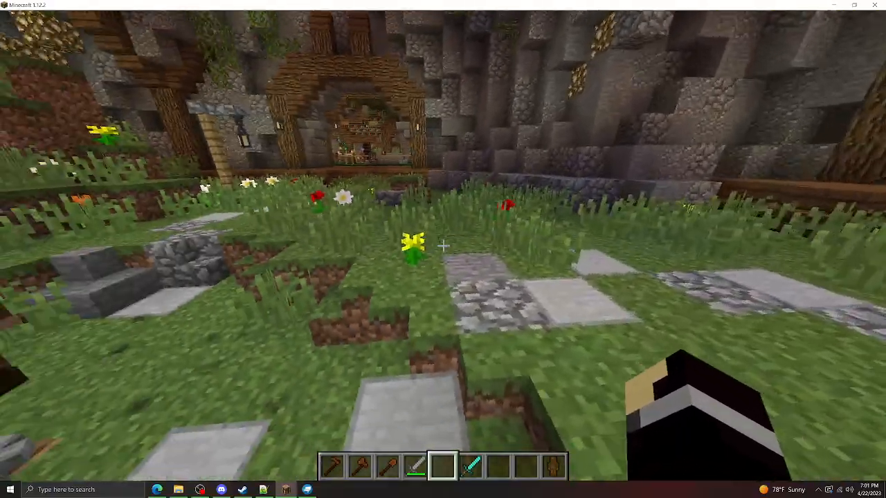
pyautogui.press('e')
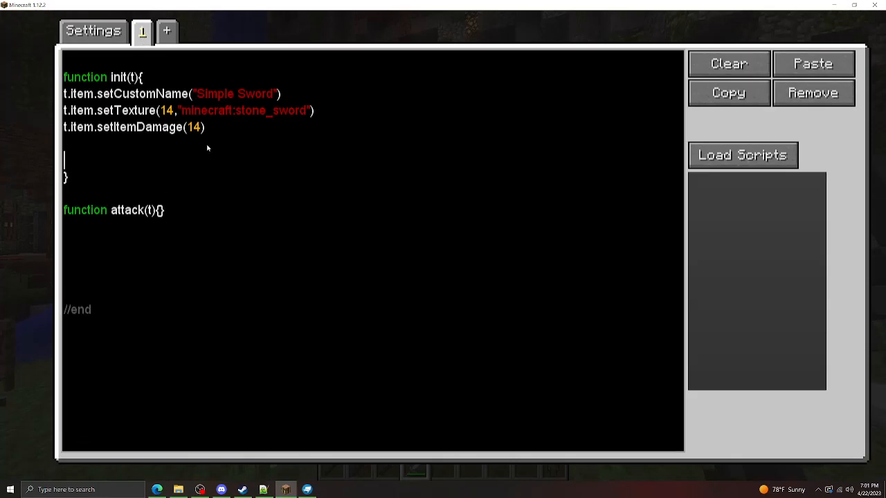
# Step: Add t.item.setAttribute("generic.attackDamage",10,0) to init and select the attribute name
pyautogui.write('t.item.setA')
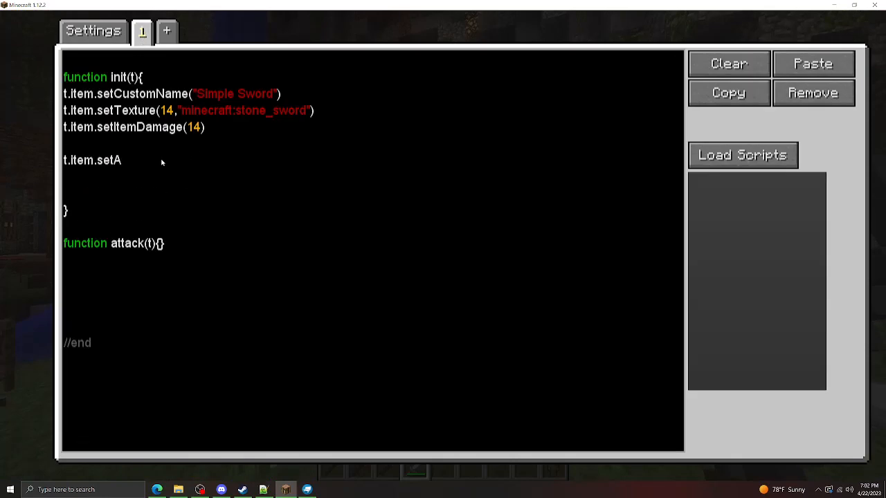
pyautogui.write('ttribute("')
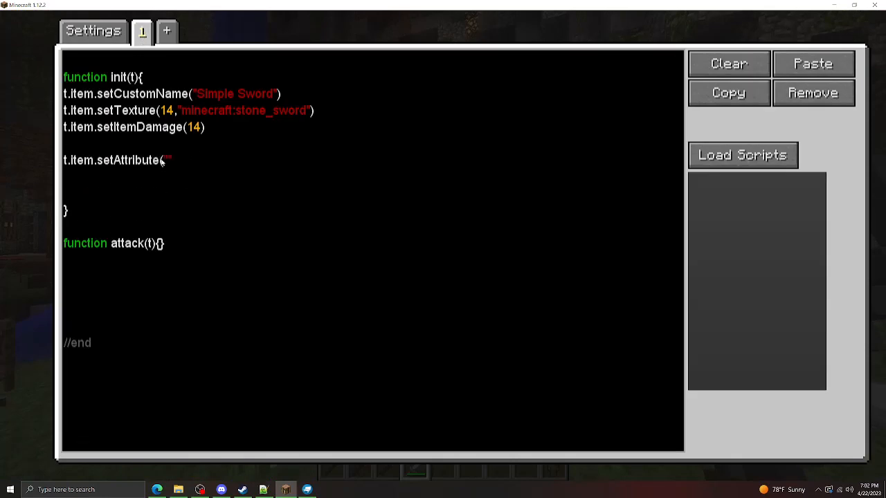
pyautogui.write('generic.atta')
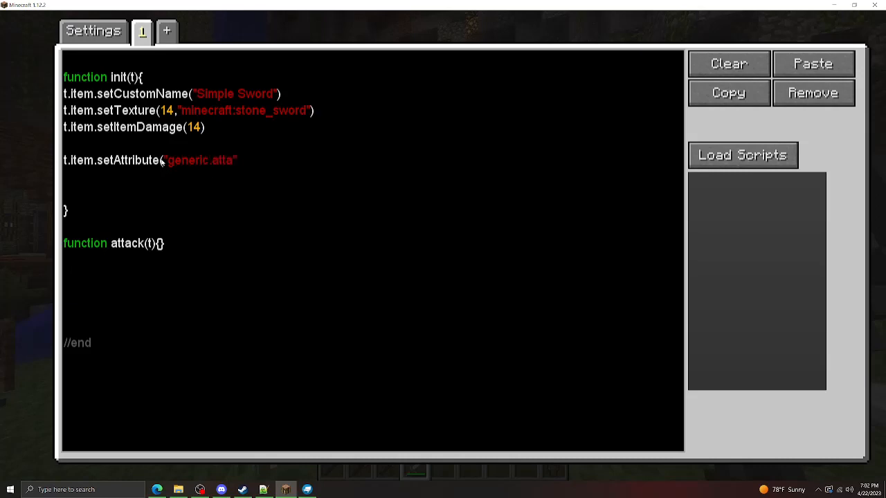
pyautogui.write('ckDamage",10,0')
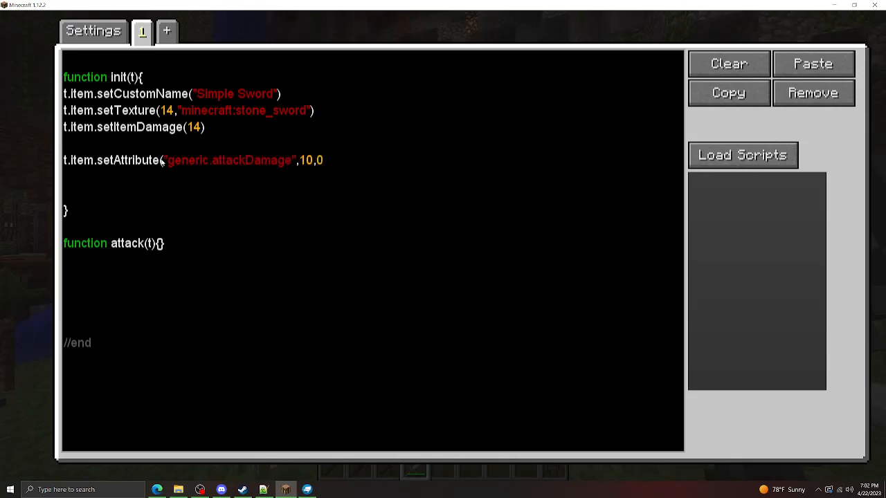
pyautogui.tripleClick(194, 160)
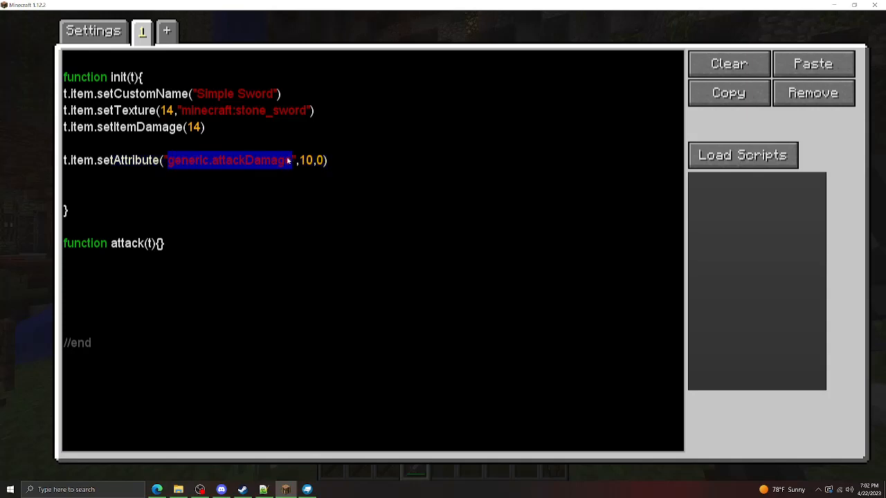
pyautogui.click(318, 161)
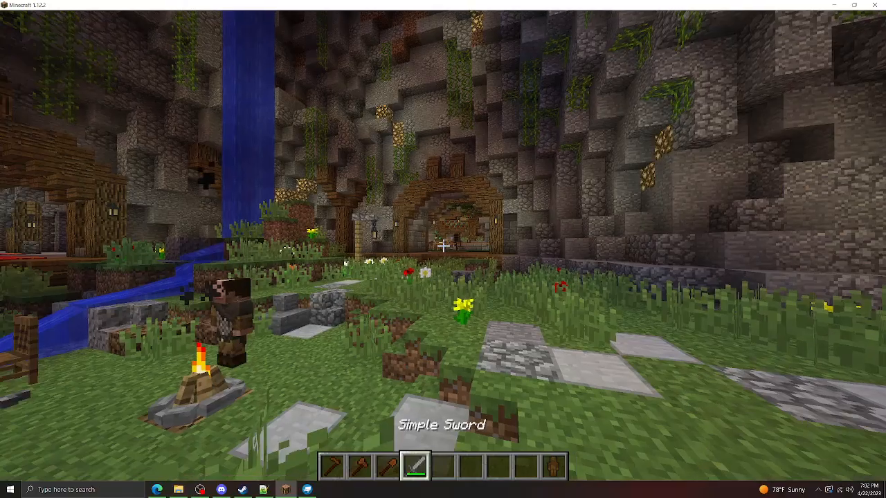
# Step: Leave the script editor and return to the world holding the Simple Sword
pyautogui.press('e')
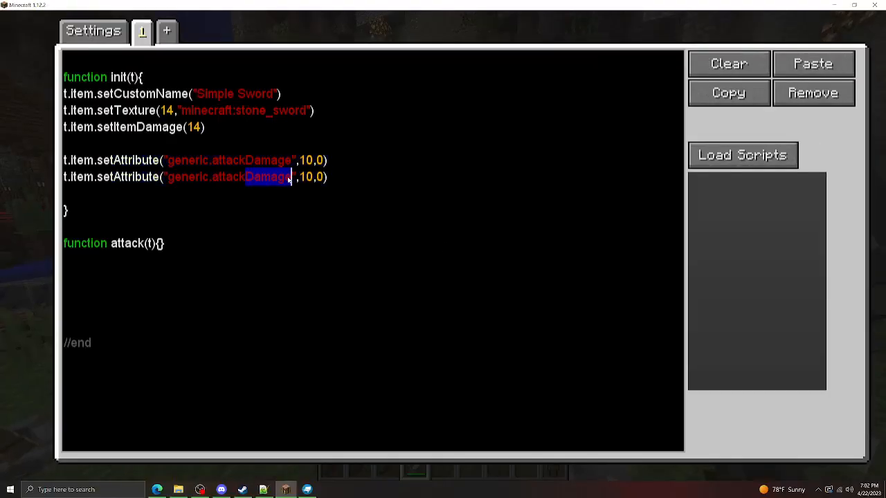
# Step: Change the duplicated attribute line to "generic.attackSpeed" with value -2, then head to the API docs
pyautogui.write('Speed')
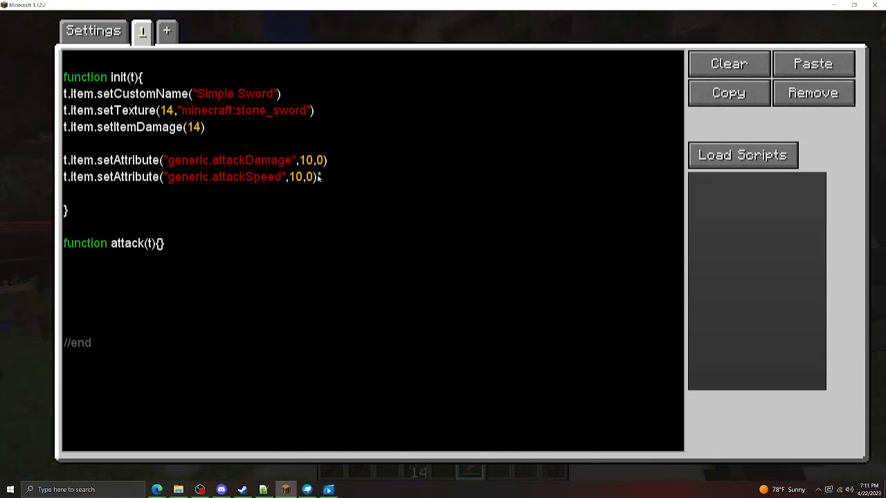
pyautogui.doubleClick(294, 177)
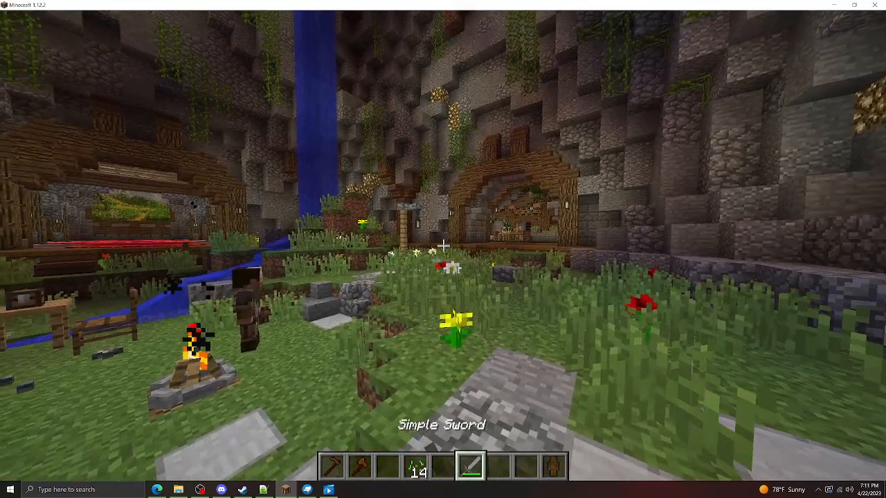
pyautogui.moveTo(443, 249)
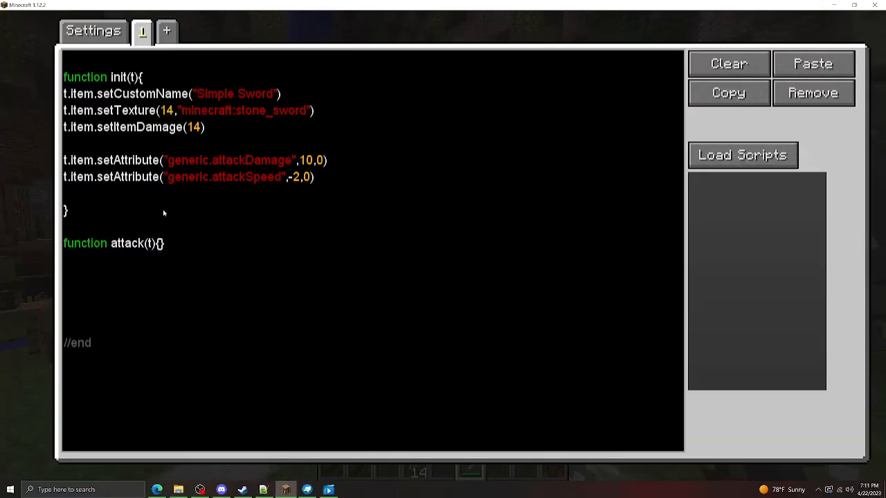
pyautogui.press('enter')
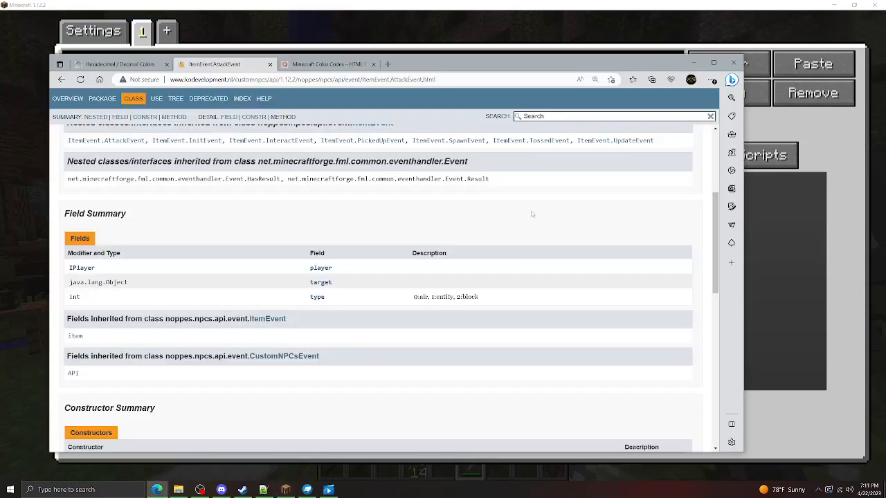
# Step: Read the ItemEvent.AttackEvent Field Summary and pick out the type field
pyautogui.scroll(3)
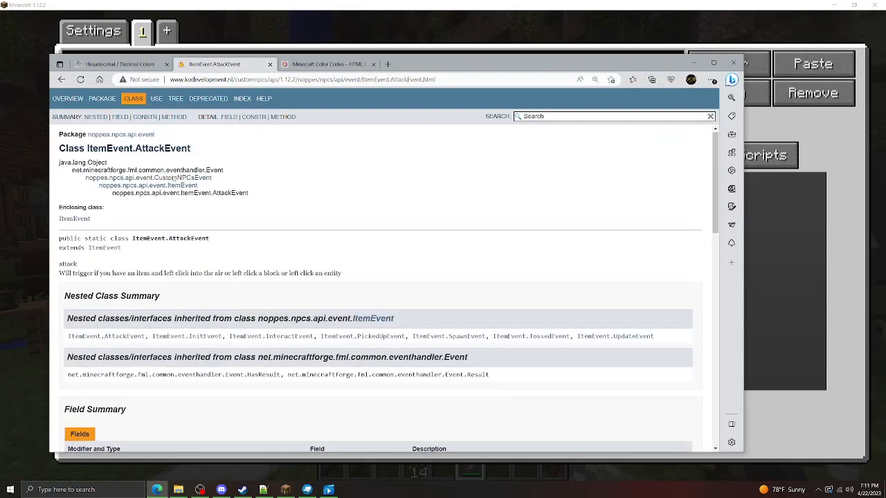
pyautogui.scroll(-3)
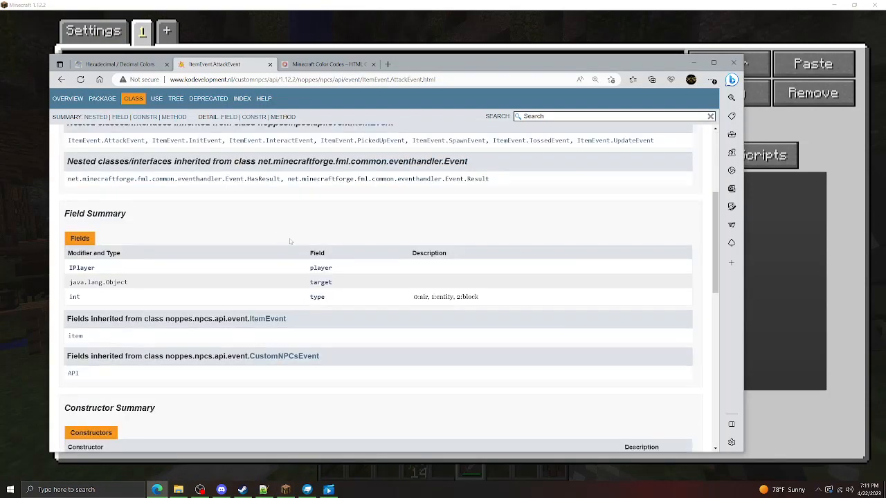
pyautogui.moveTo(410, 285)
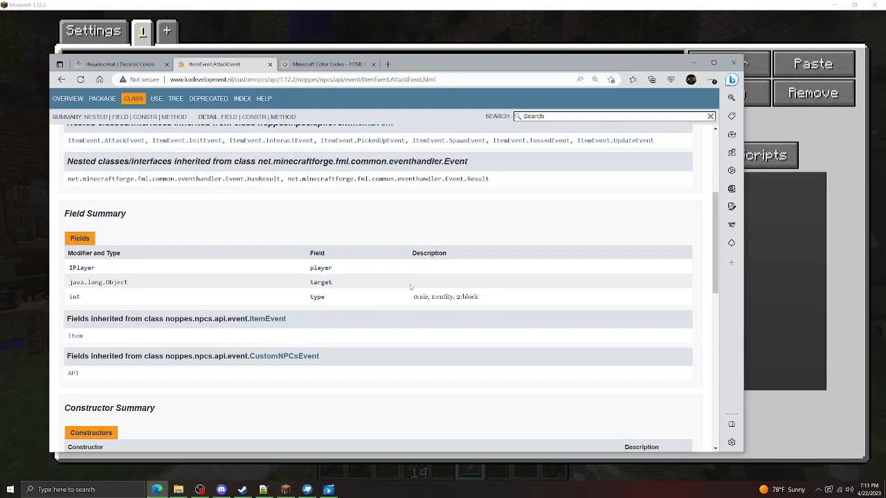
pyautogui.doubleClick(97, 283)
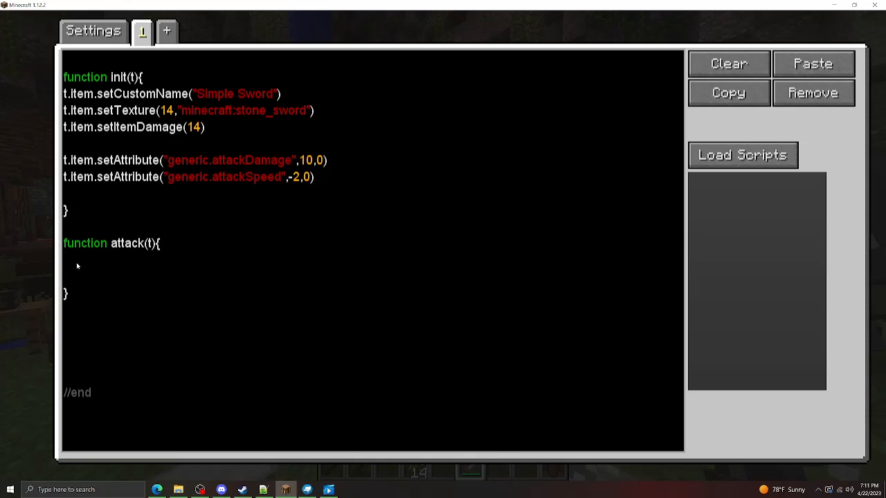
# Step: In attack(t), add an if(t.type == 1){ check for entity hits
pyautogui.write('if(t')
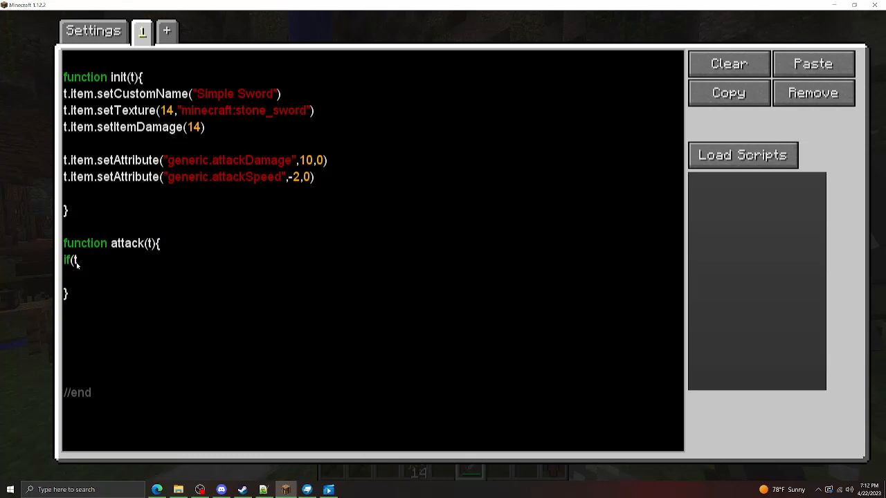
pyautogui.write('.type =')
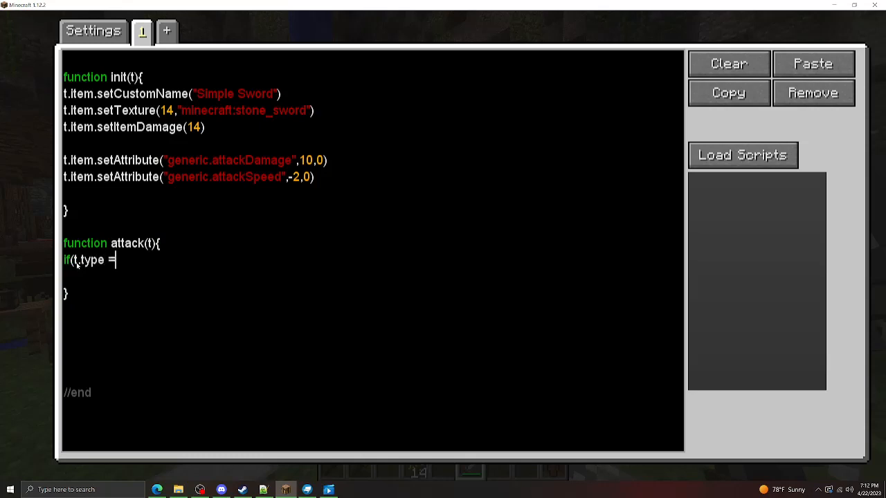
pyautogui.write('= 1)')
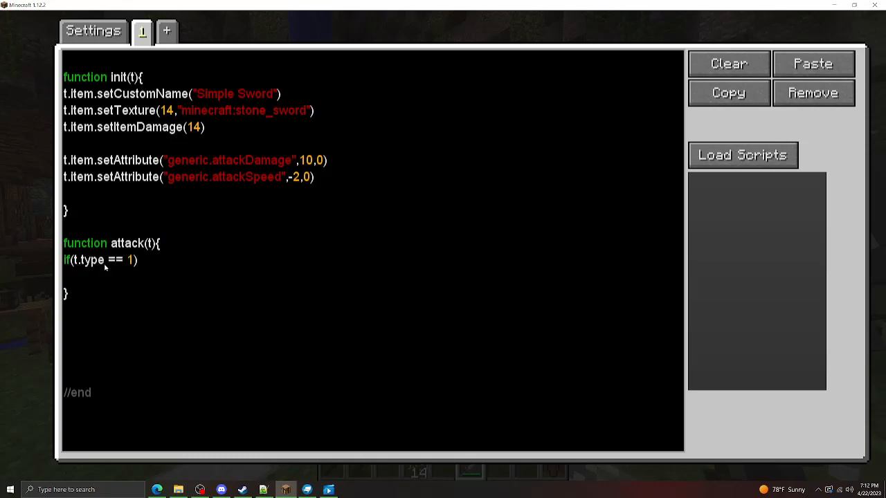
pyautogui.write('{')
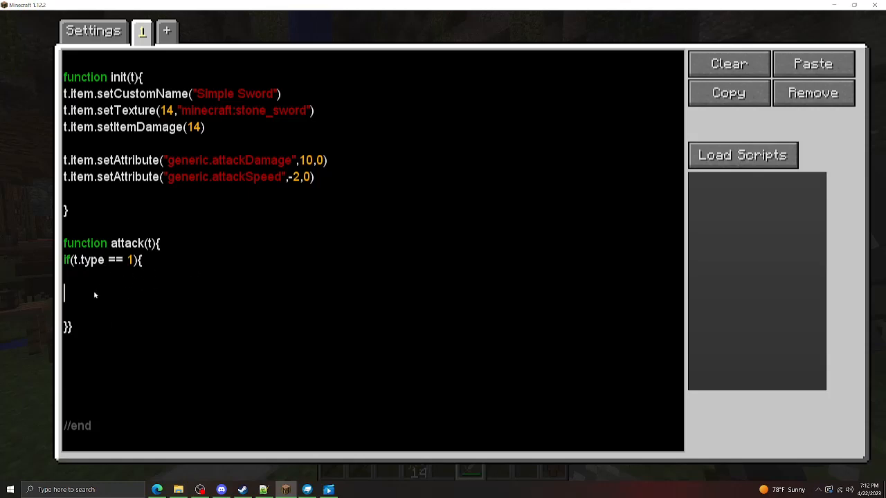
# Step: Spawn "flame" particles at t.target.x, y+1, z with spread 0.3,0.3,0.3, speed 0.05, count 30
pyautogui.write('t.player.world.spawnP')
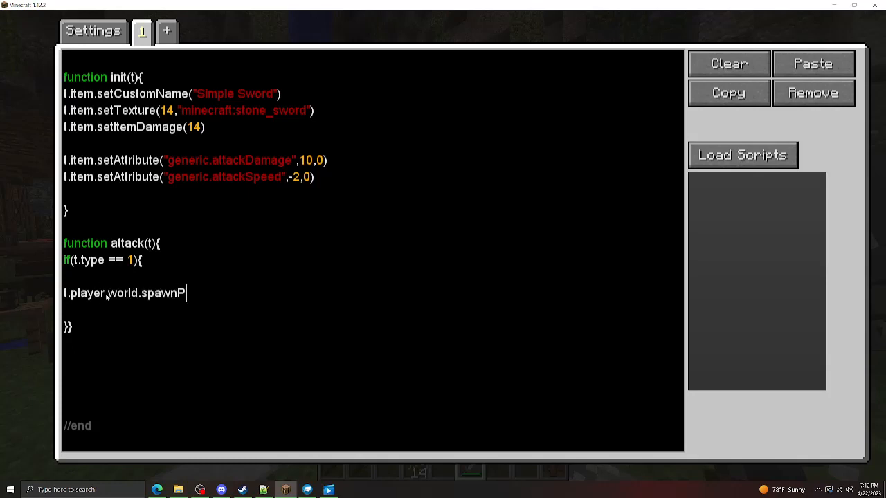
pyautogui.write('article("flam')
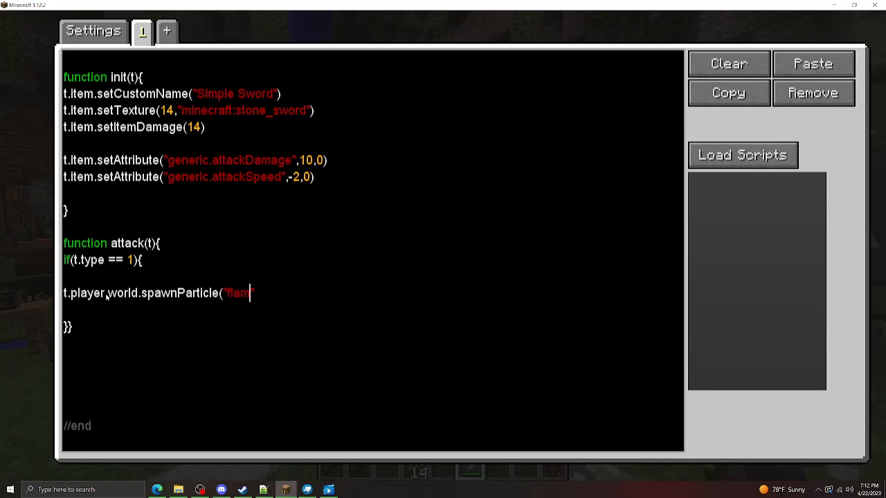
pyautogui.write('e",t.')
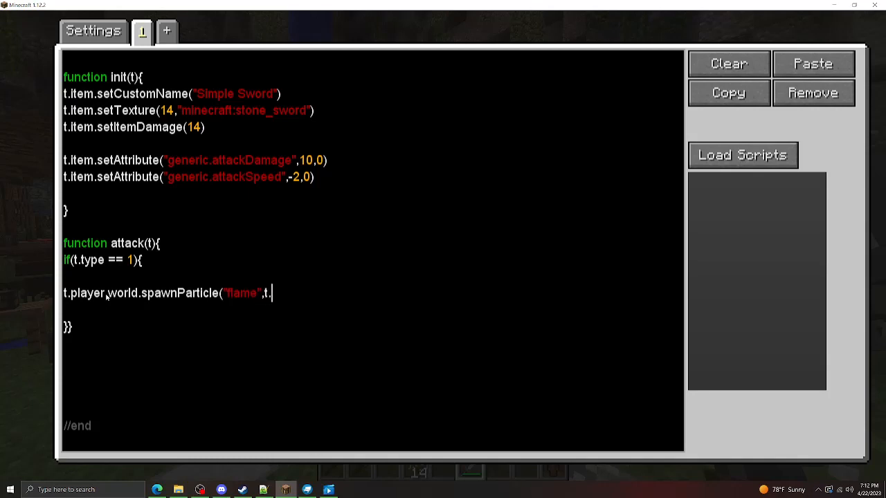
pyautogui.write('target.x,t.target.y')
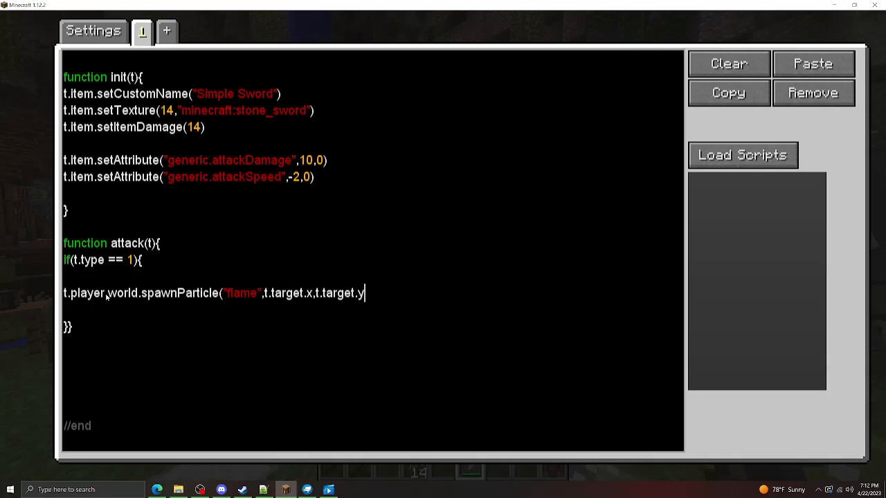
pyautogui.write('+1,t.target.z')
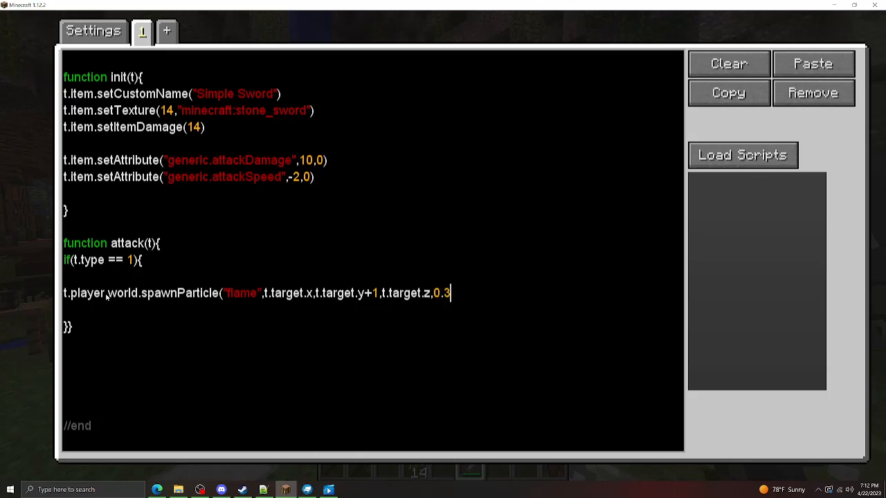
pyautogui.write(',0.3,0.3,0')
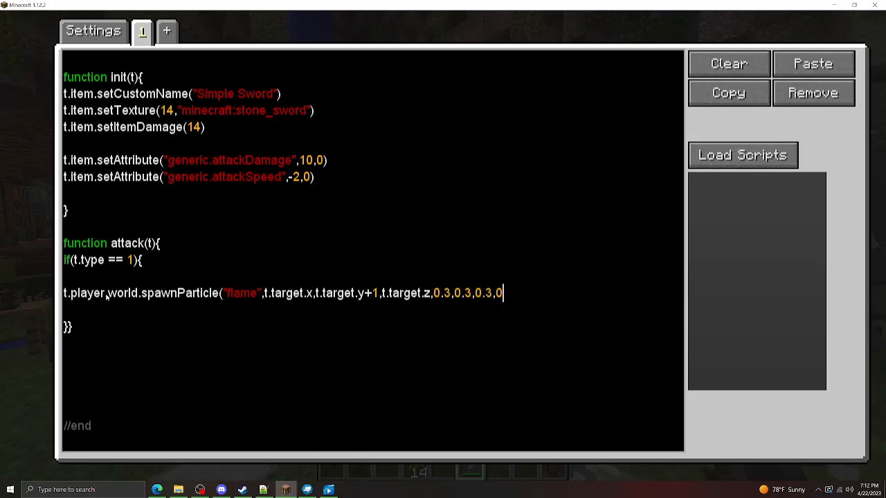
pyautogui.write('.05,30')
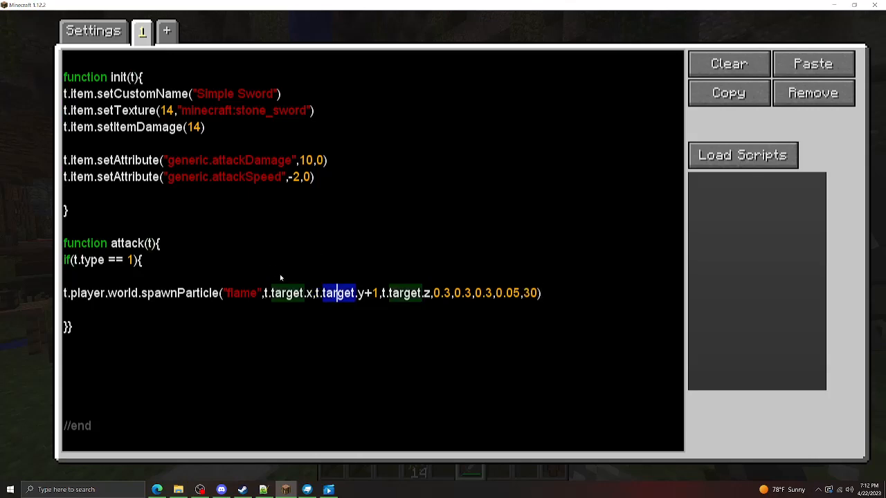
pyautogui.moveTo(168, 476)
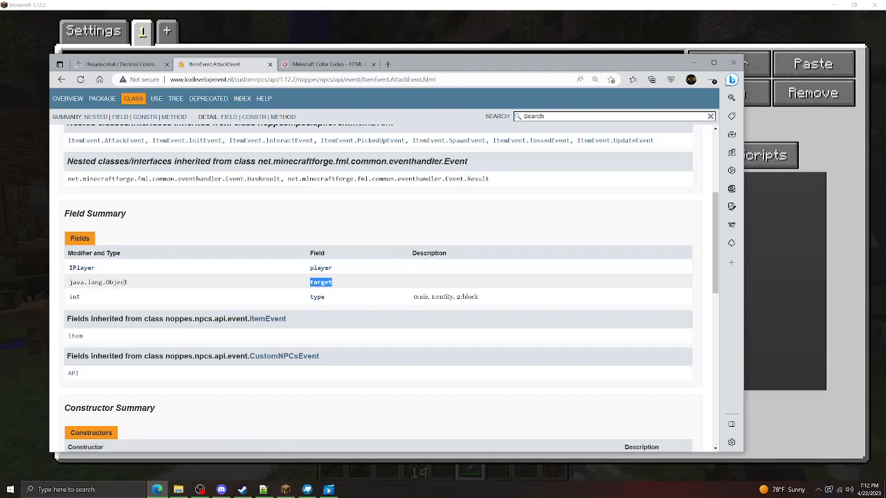
pyautogui.moveTo(313, 343)
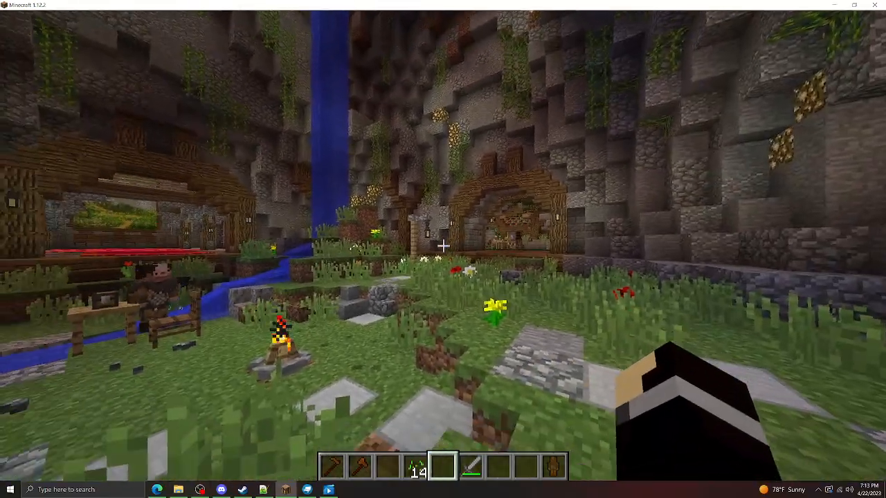
# Step: Check the Simple Sword's inventory tooltip shows +10 Attack Damage and -2 Attack Speed
pyautogui.press('e')
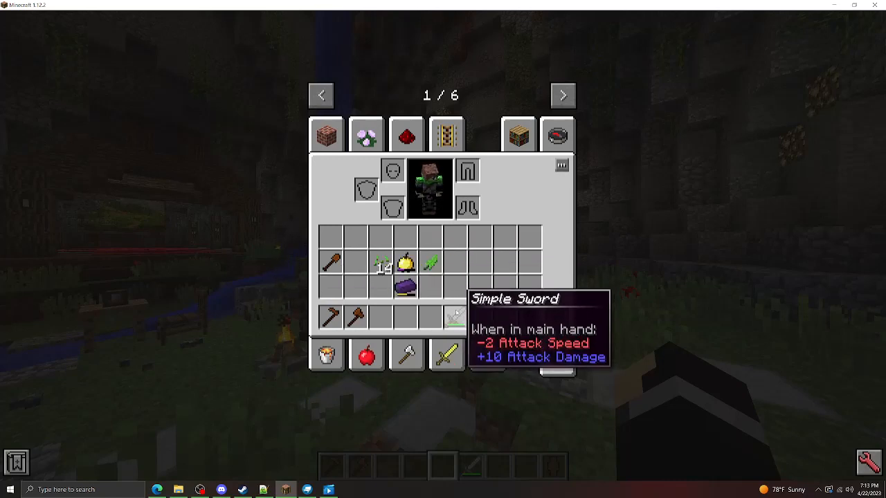
pyautogui.press('Escape')
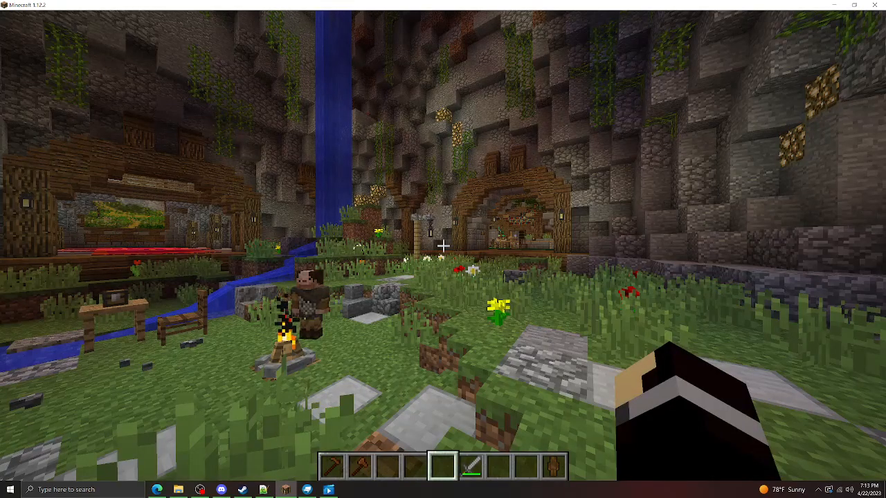